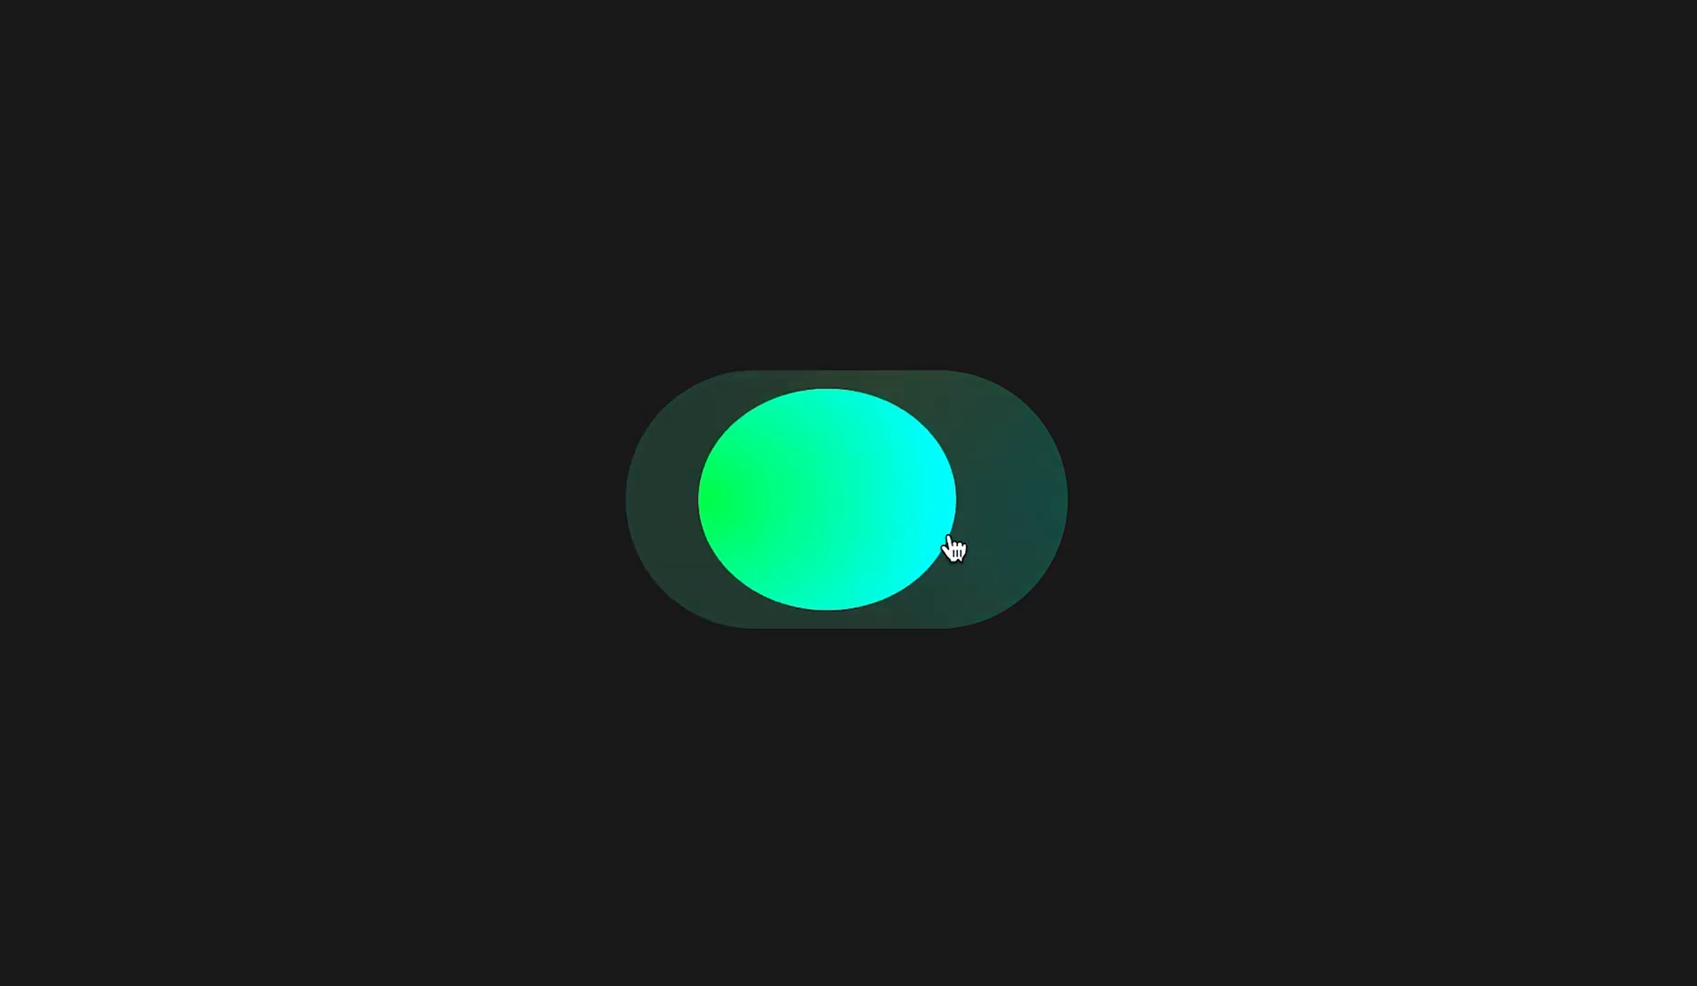
# Flip the finished toggle in preview, then return to the editor with Ellipse 1 on the canvas
pyautogui.click(953, 562)
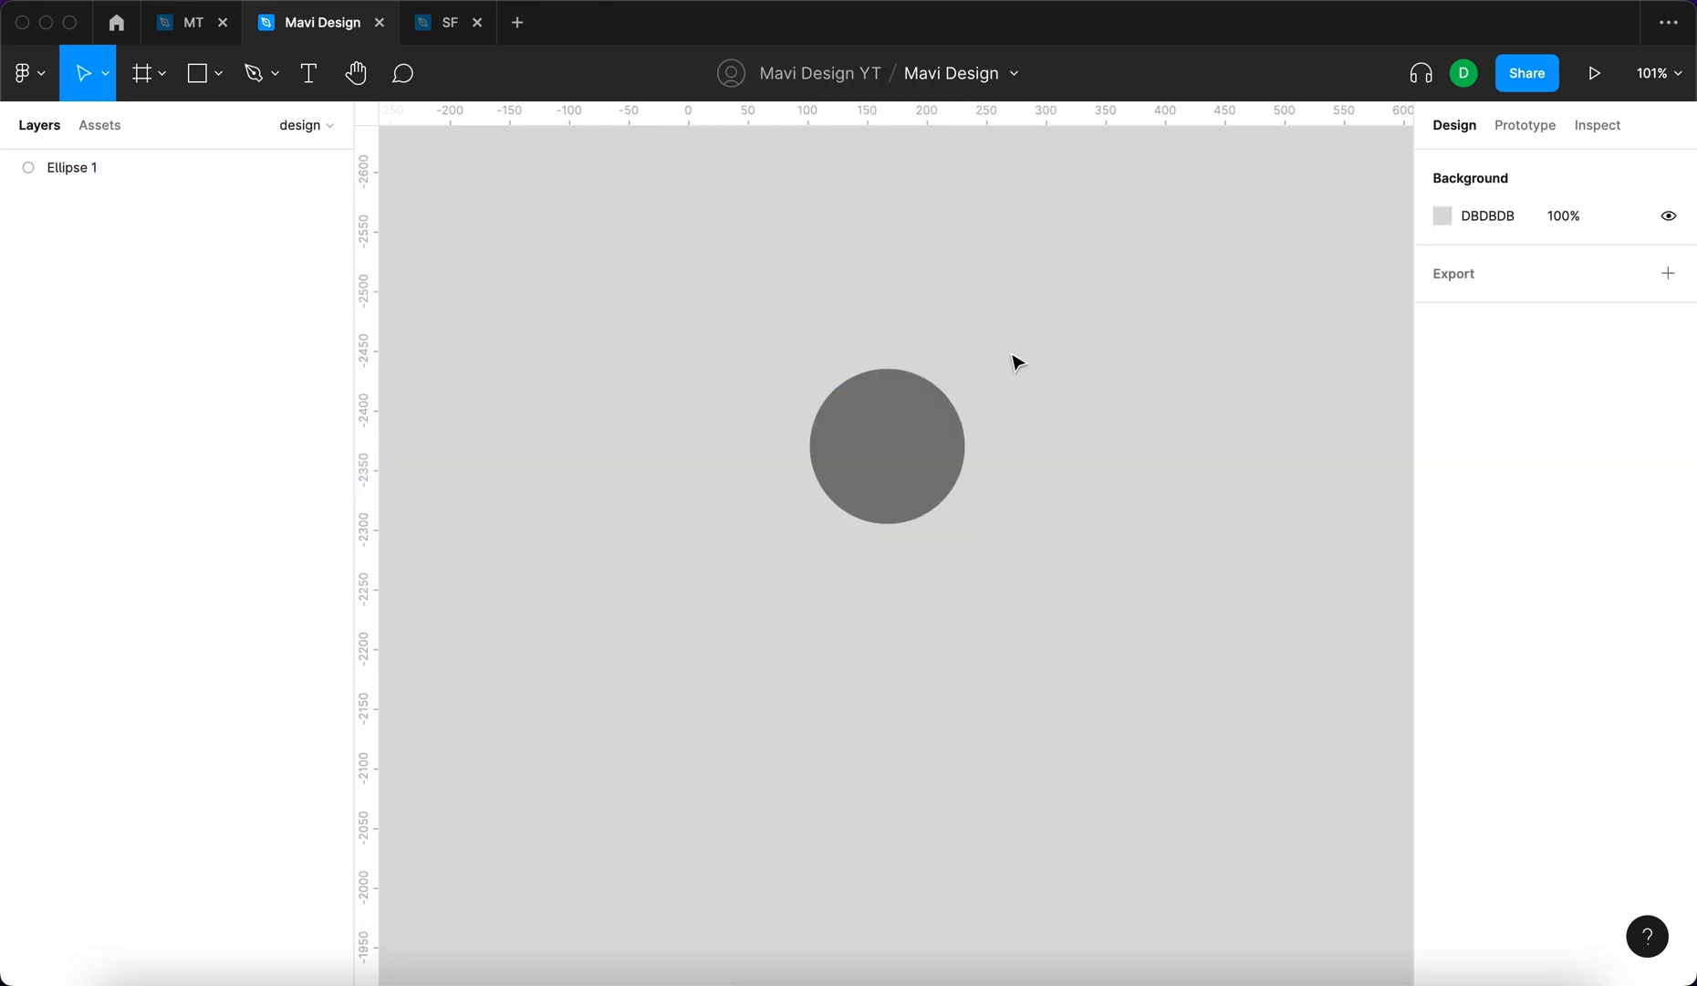
# Wrap the circle in an auto-layout frame with corner radius 75, width about 250 and padding 8
pyautogui.press('shift+a')
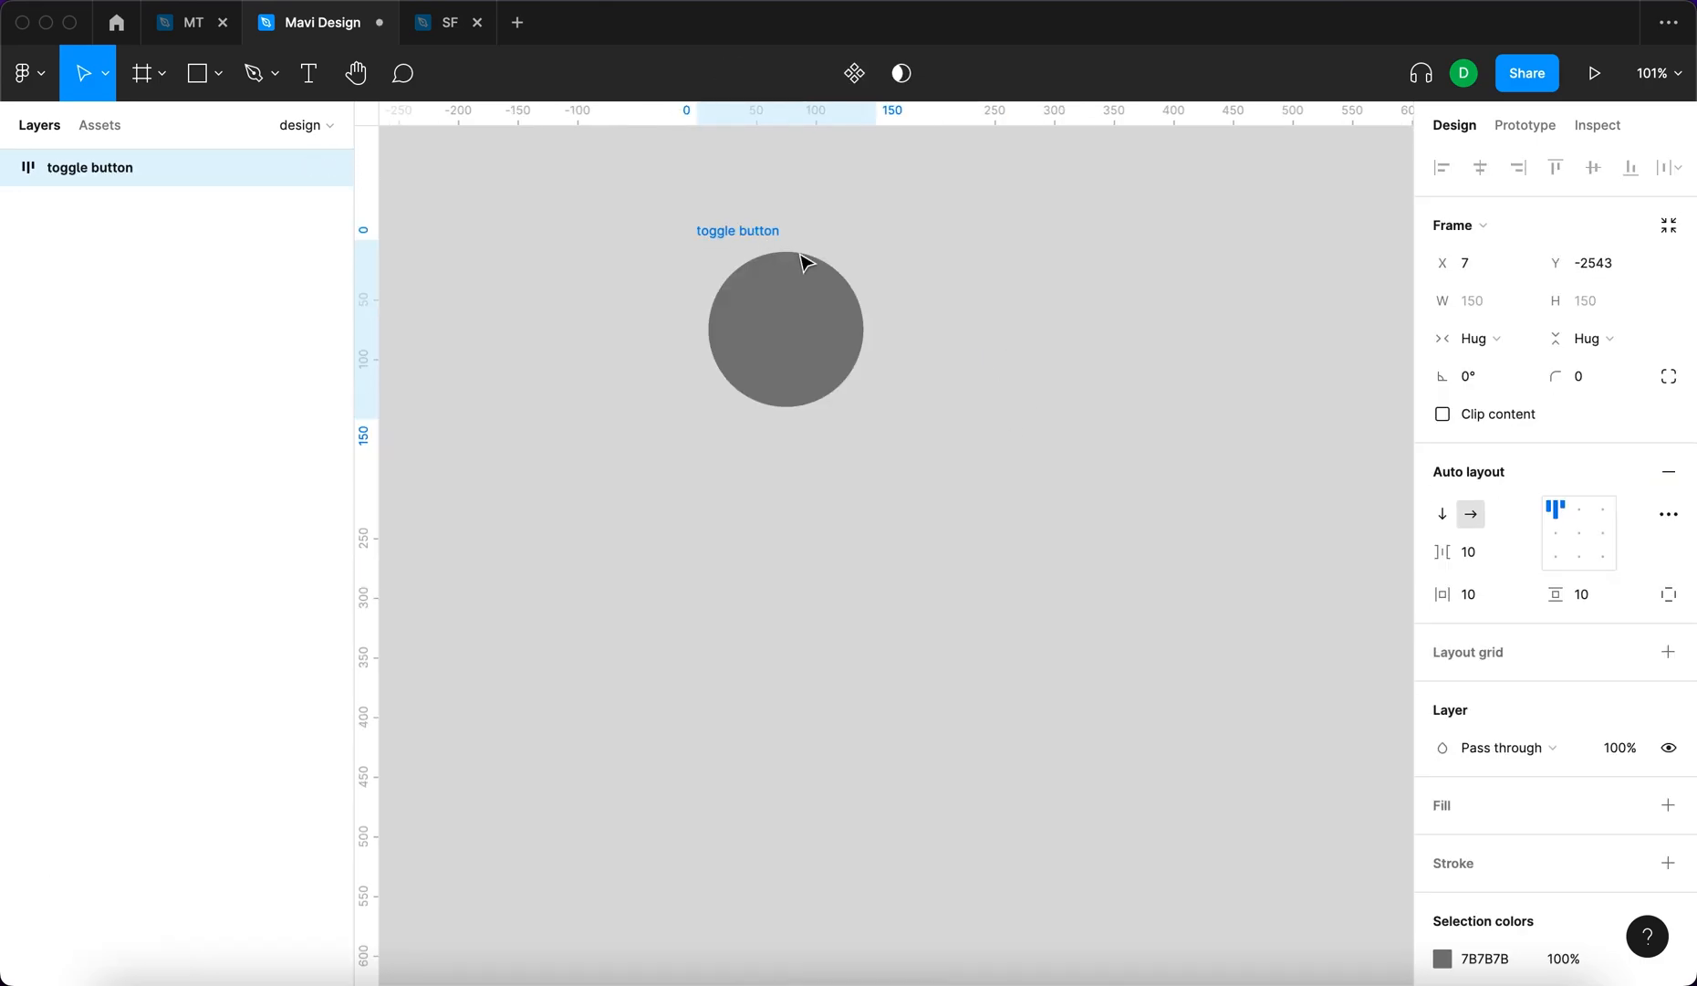
pyautogui.click(1668, 806)
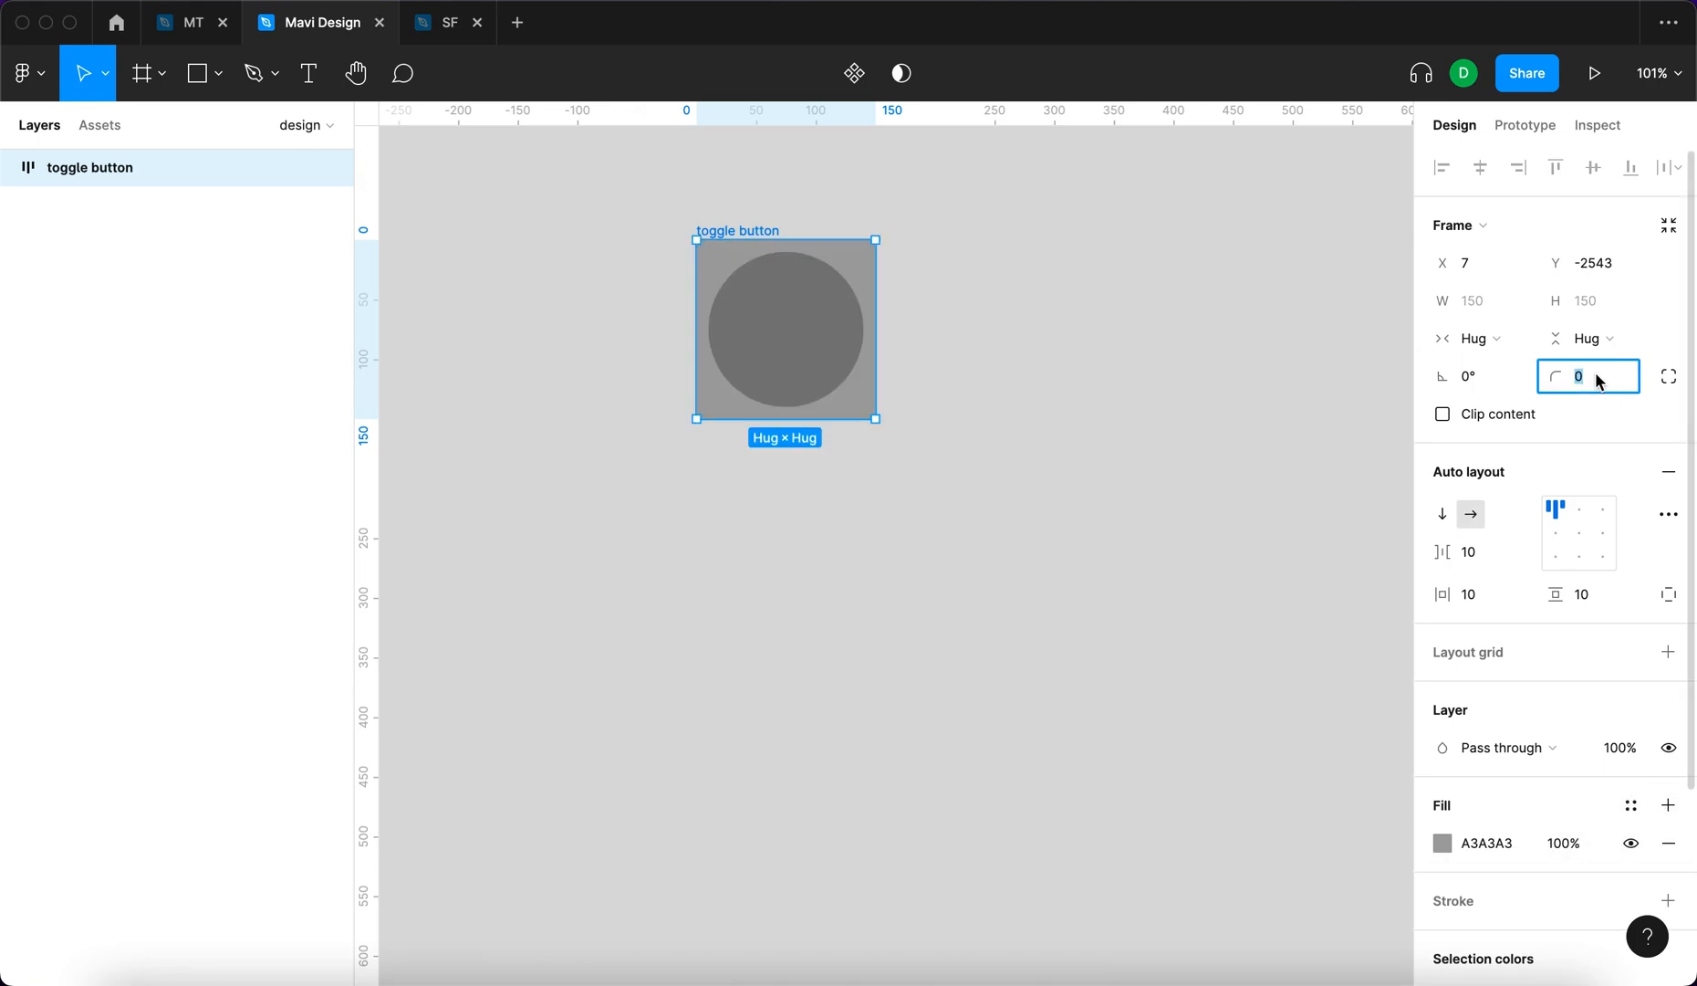
pyautogui.write('75')
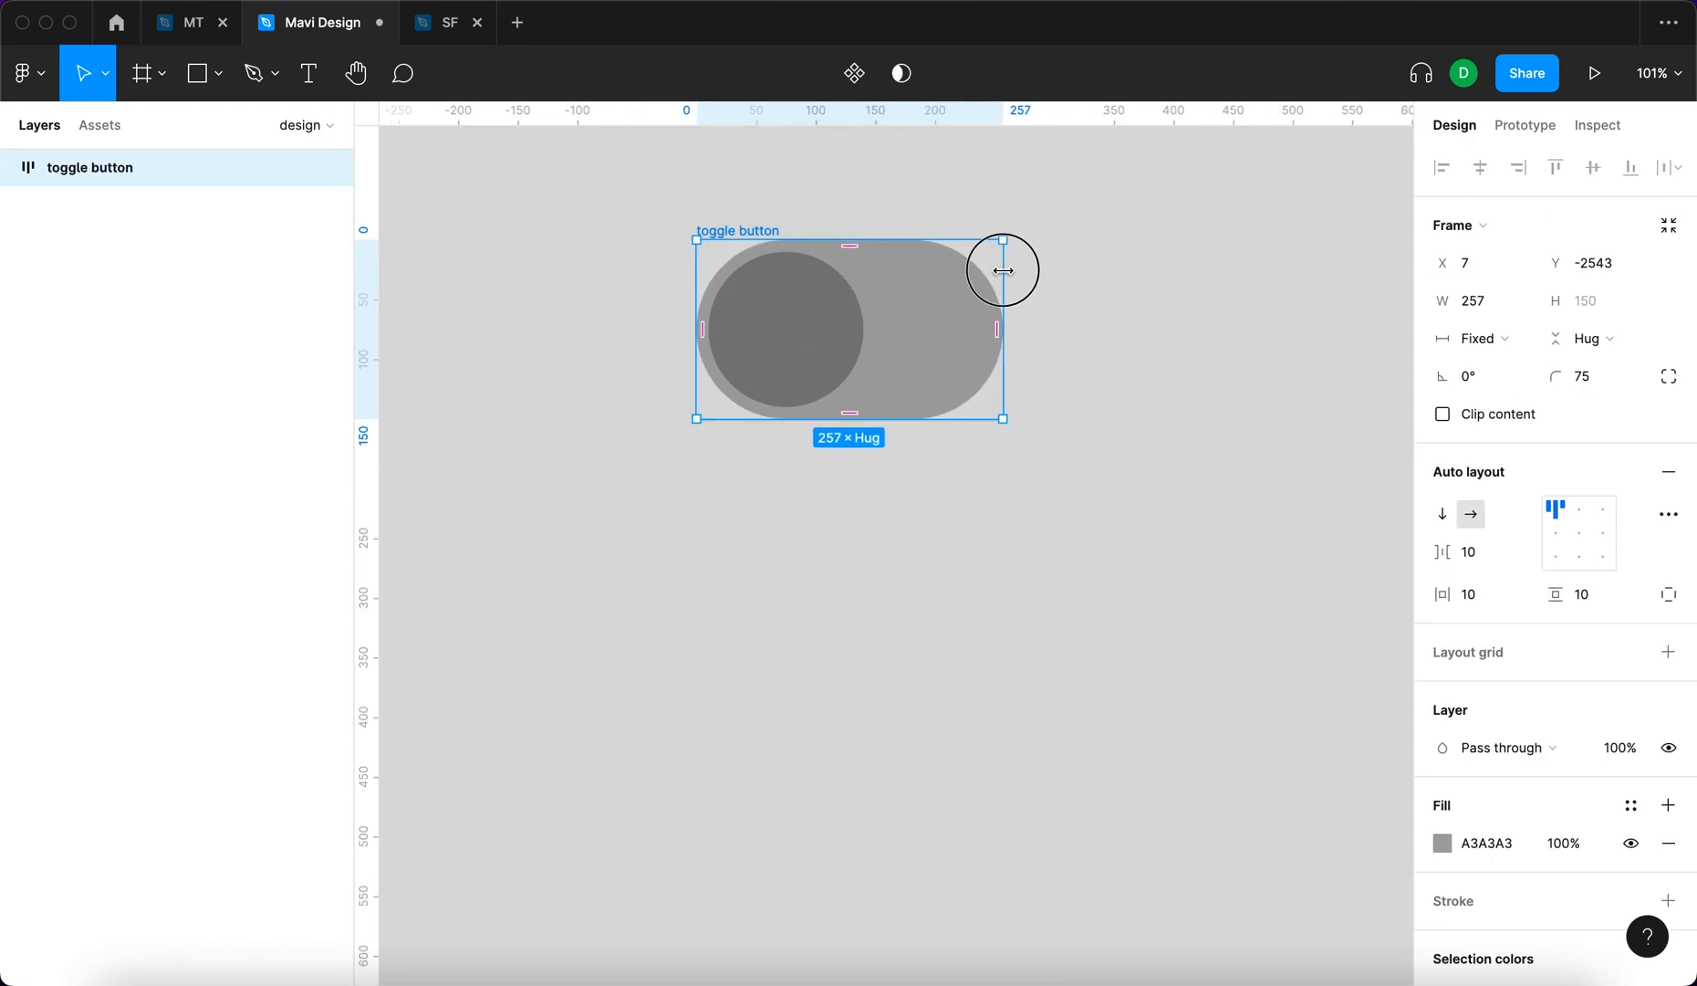
pyautogui.moveTo(1002, 268); pyautogui.dragTo(995, 268)
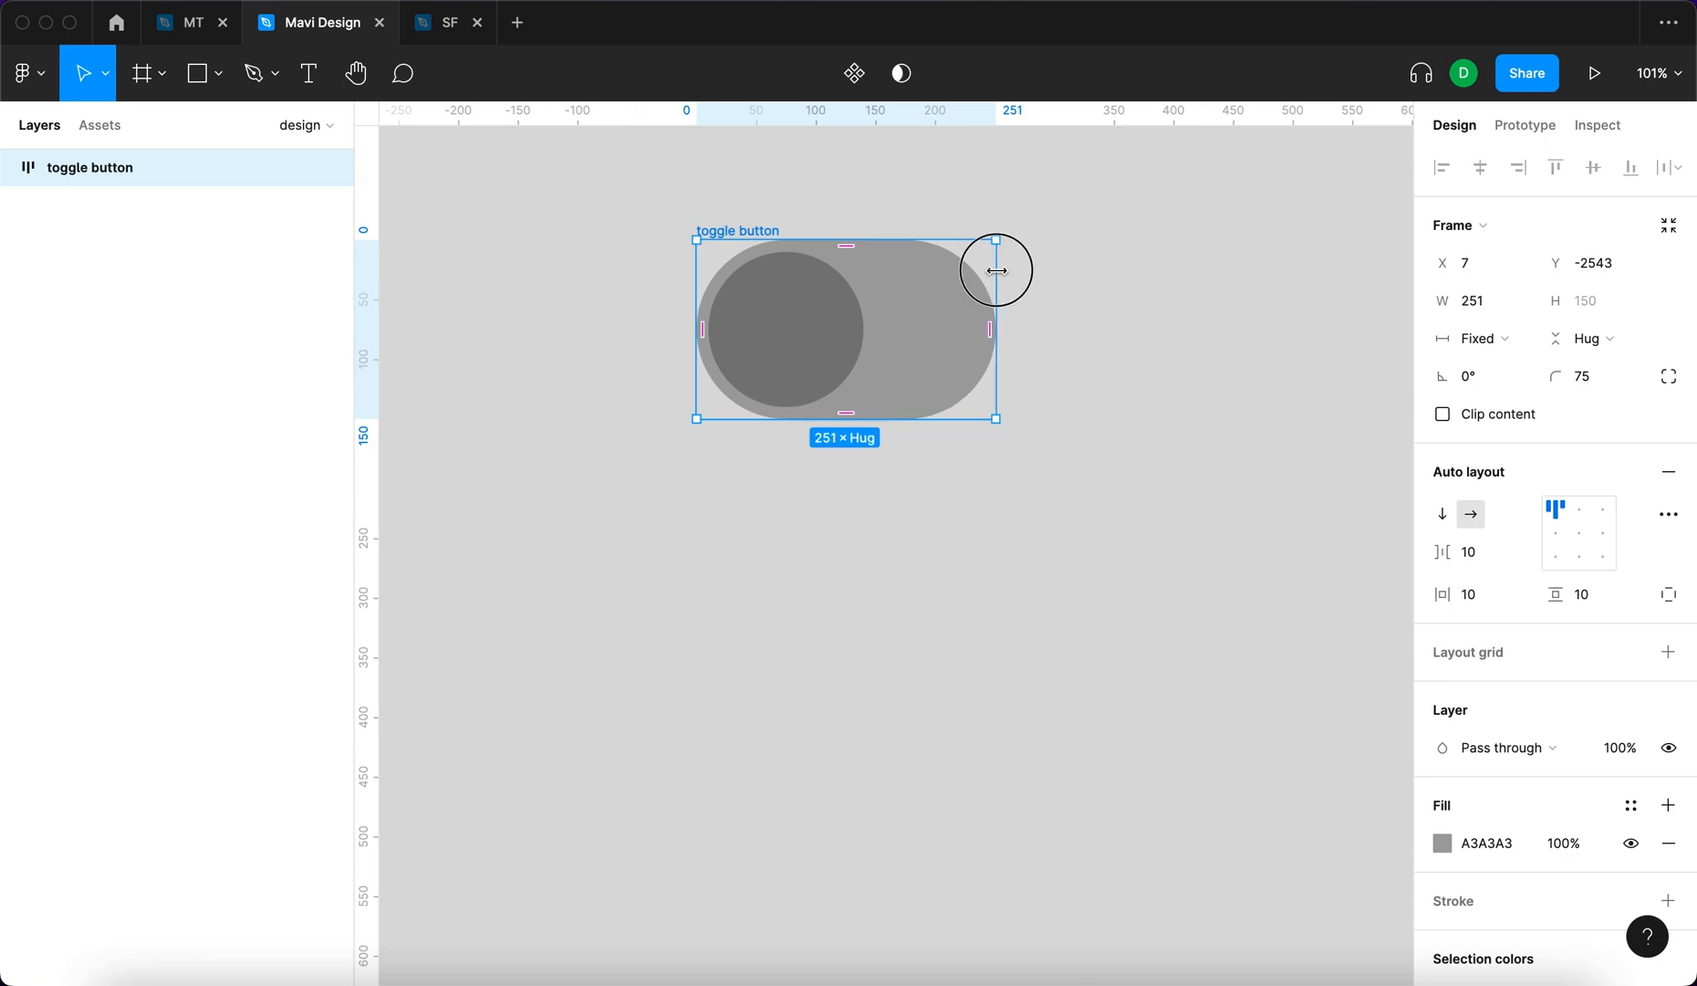
pyautogui.moveTo(993, 269); pyautogui.dragTo(993, 279)
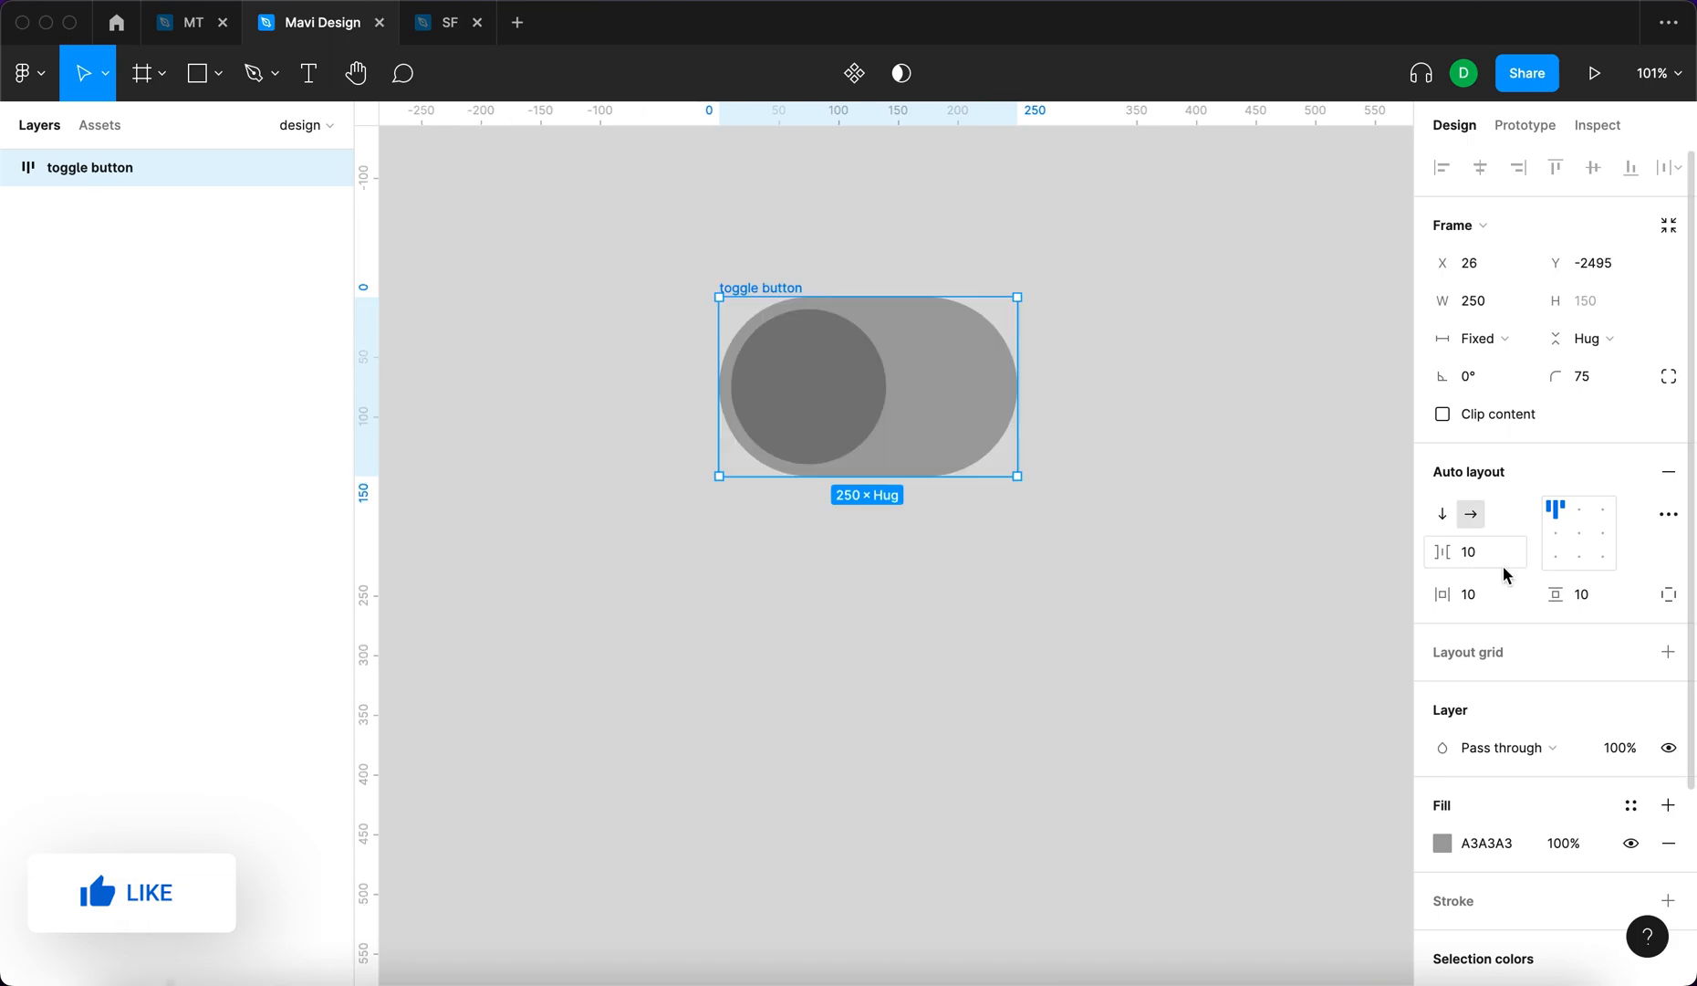
pyautogui.click(1475, 595)
pyautogui.write('8')
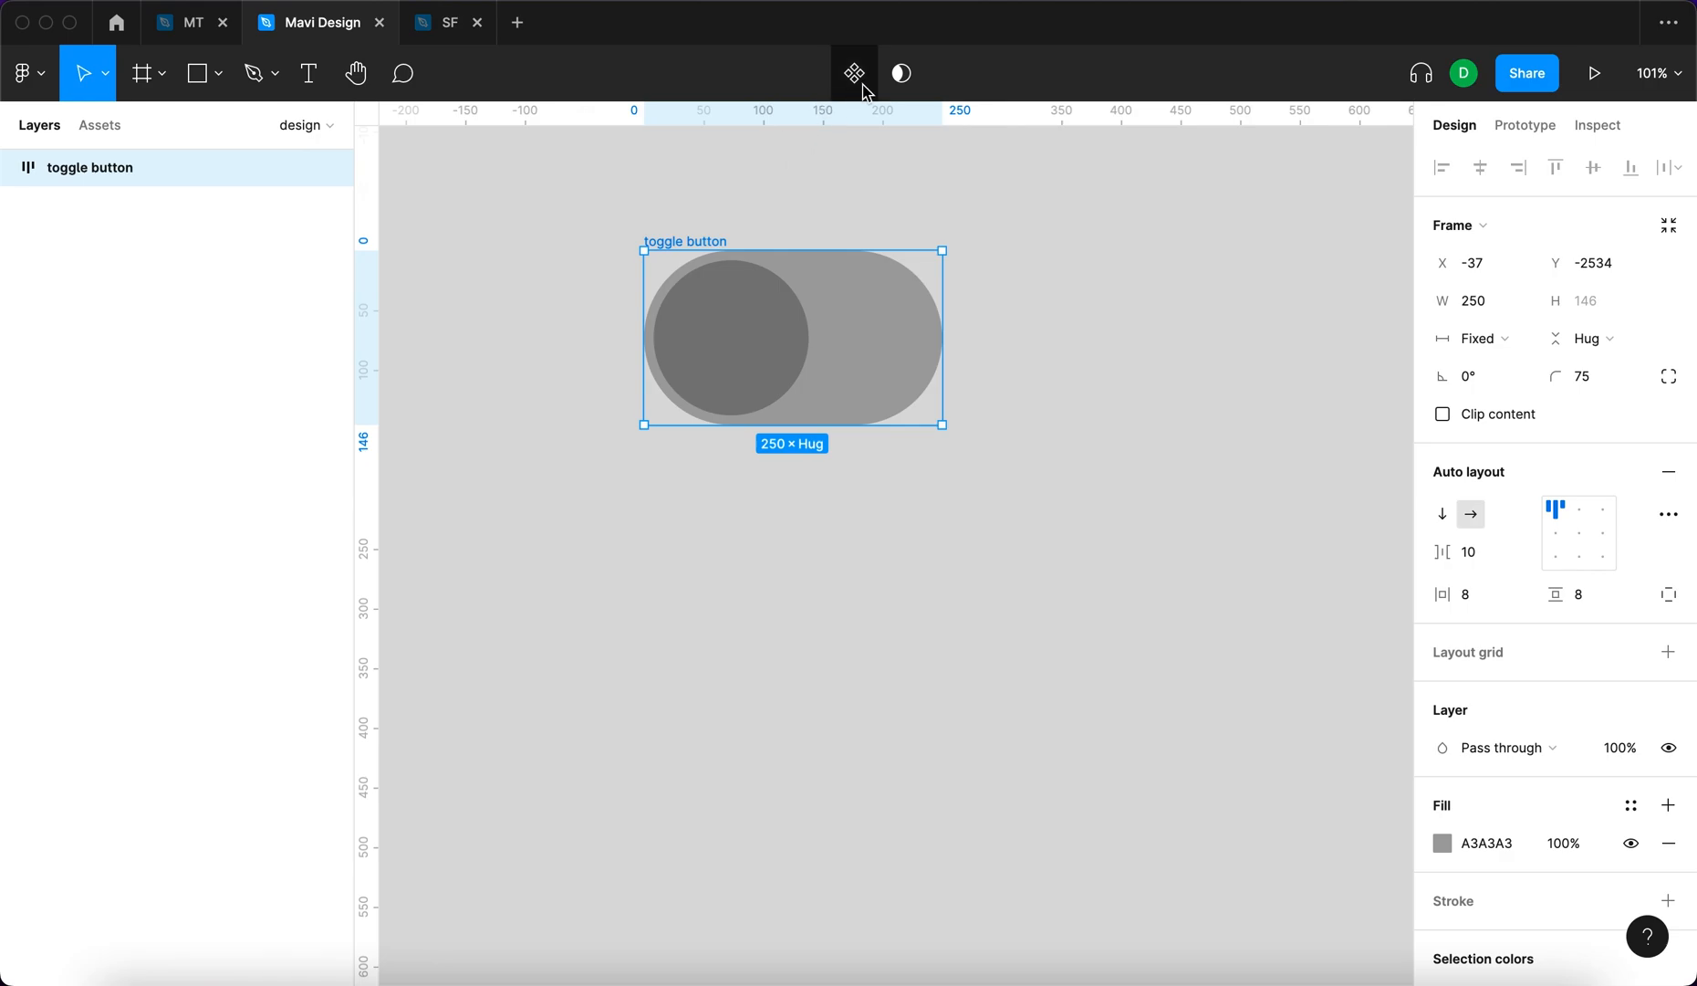
pyautogui.moveTo(853, 75)
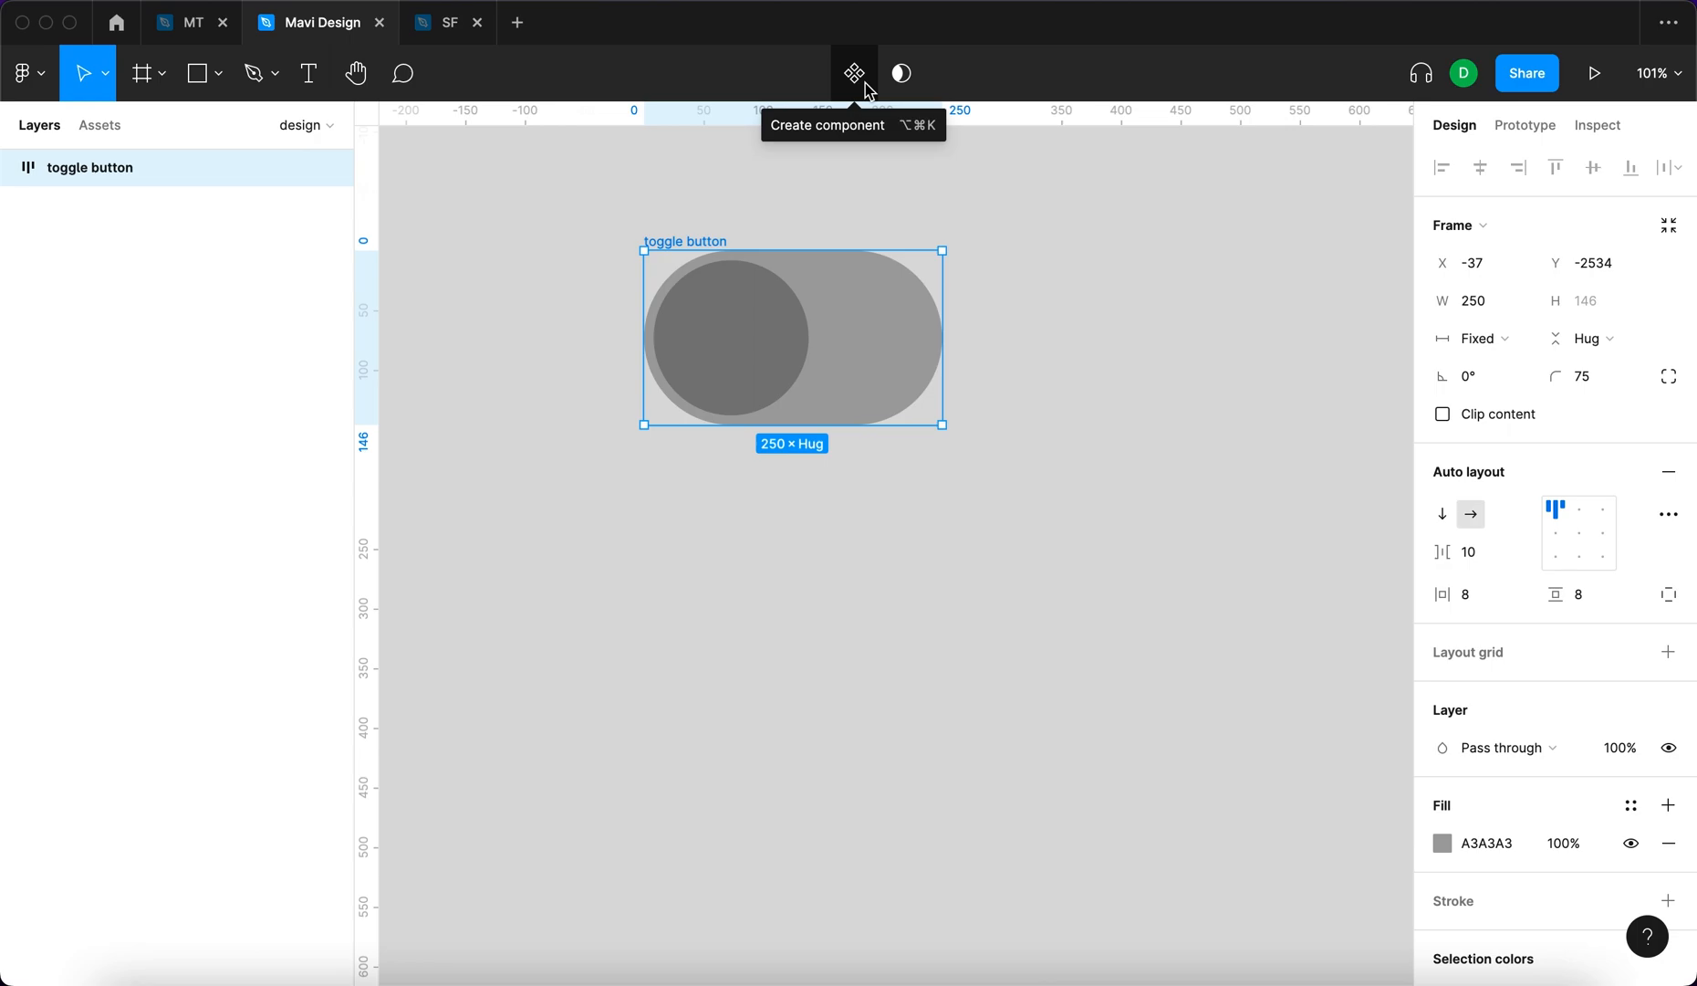
# Make the pill frame a component and set the canvas background to near-black 252525
pyautogui.click(850, 75)
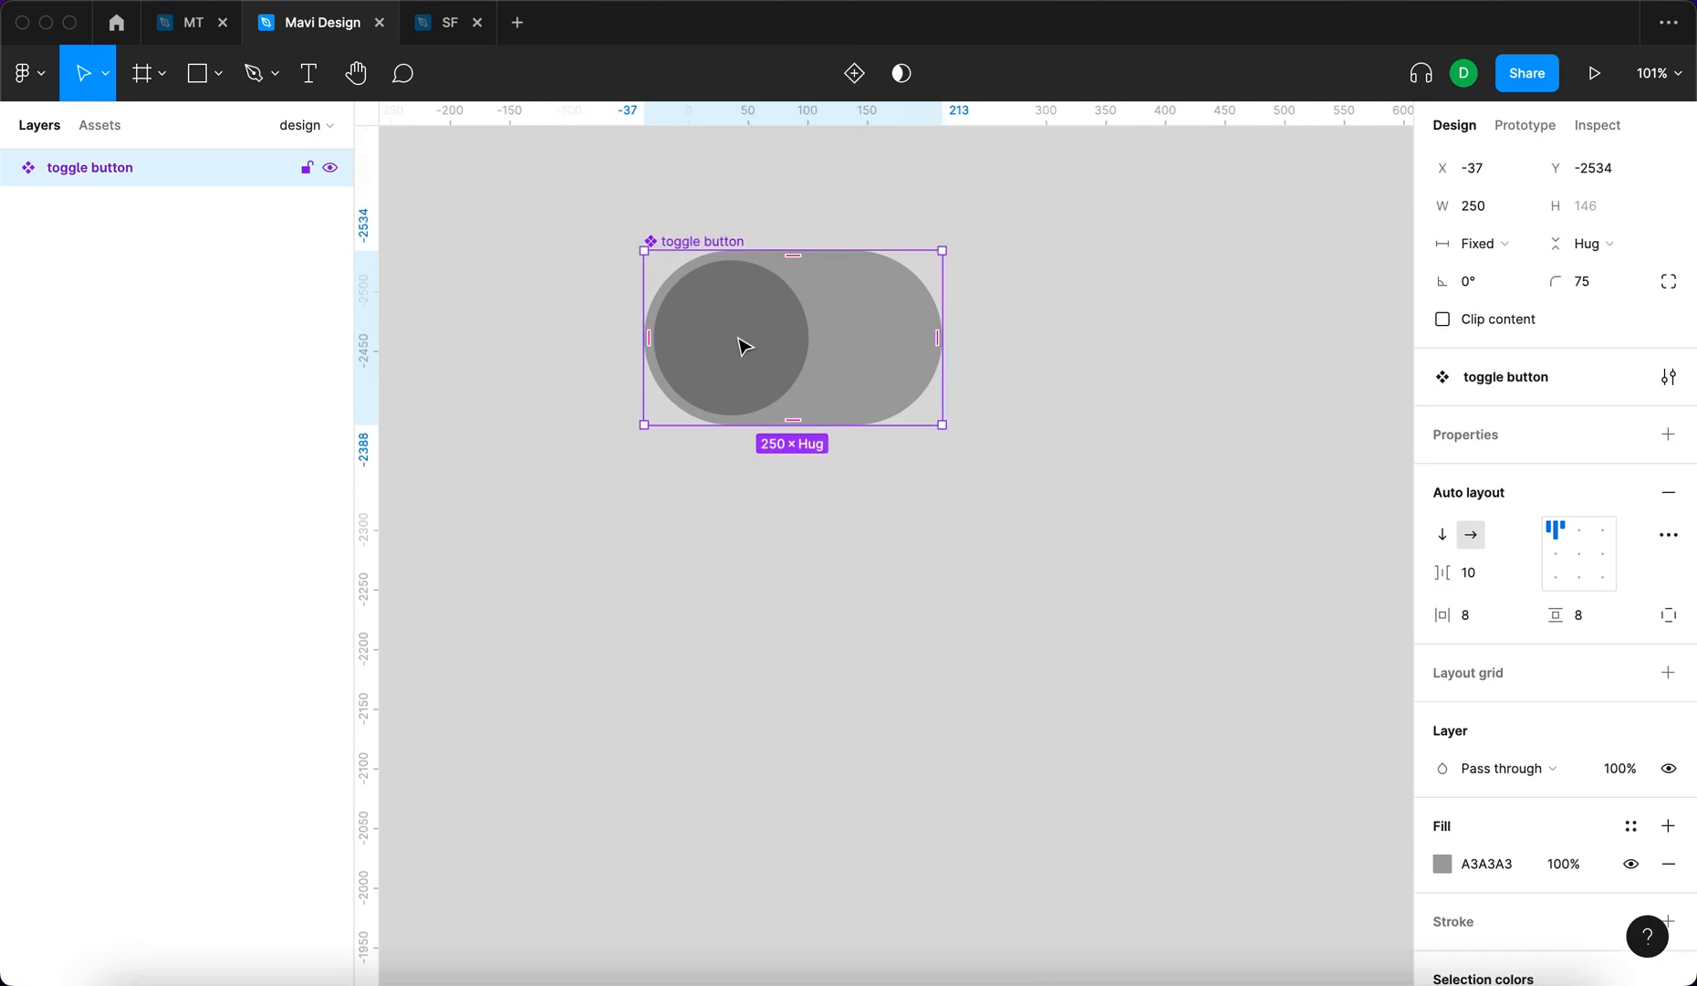
pyautogui.click(1066, 376)
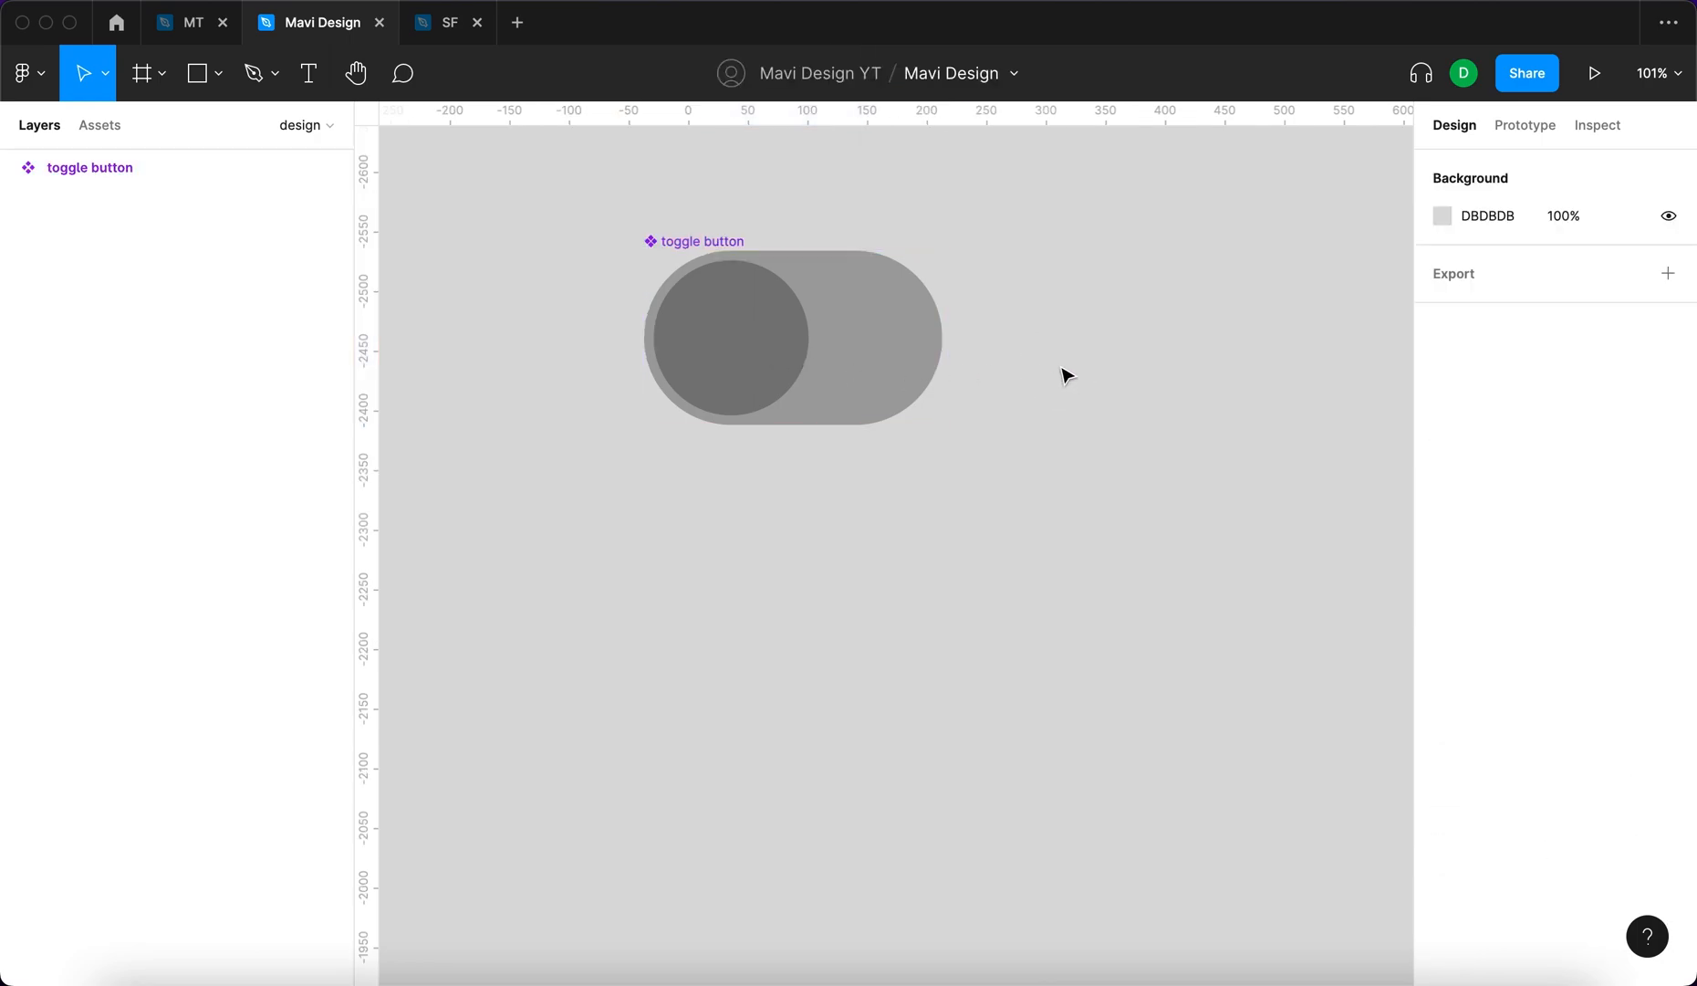
pyautogui.click(1442, 217)
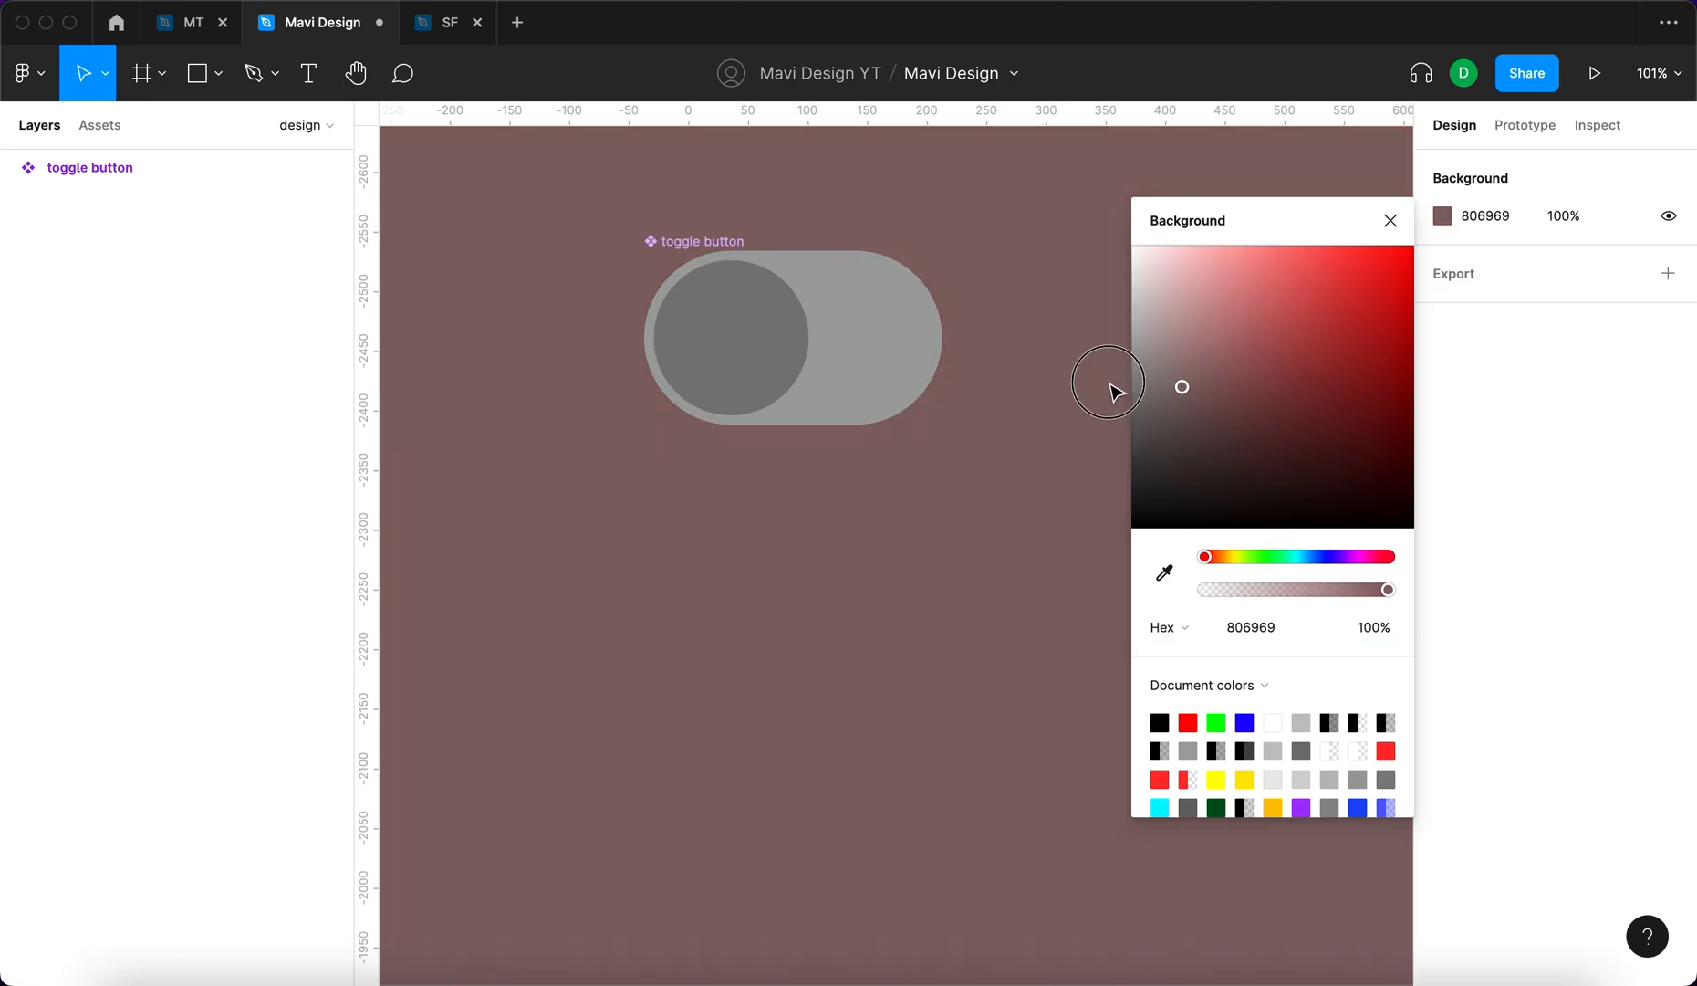
pyautogui.moveTo(1181, 387); pyautogui.dragTo(1132, 485)
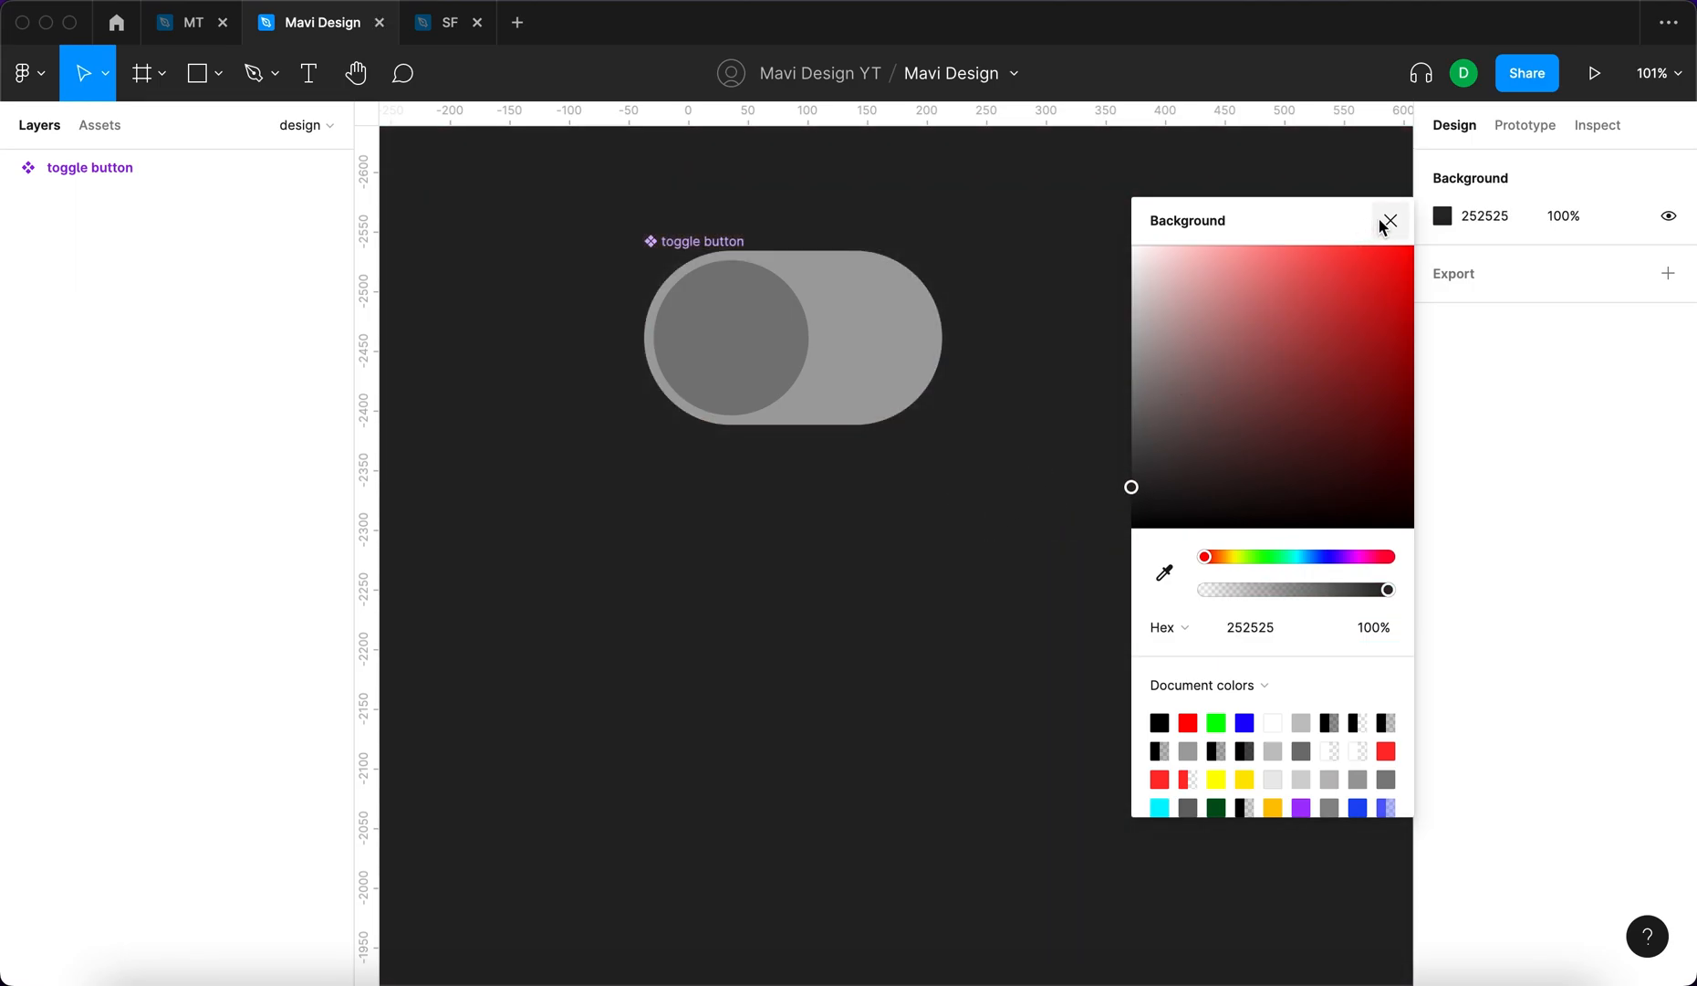
pyautogui.click(1389, 221)
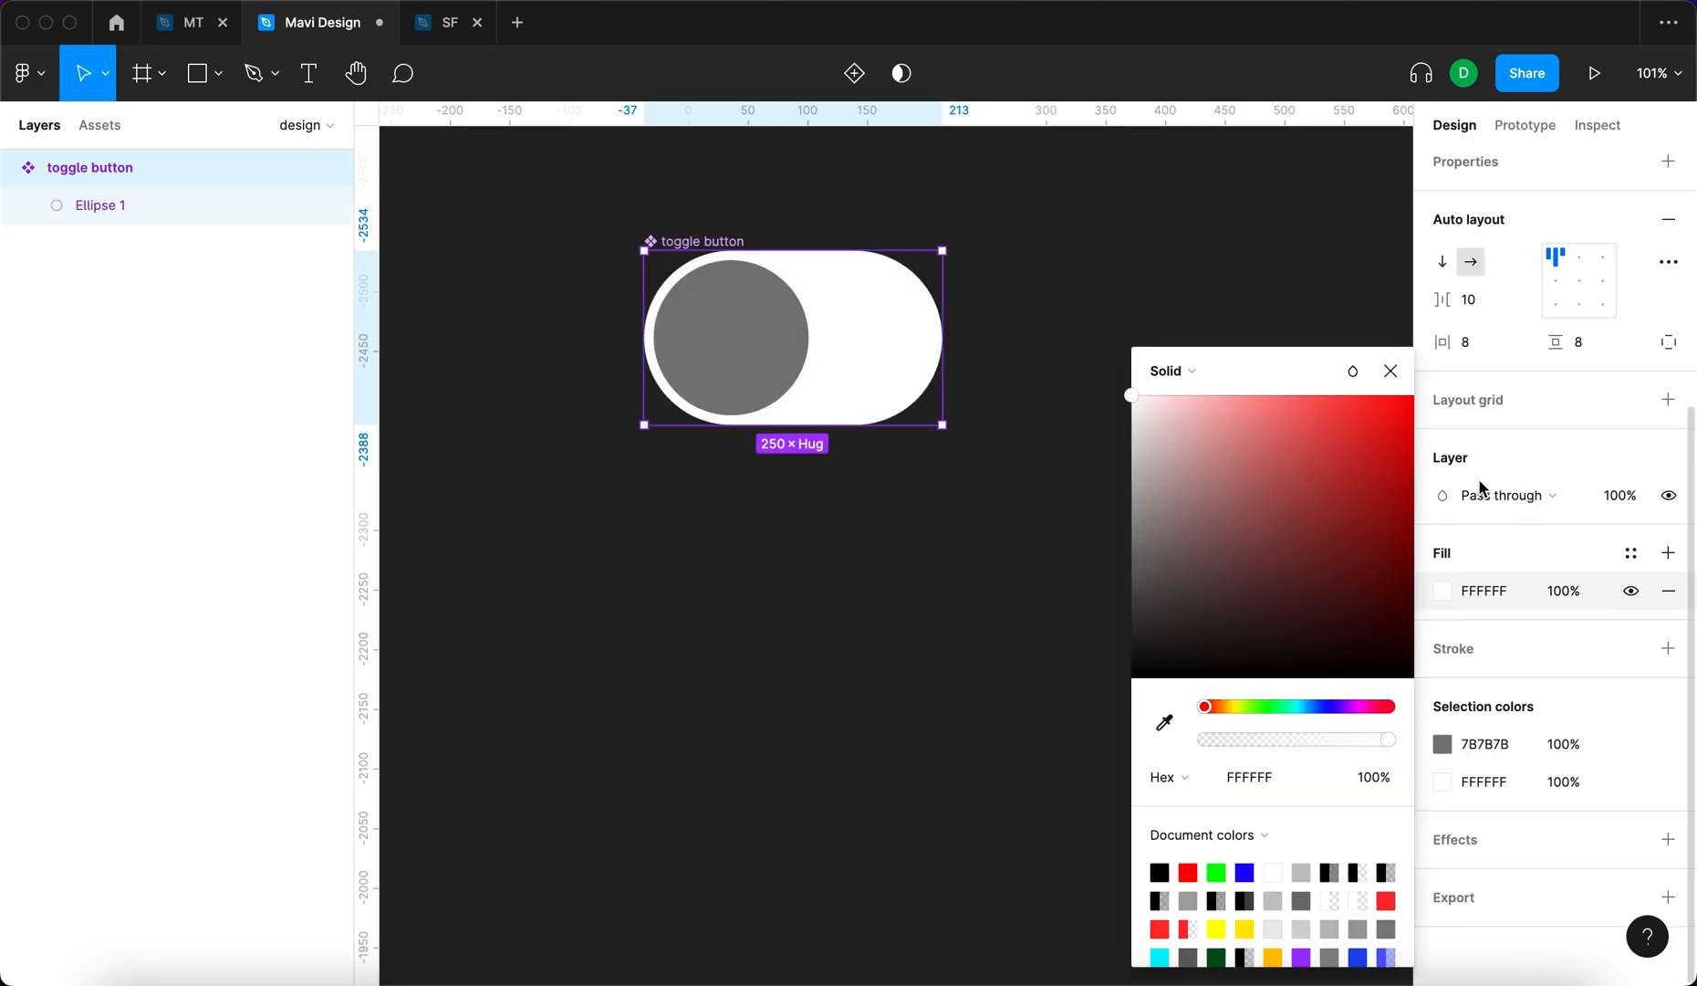
# Lower the pill fill to 20%, give the circle a radial gradient fill, and add a glow fill to the pill
pyautogui.click(1563, 592)
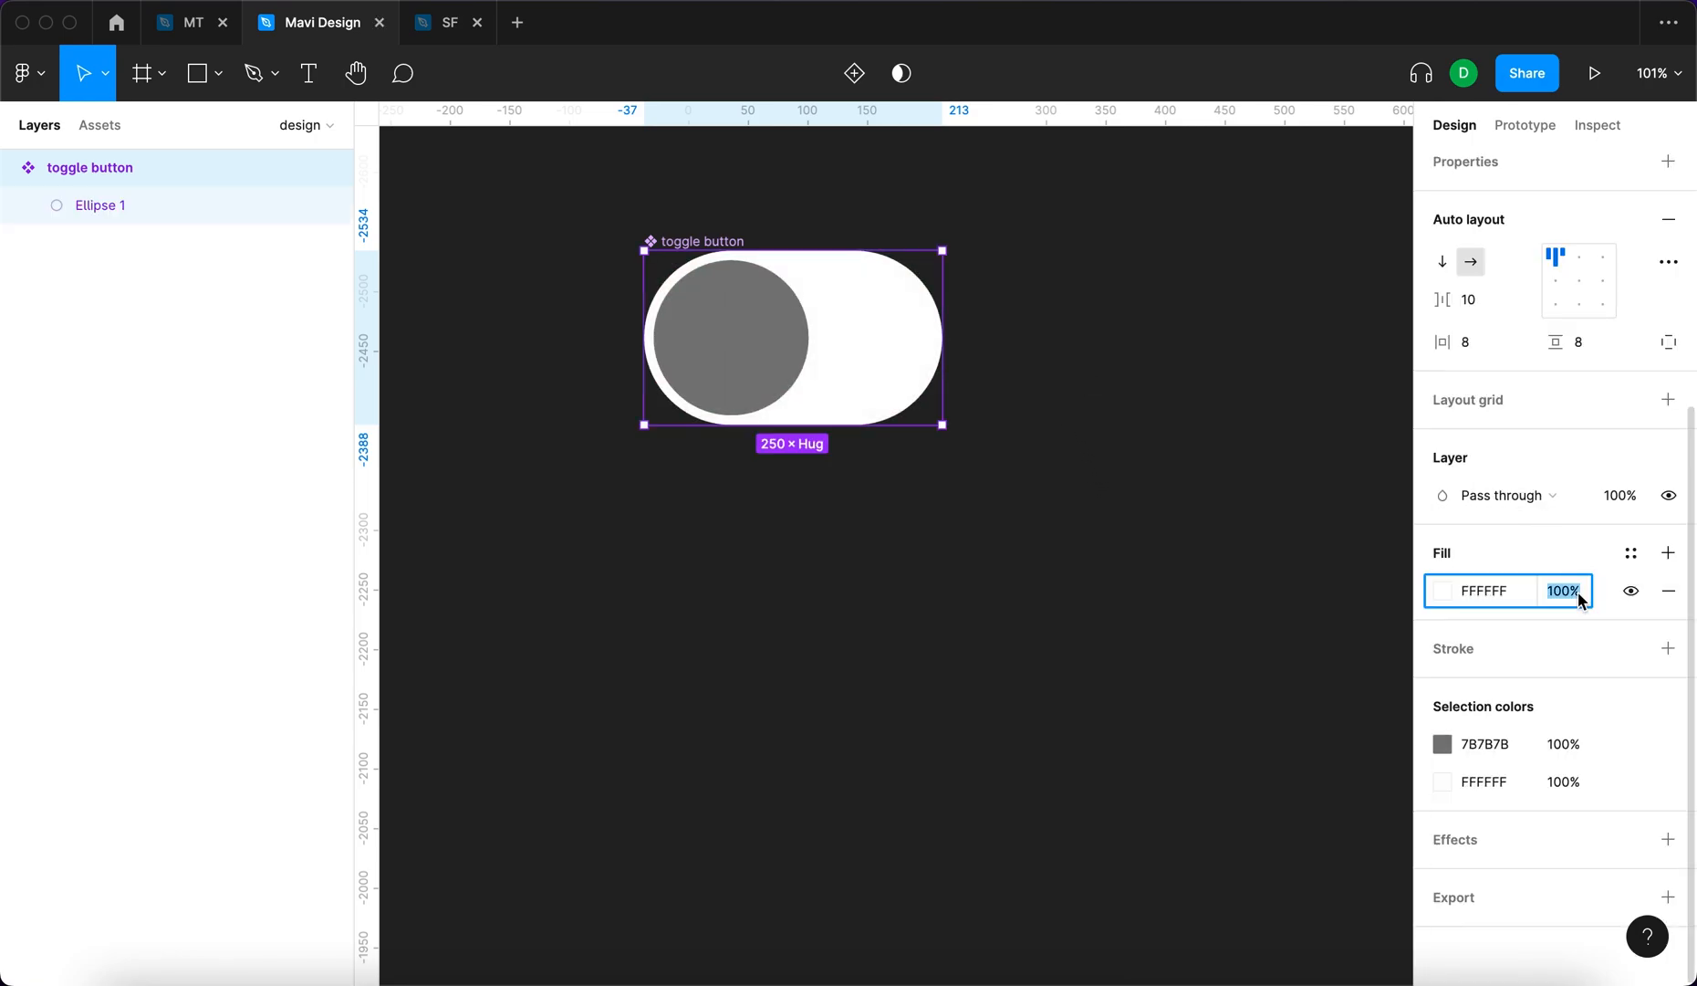
pyautogui.write('20')
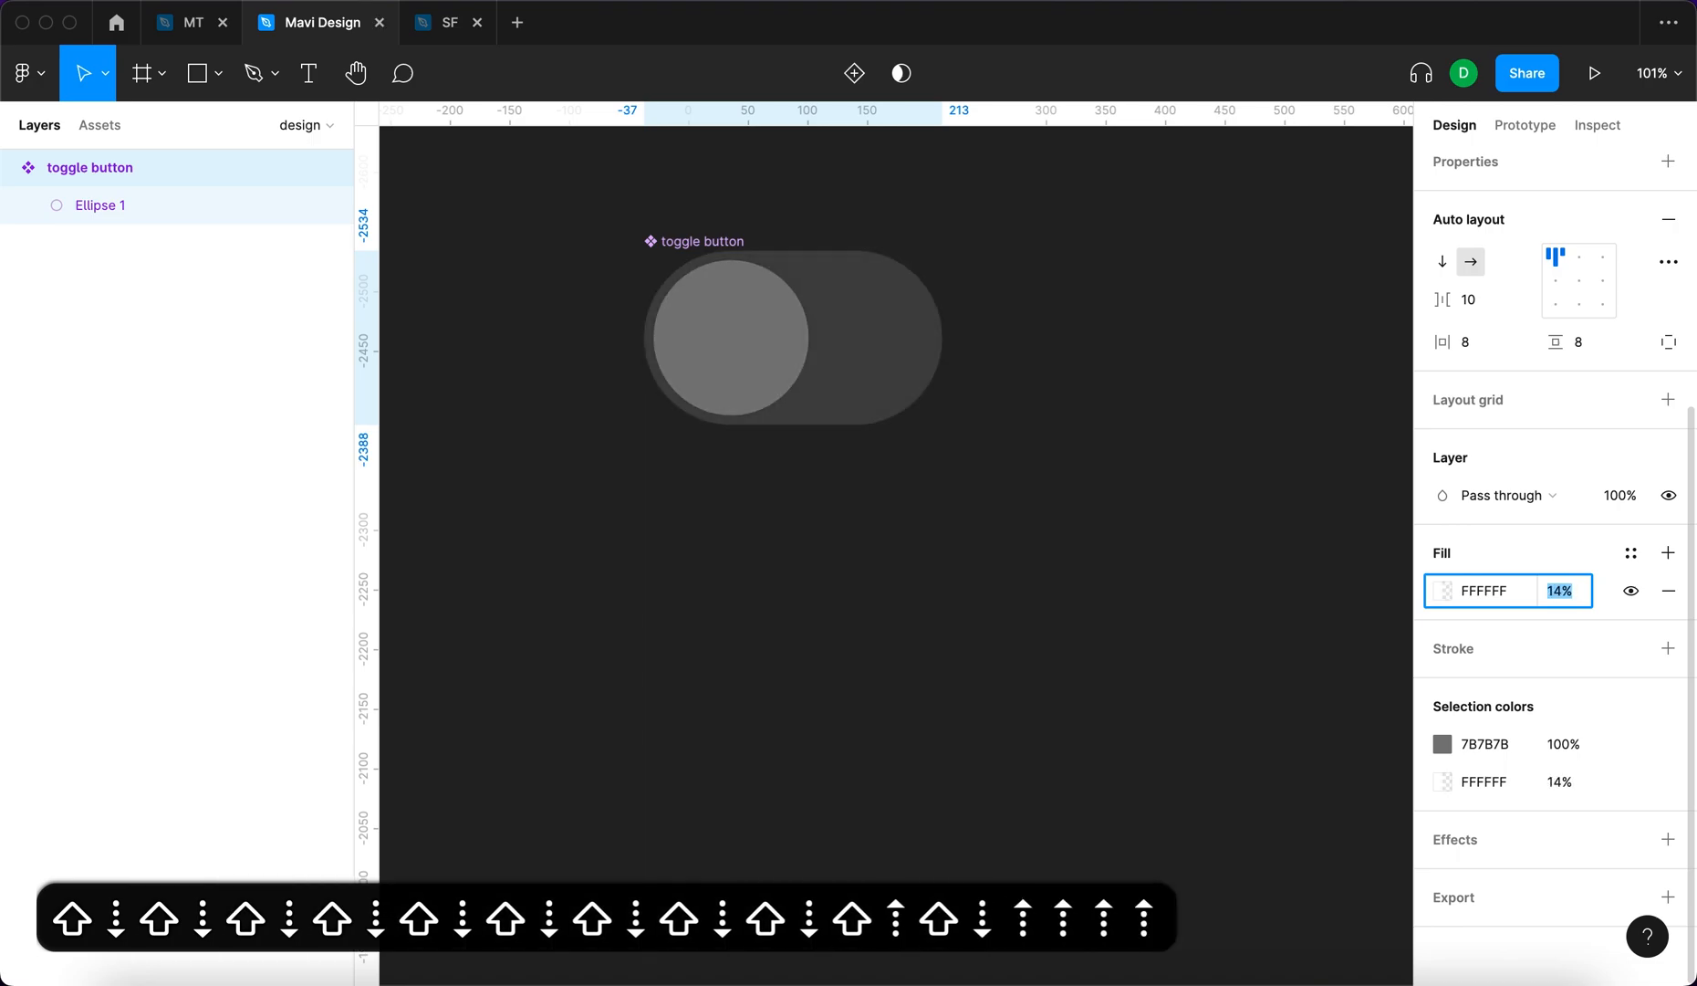
pyautogui.click(98, 204)
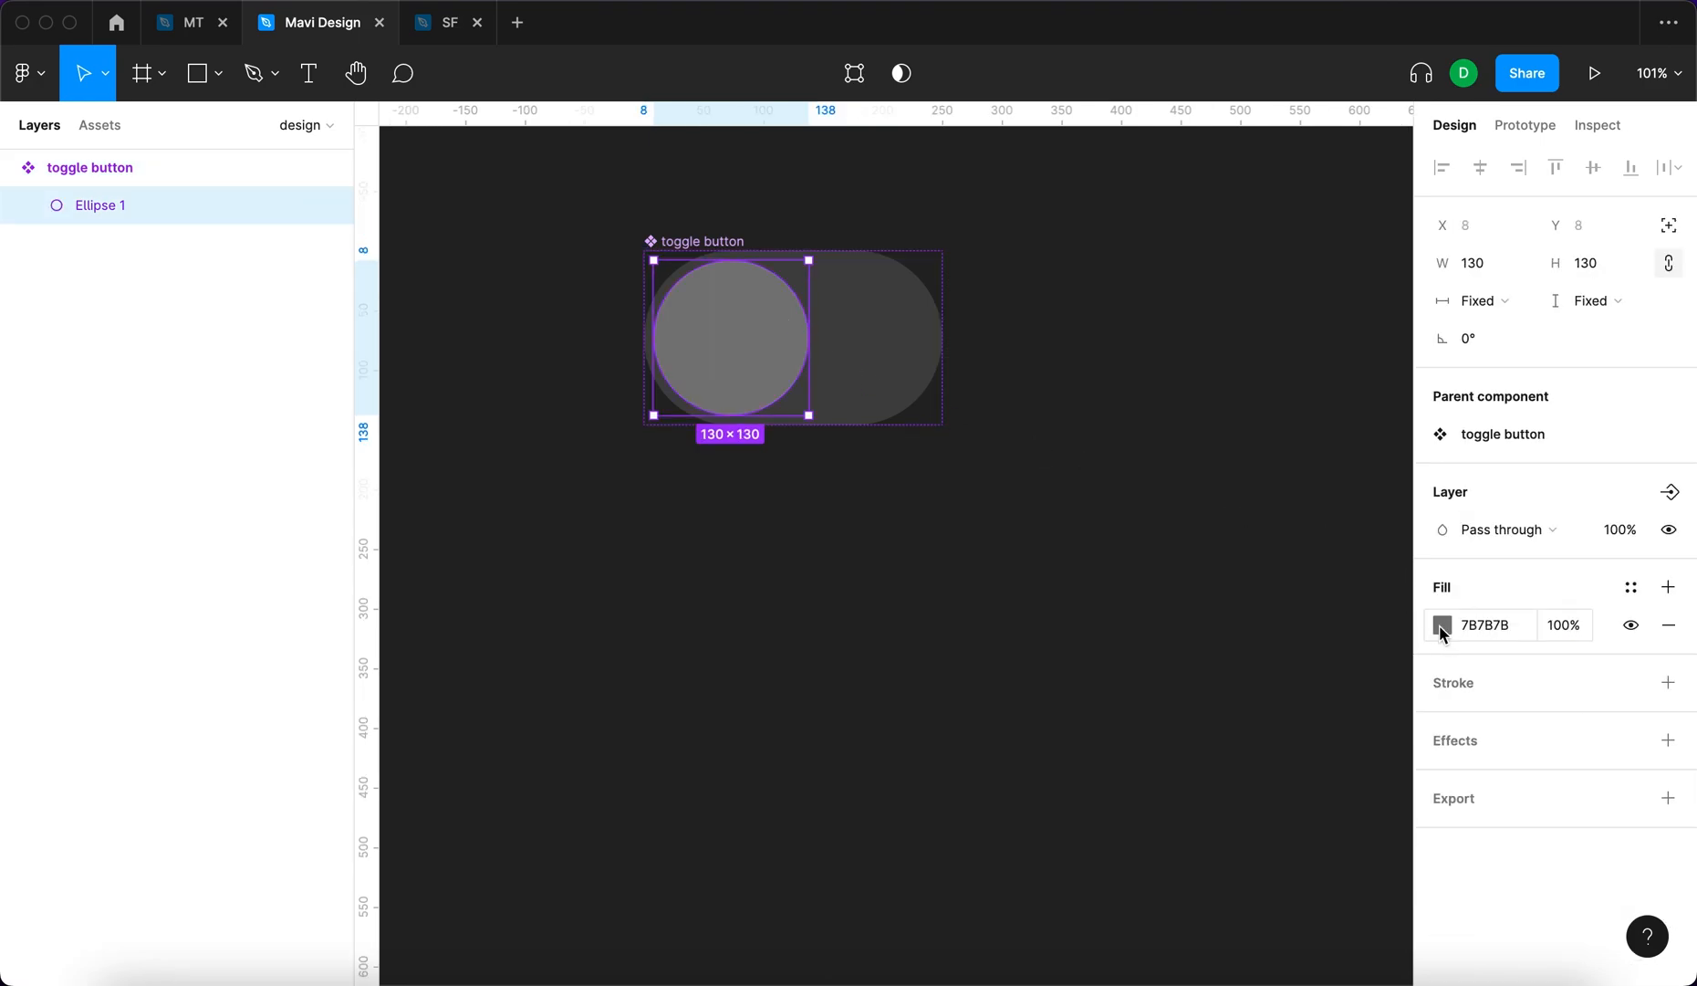
pyautogui.click(1442, 624)
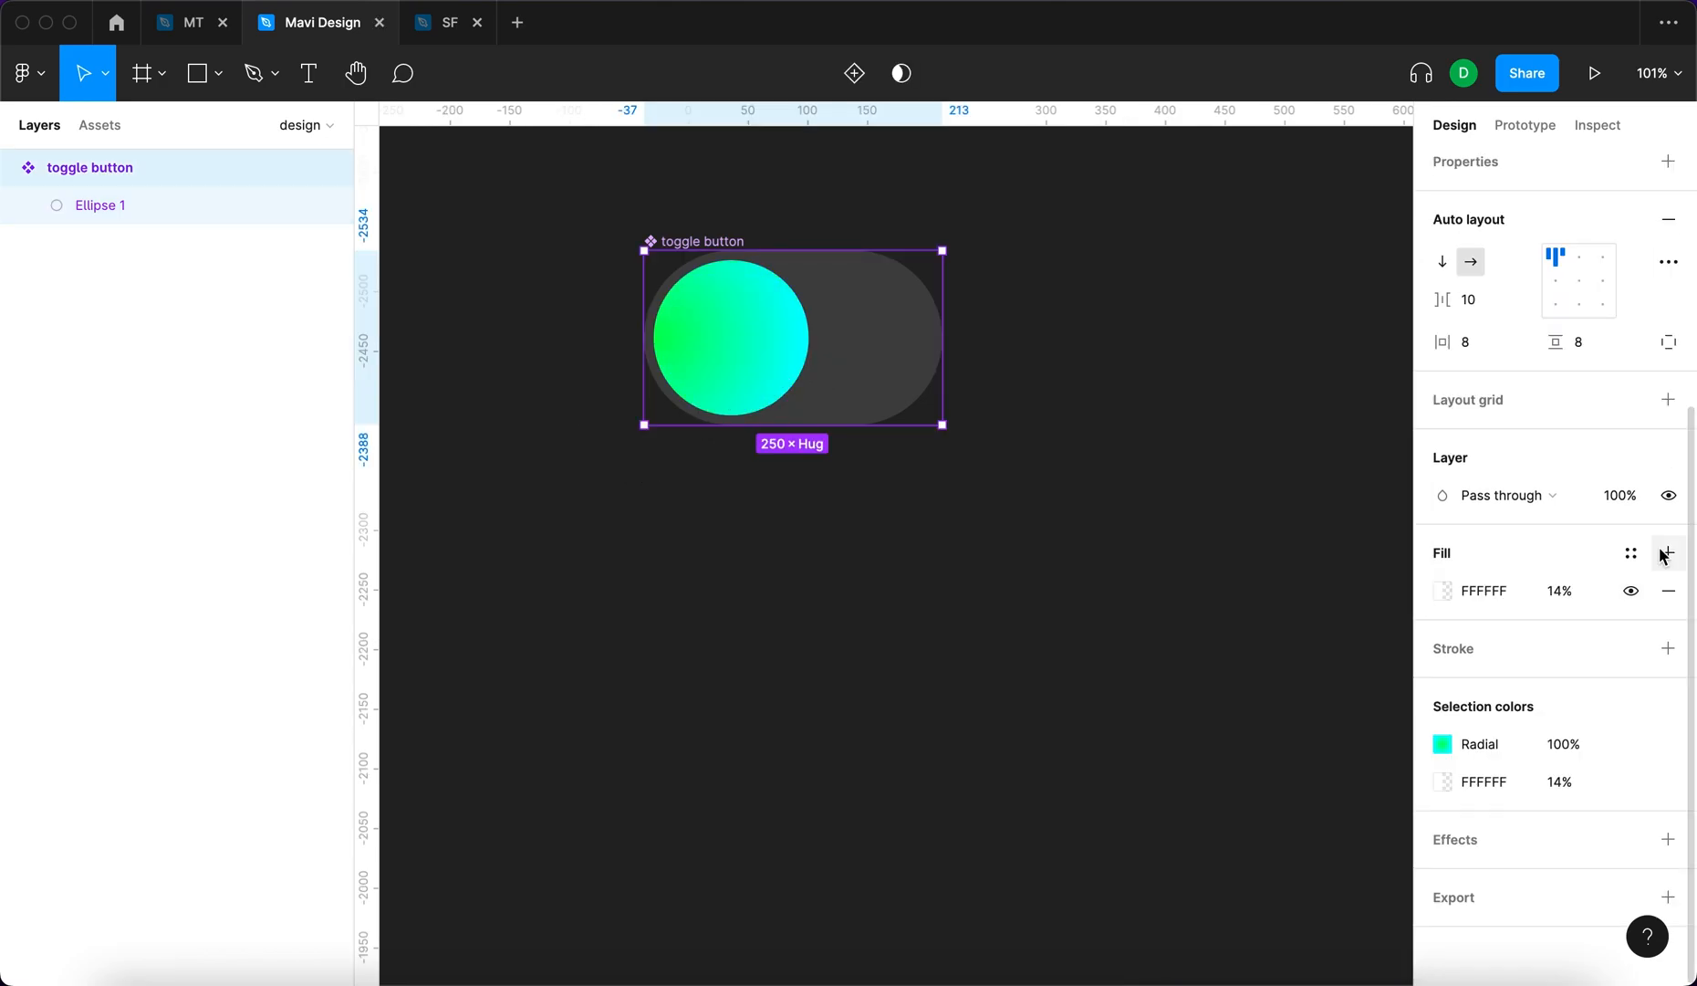
pyautogui.click(1666, 553)
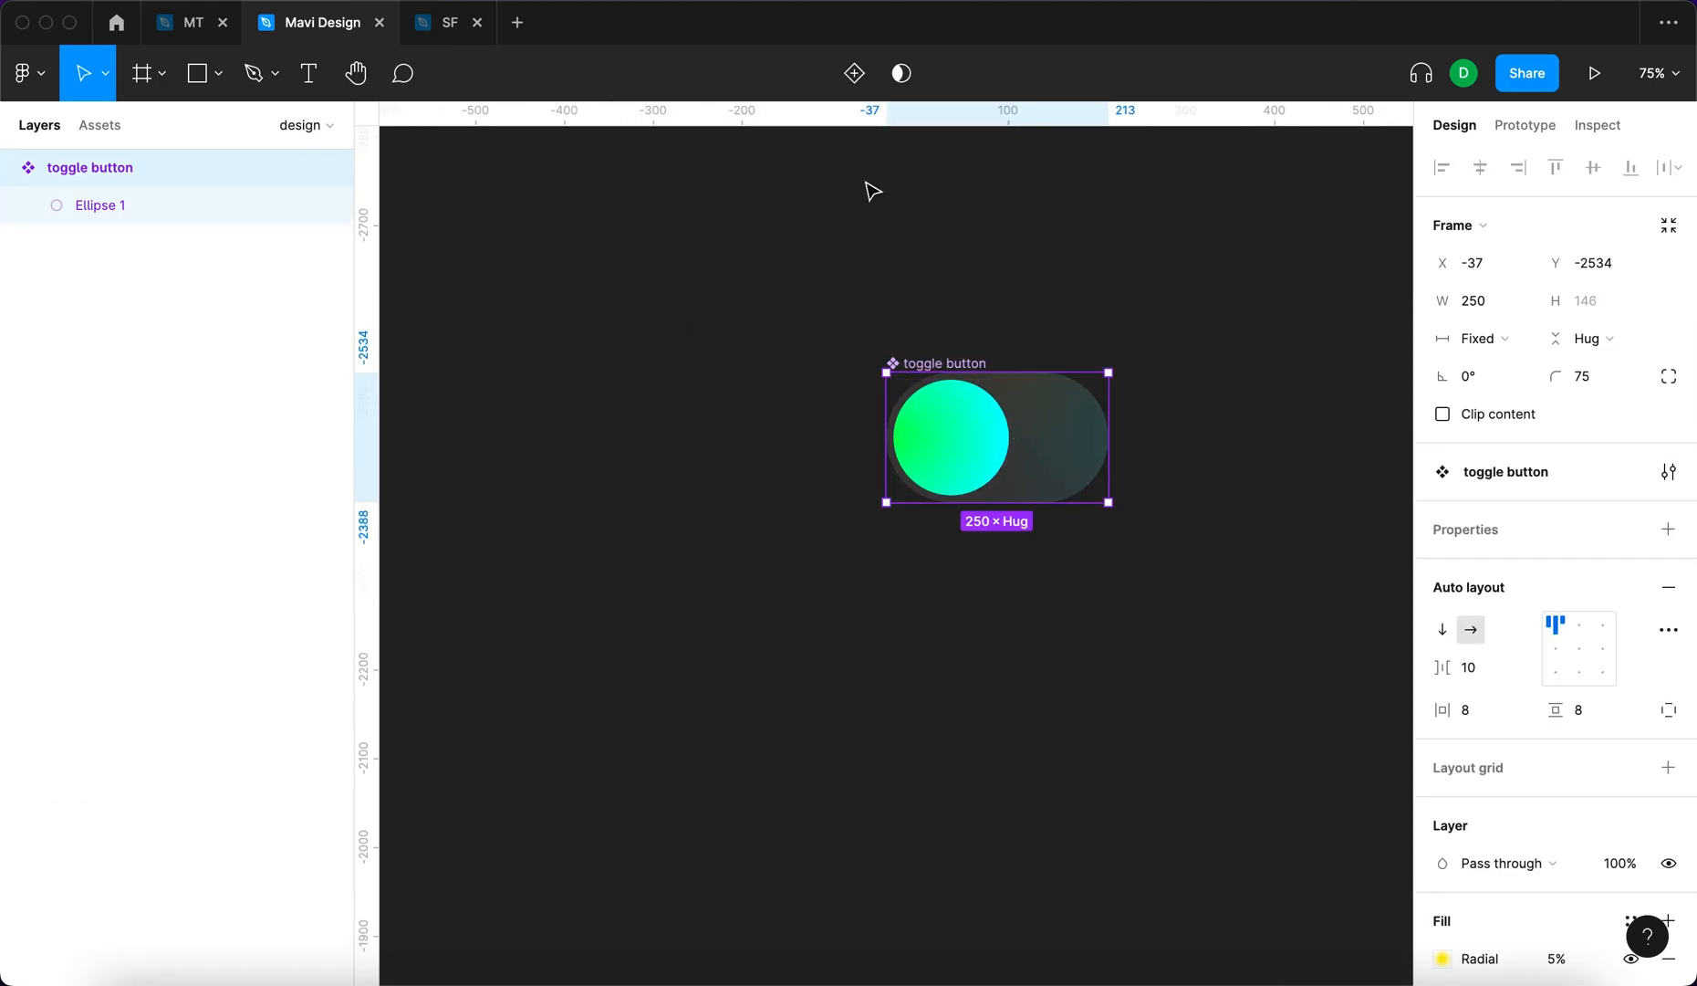
pyautogui.moveTo(854, 73)
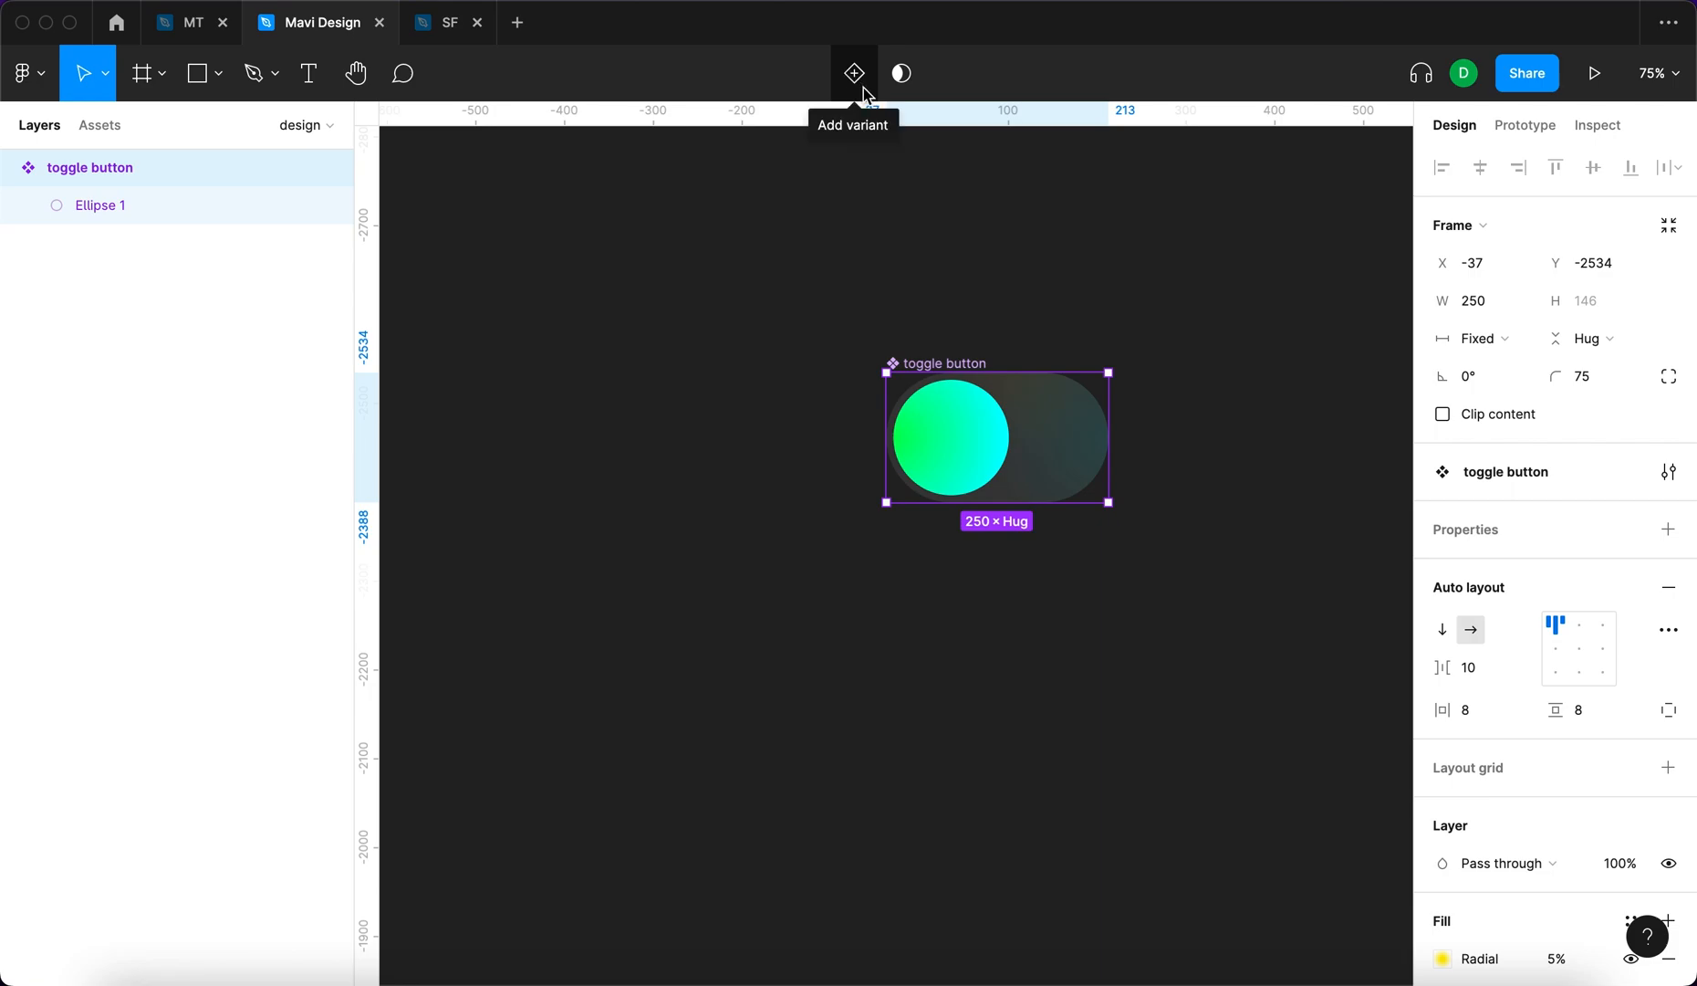
# Add variants named pressed and 1, and align variant 1's circle to the right end
pyautogui.click(855, 73)
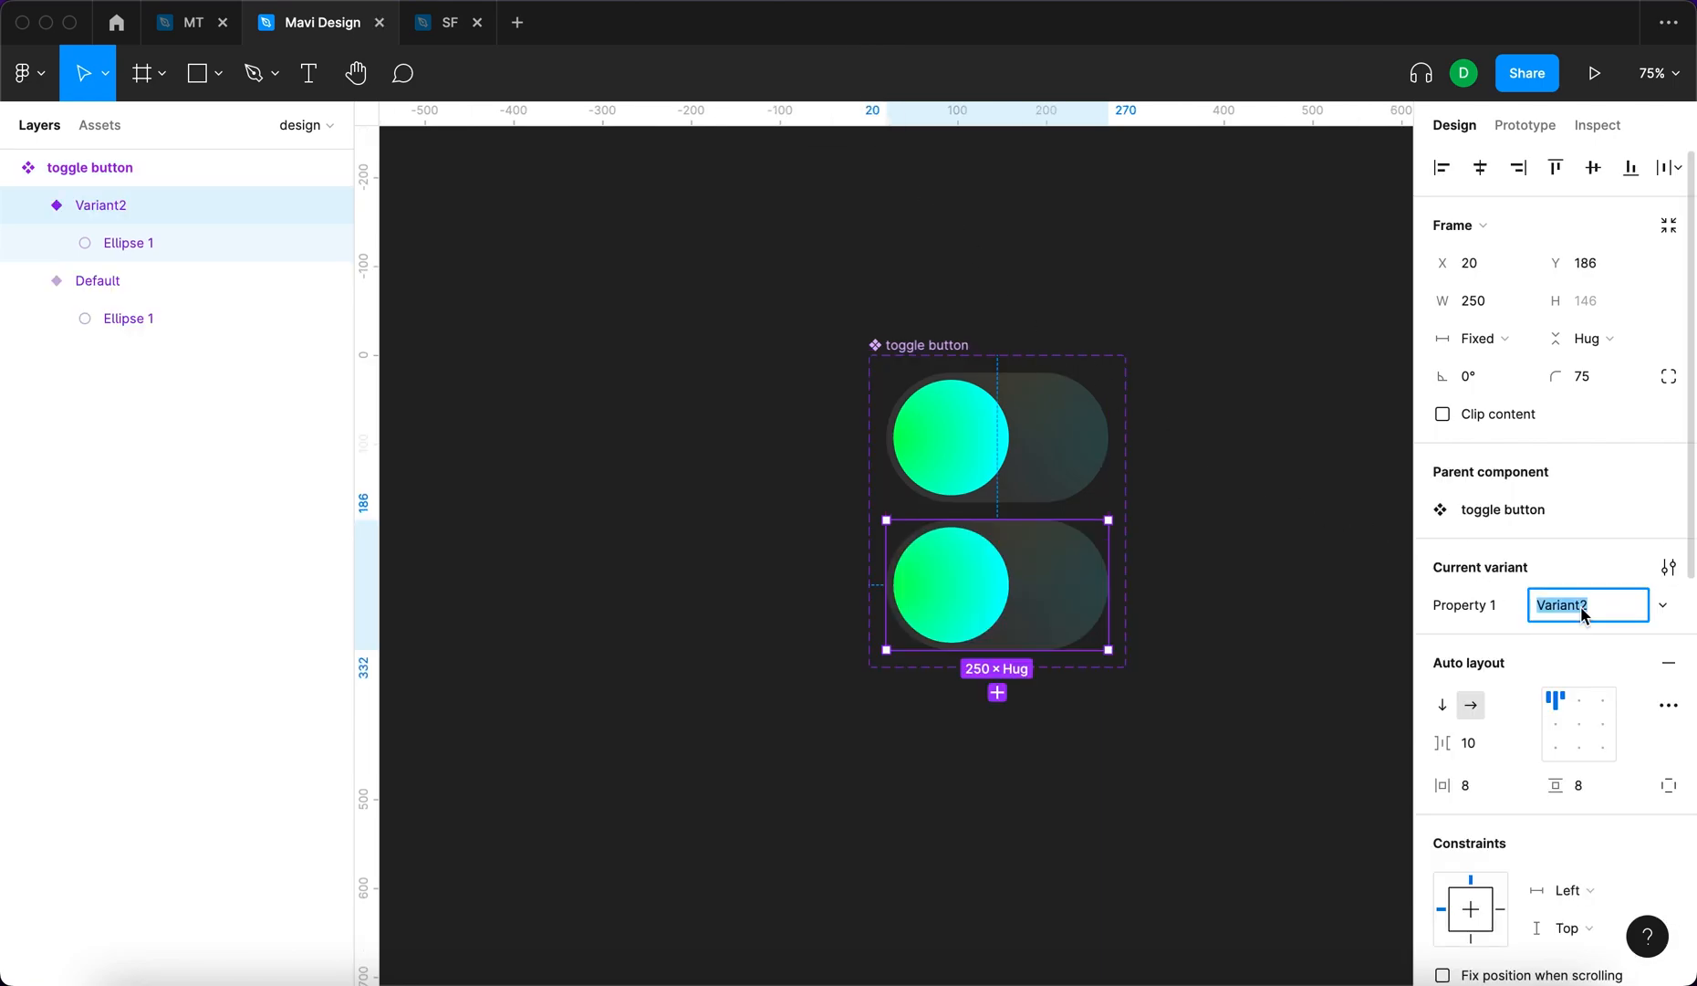
pyautogui.write('pressed')
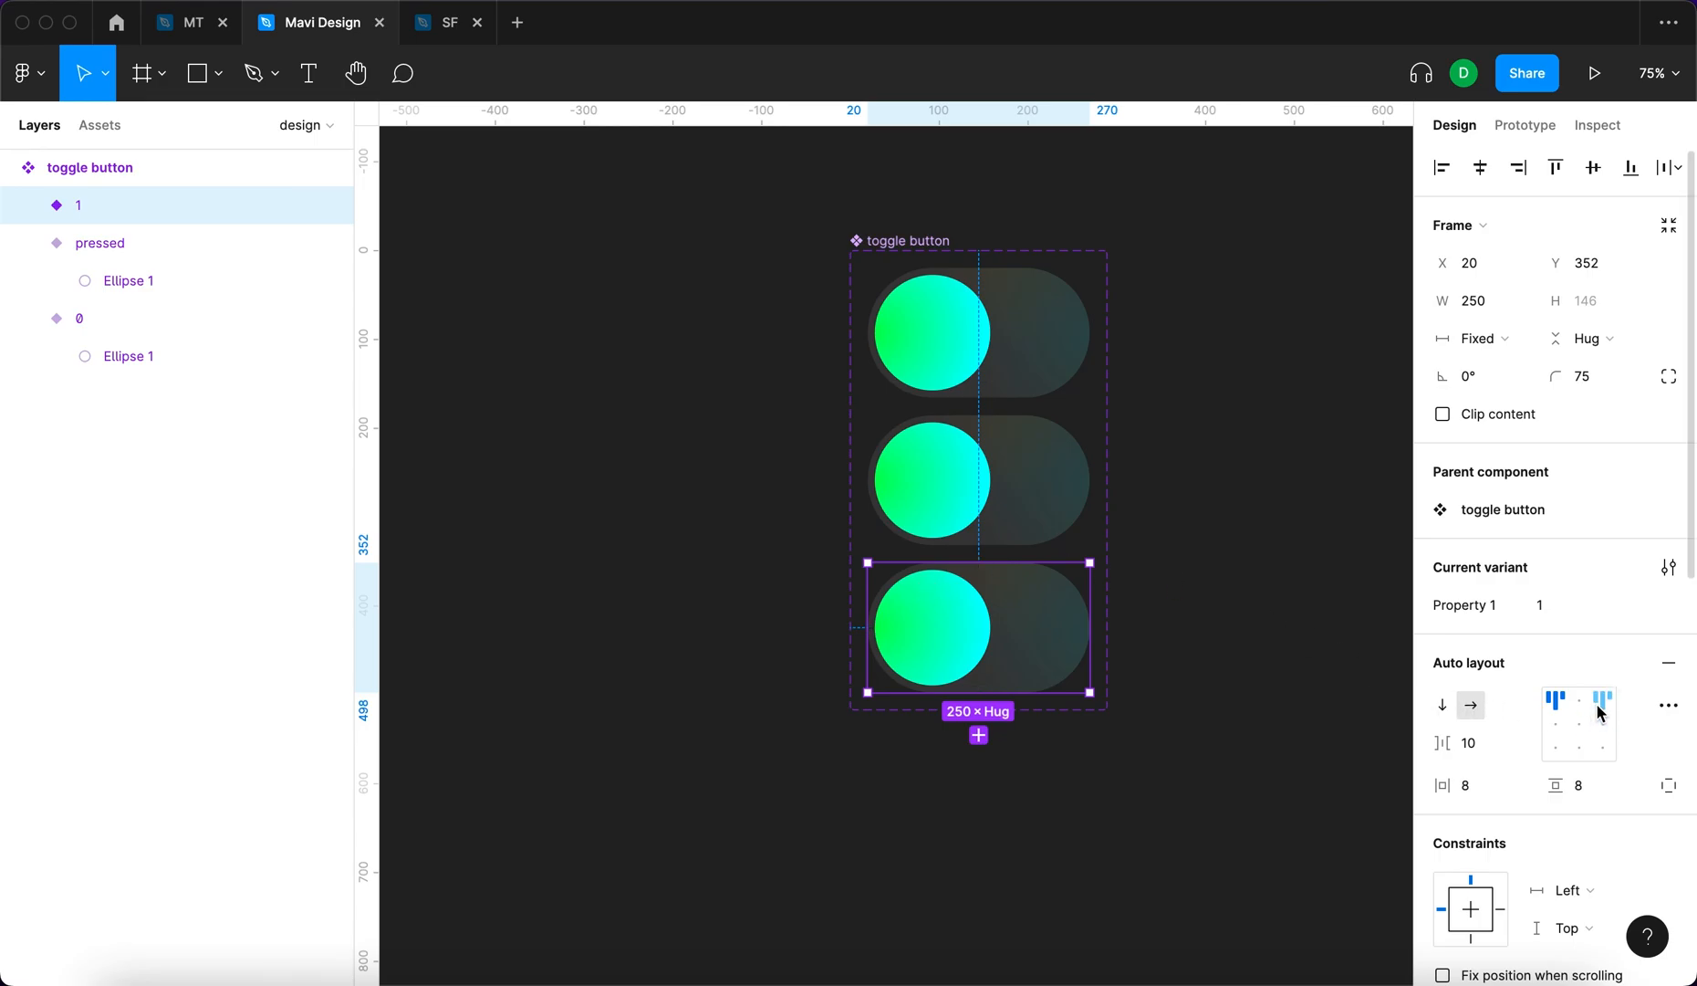
pyautogui.click(1604, 705)
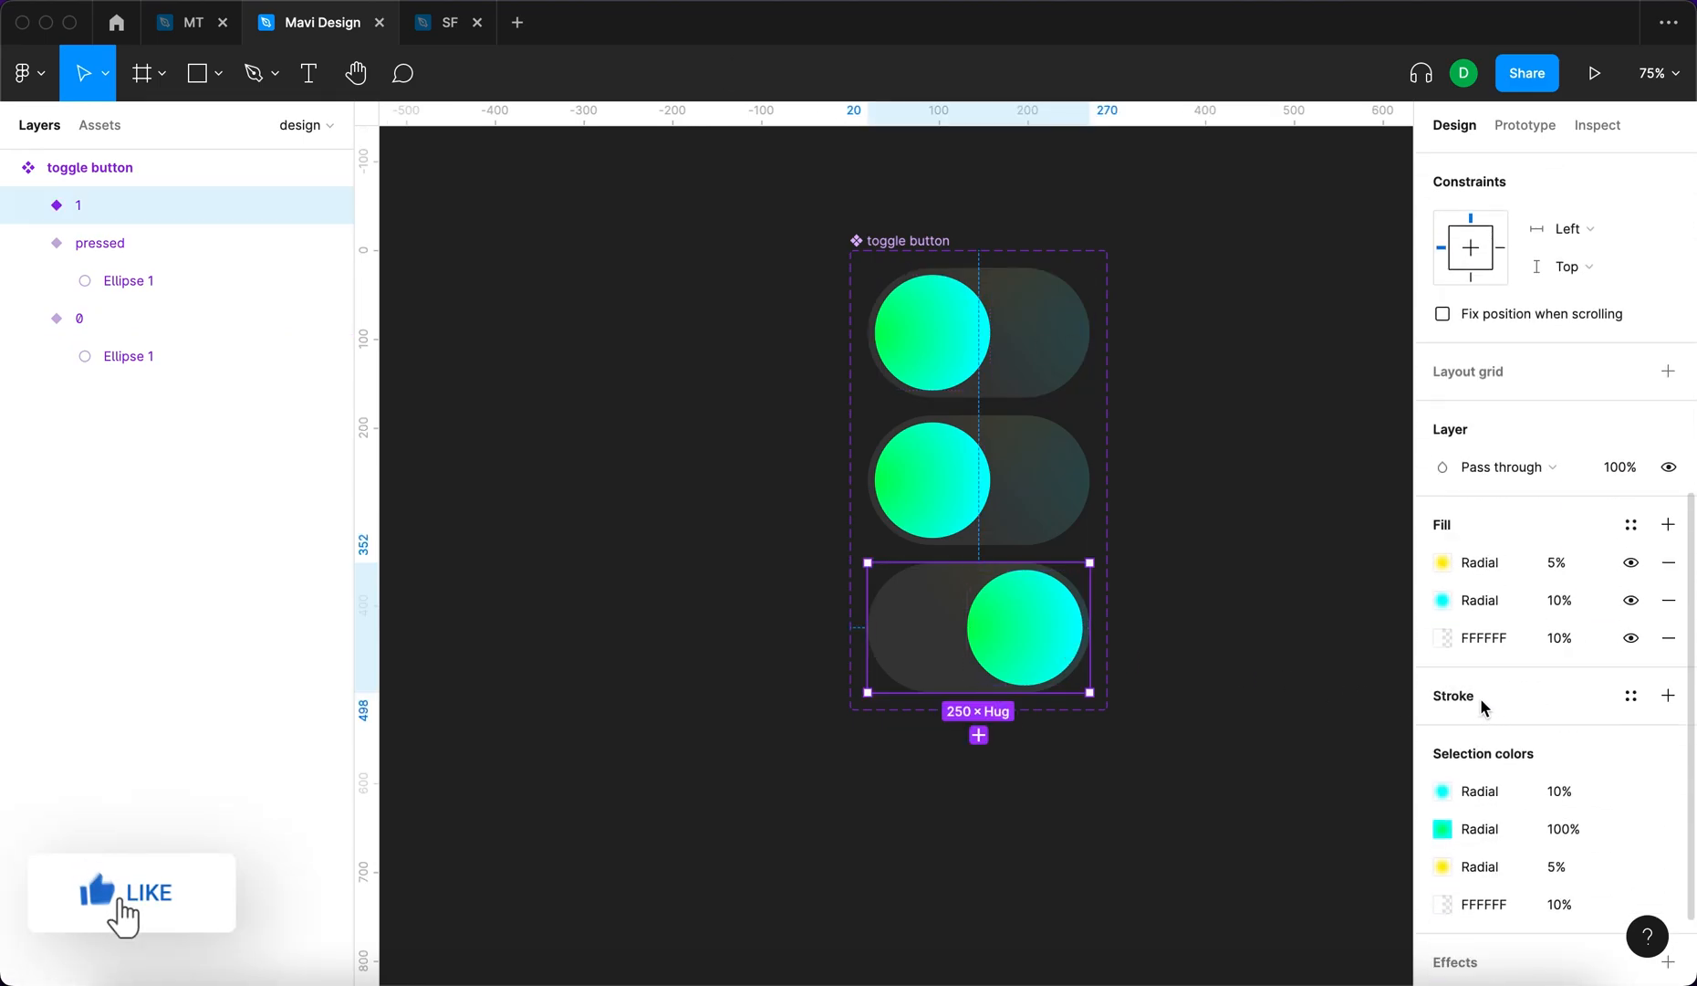
# Add a fill layer to variant 1's track and tint it green
pyautogui.click(1668, 526)
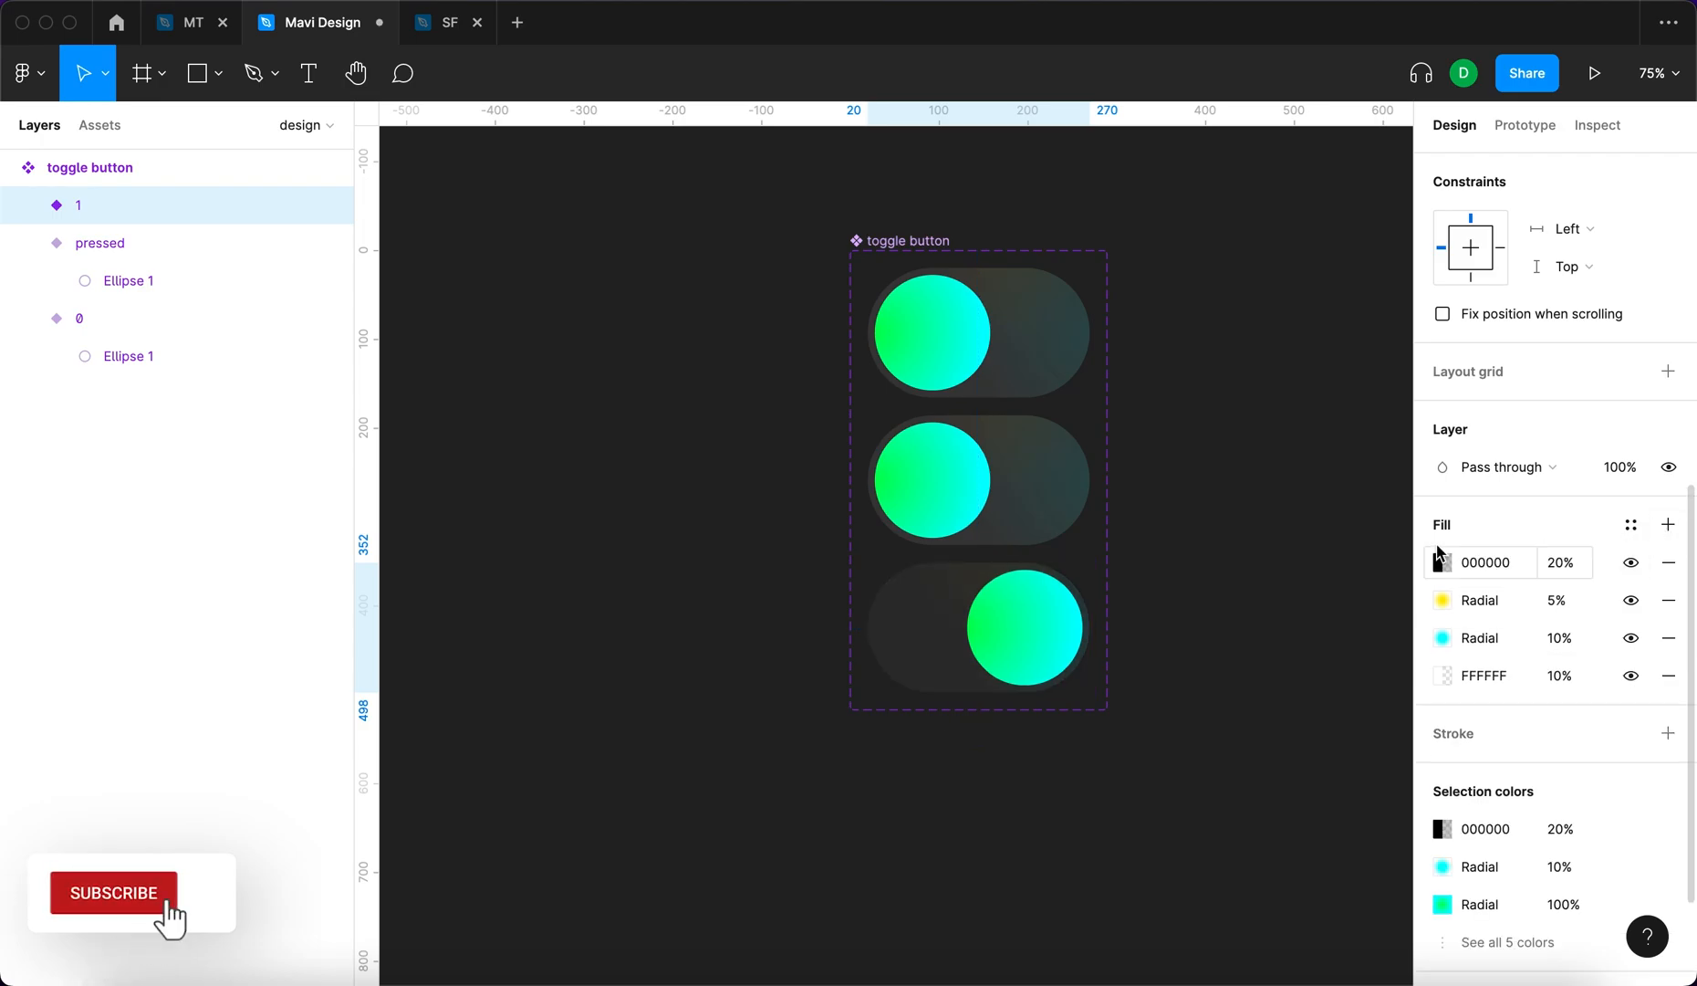
pyautogui.click(1442, 562)
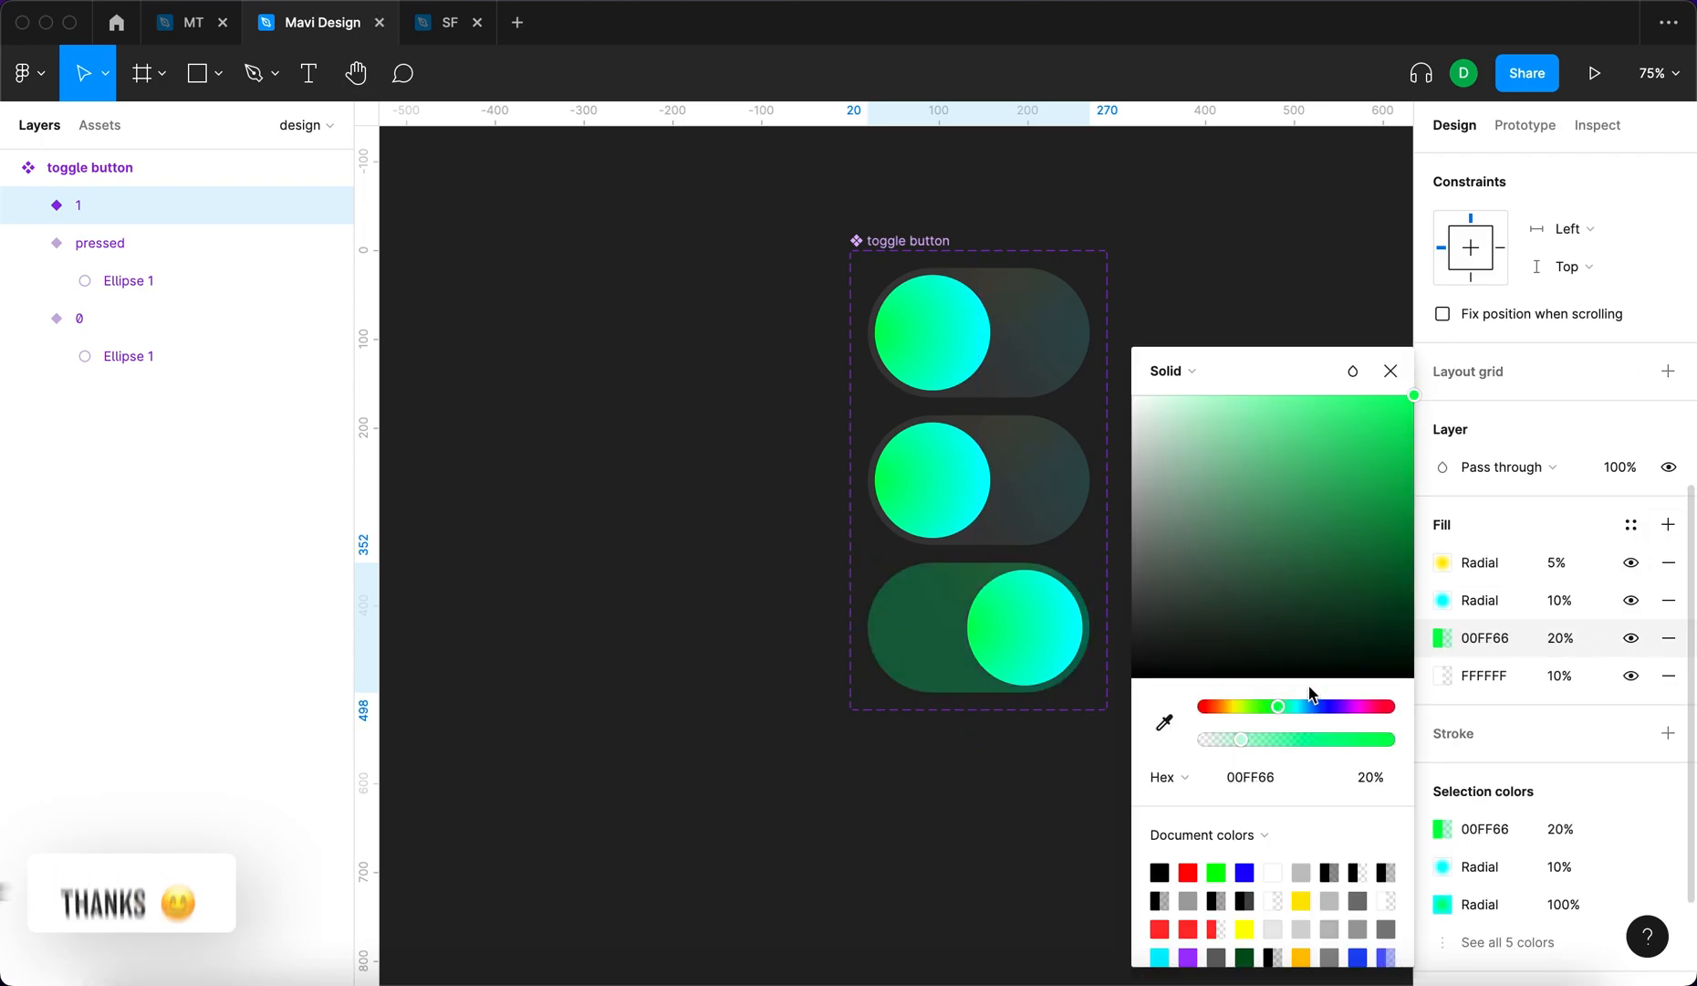
pyautogui.moveTo(1277, 706); pyautogui.dragTo(1286, 710)
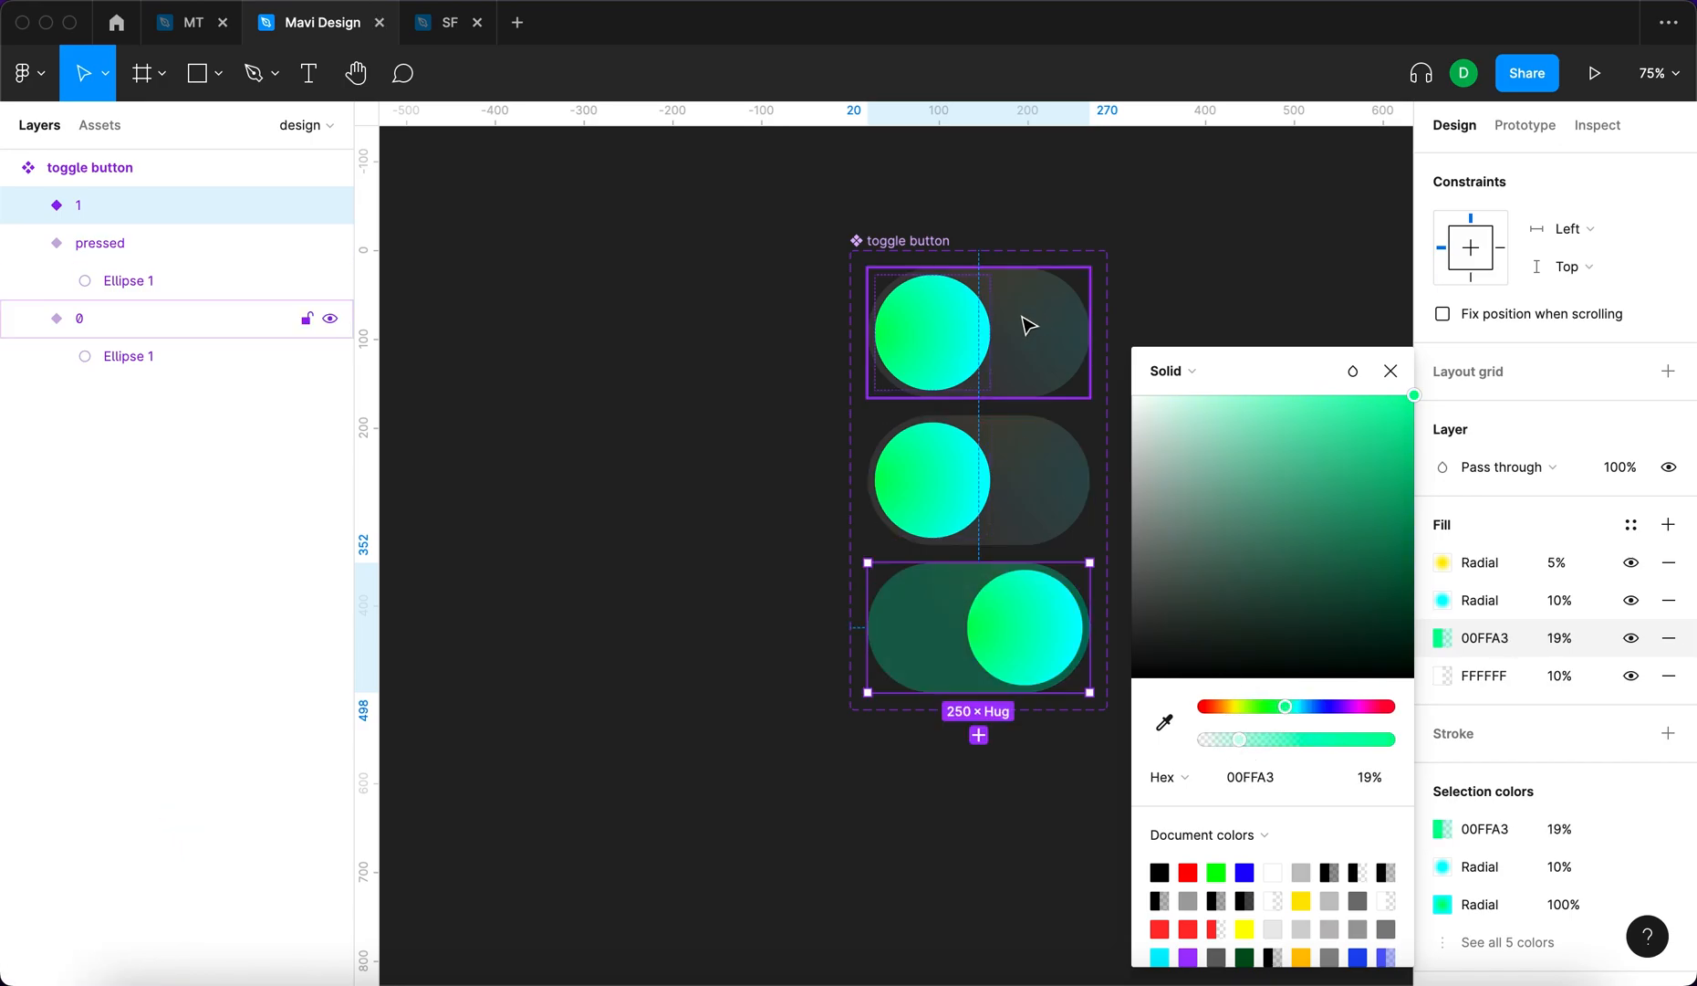
pyautogui.moveTo(1283, 707); pyautogui.dragTo(1276, 706)
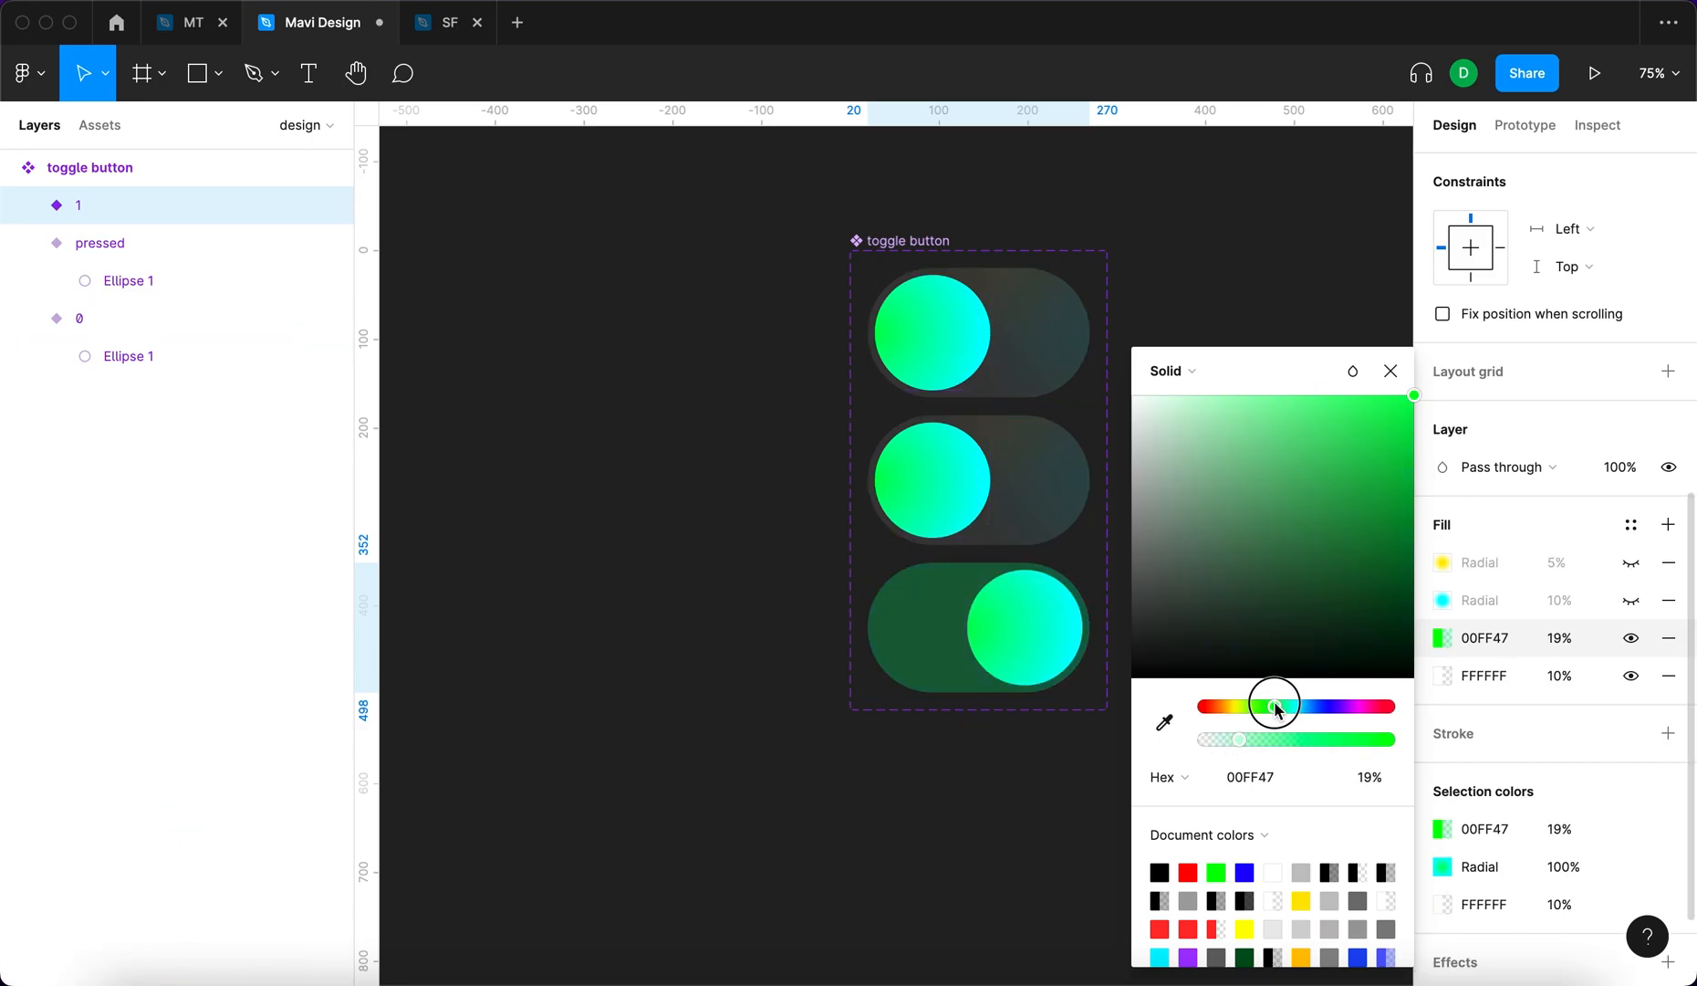
pyautogui.moveTo(1276, 706); pyautogui.dragTo(1288, 706)
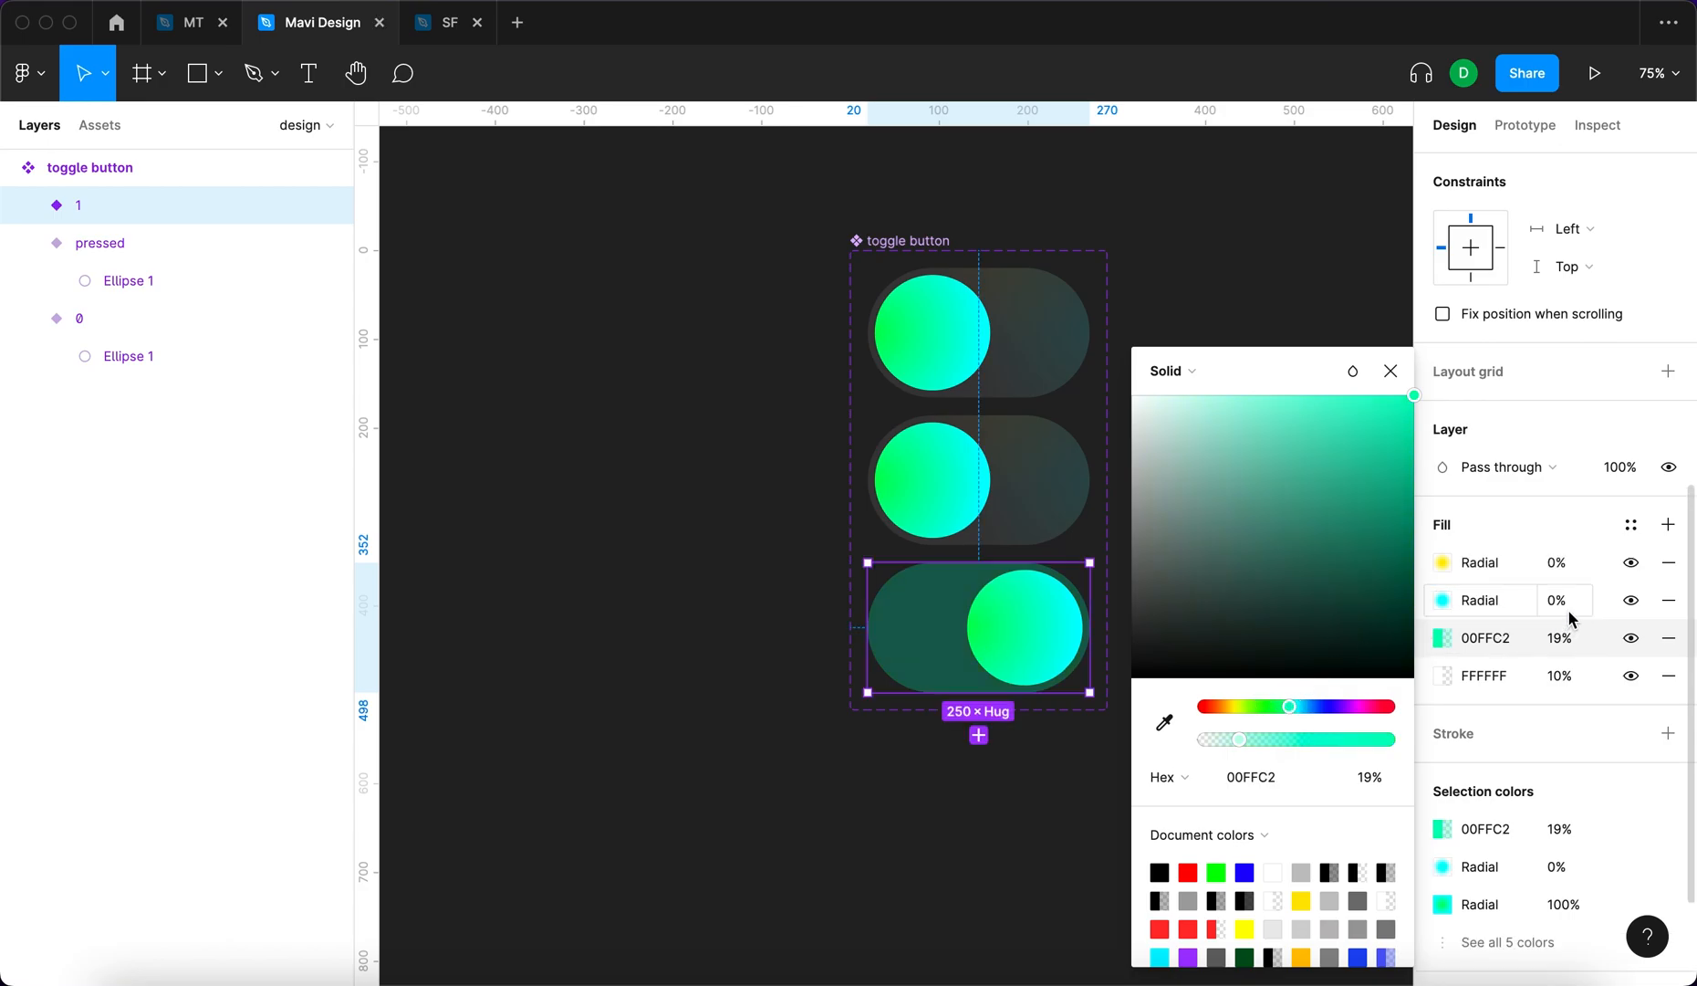
pyautogui.click(927, 500)
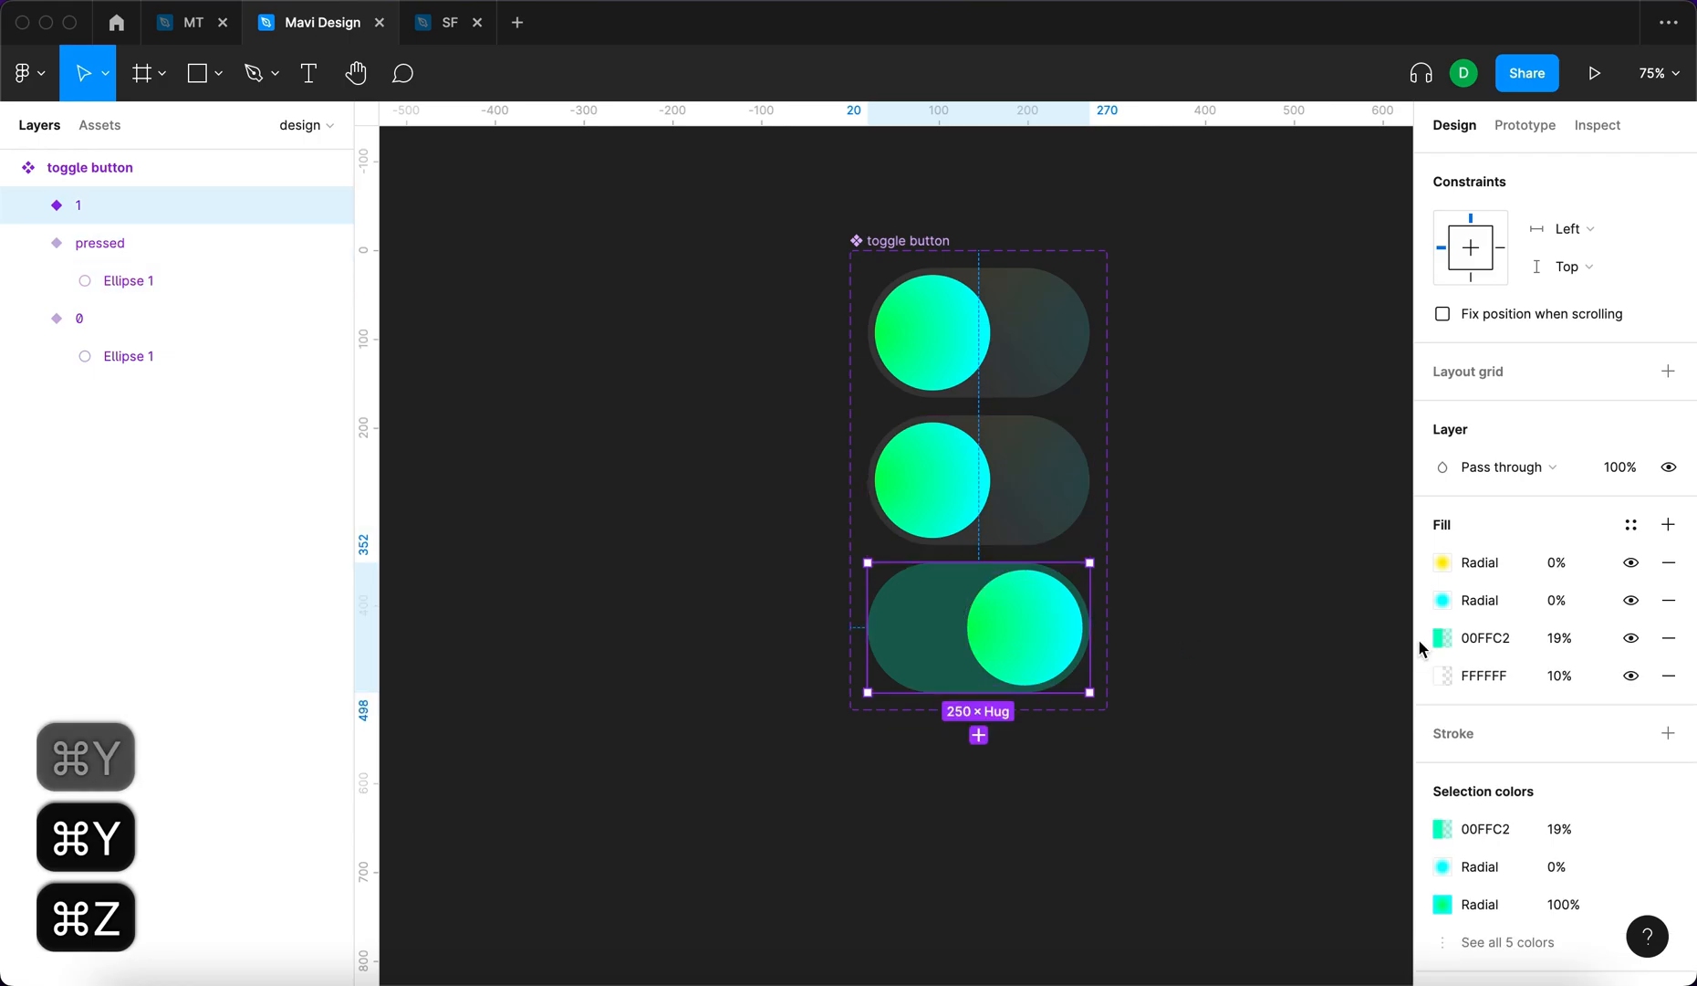
# Shift the teal 00FFC2 tint to green 00FF85 at 24%, then select the pressed variant
pyautogui.click(1441, 638)
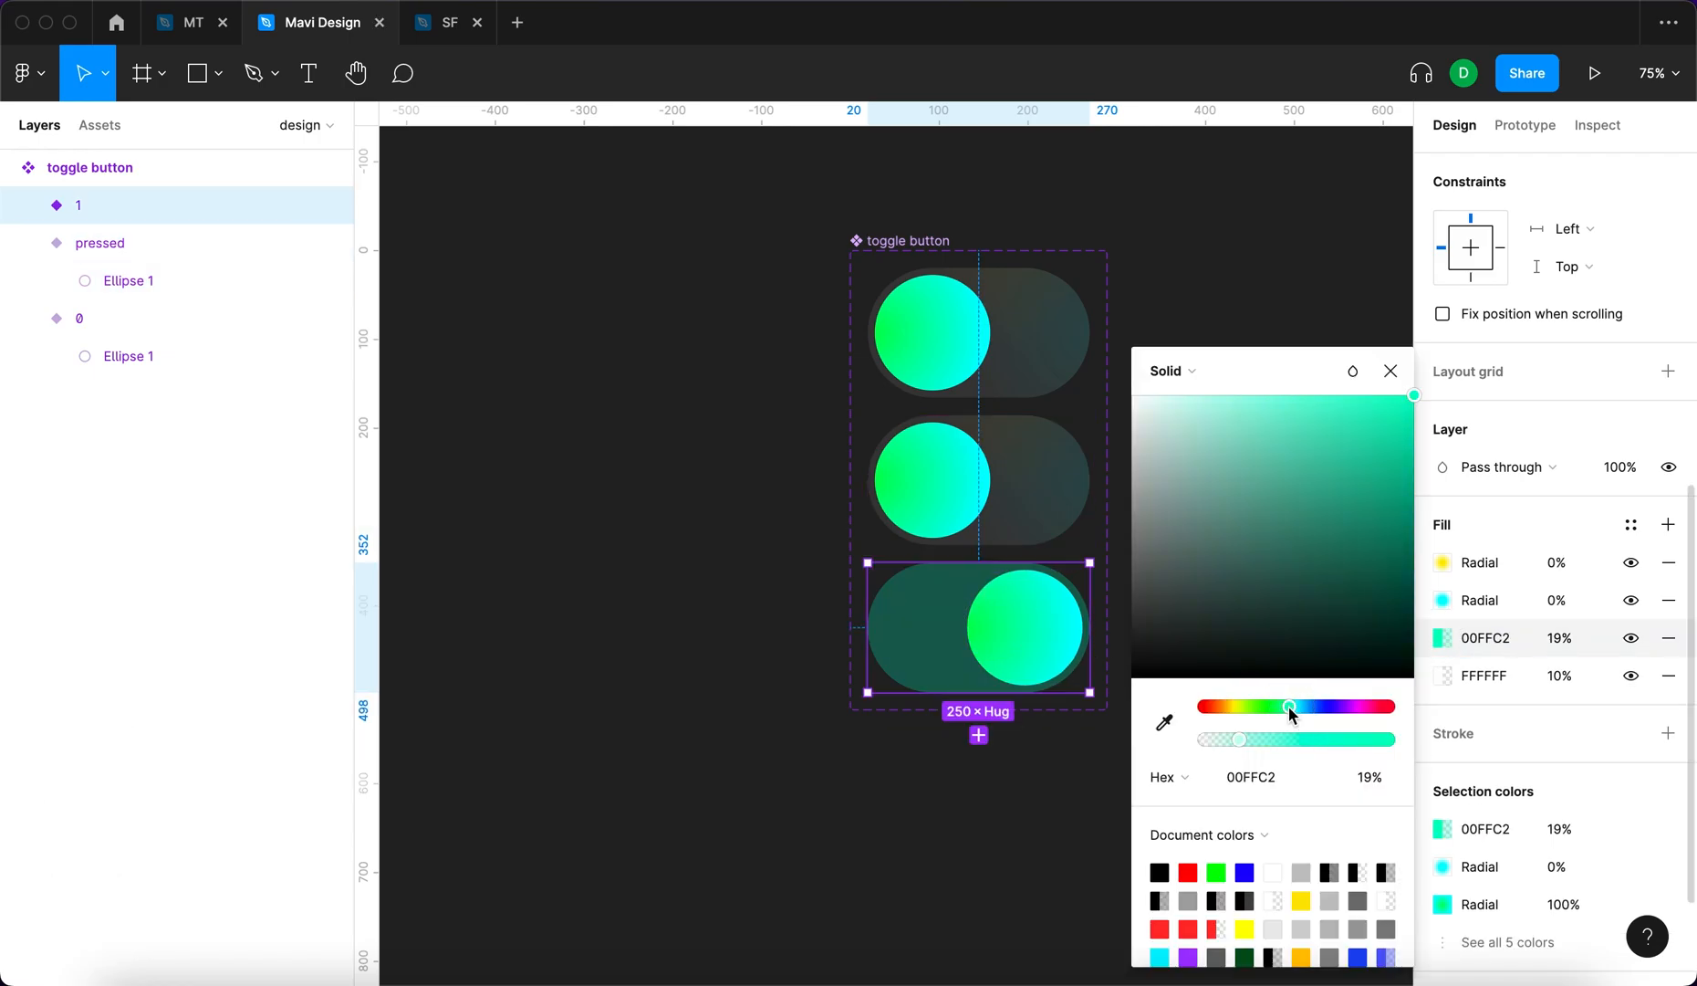
pyautogui.moveTo(1288, 707); pyautogui.dragTo(1276, 707)
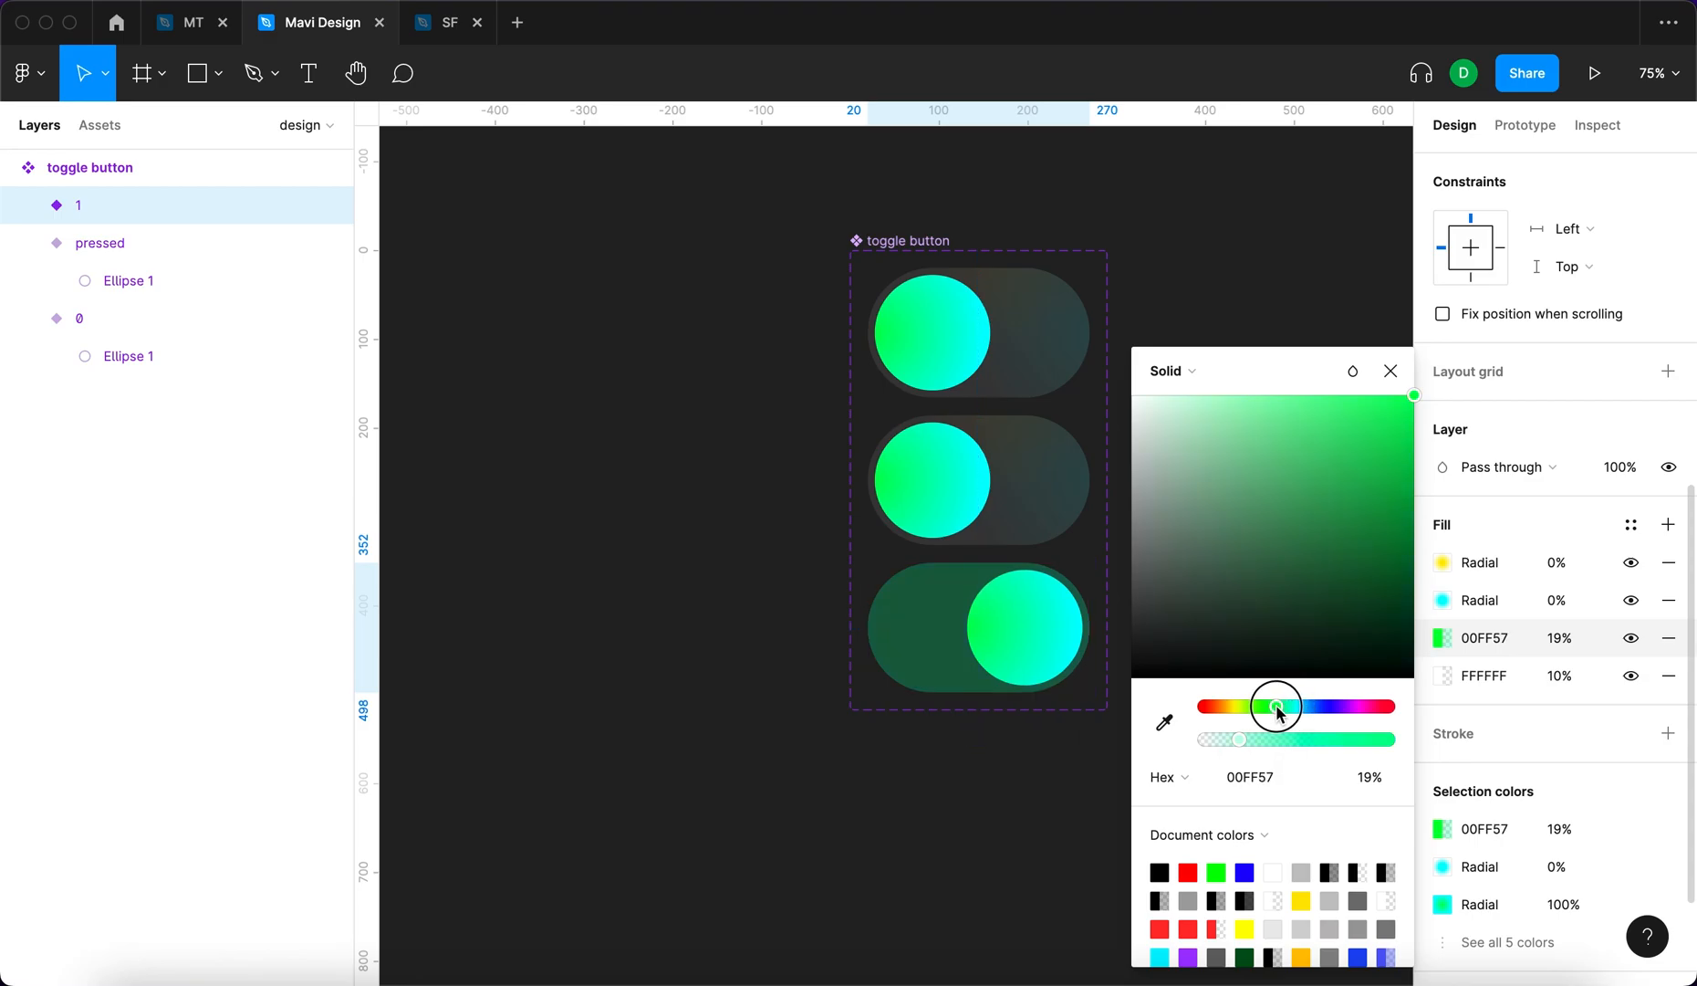
pyautogui.moveTo(1278, 706); pyautogui.dragTo(1281, 707)
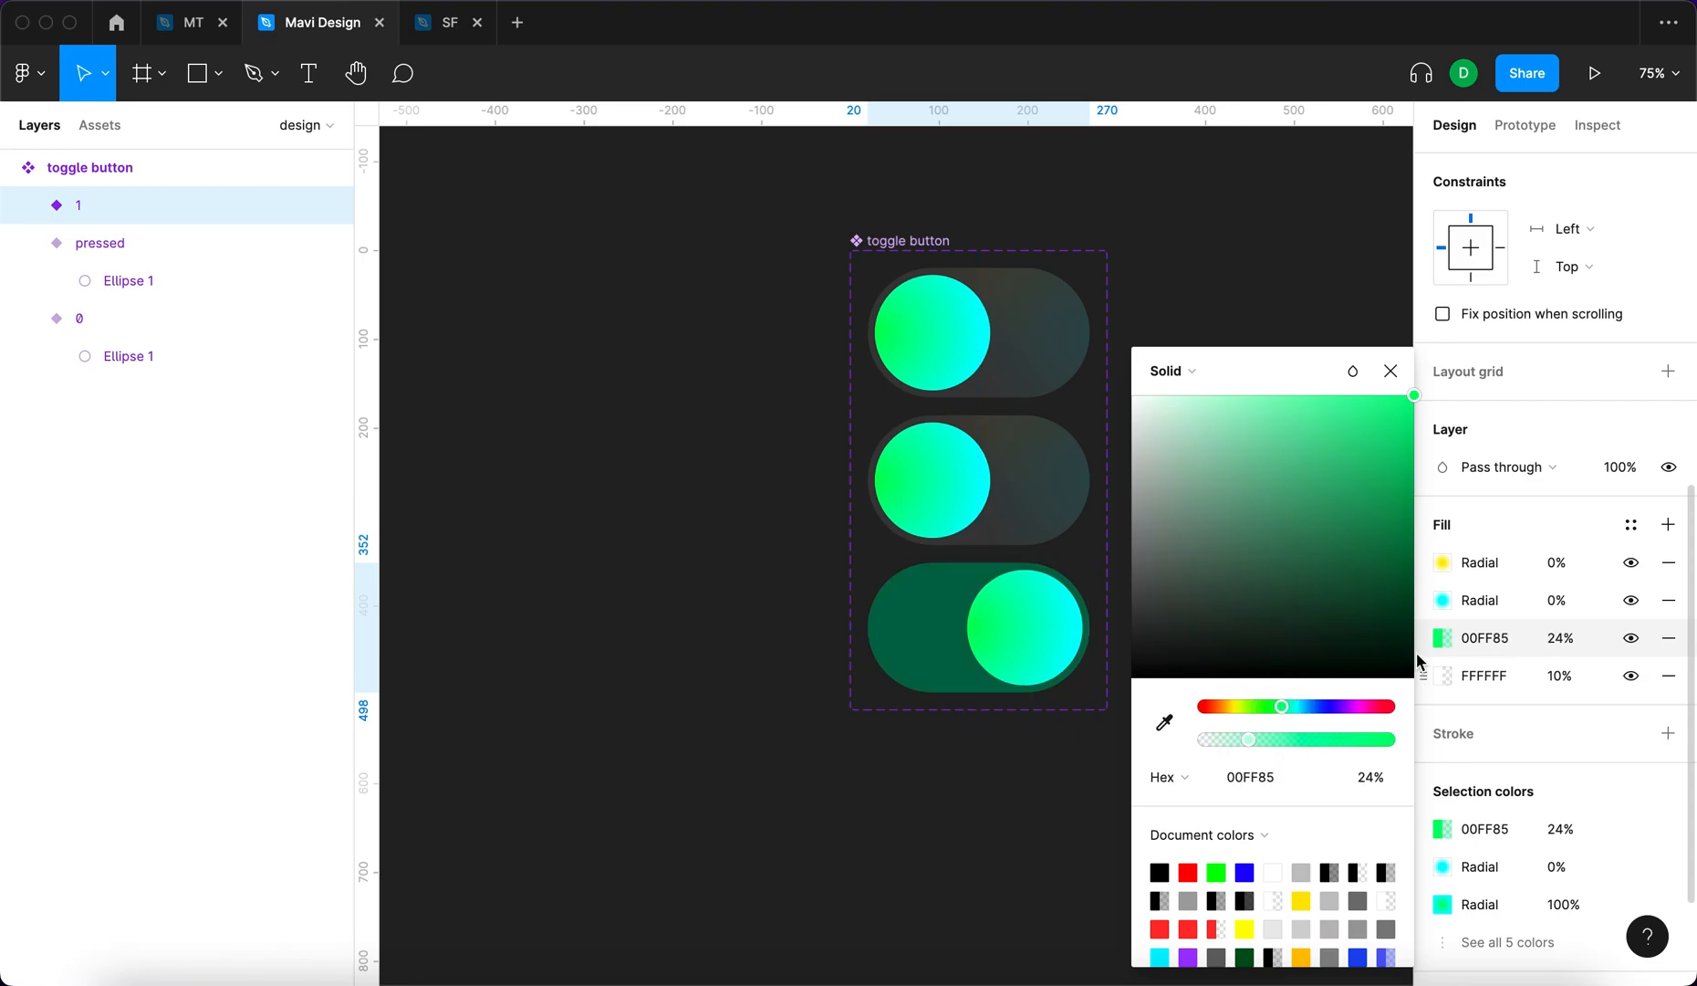
pyautogui.click(1390, 371)
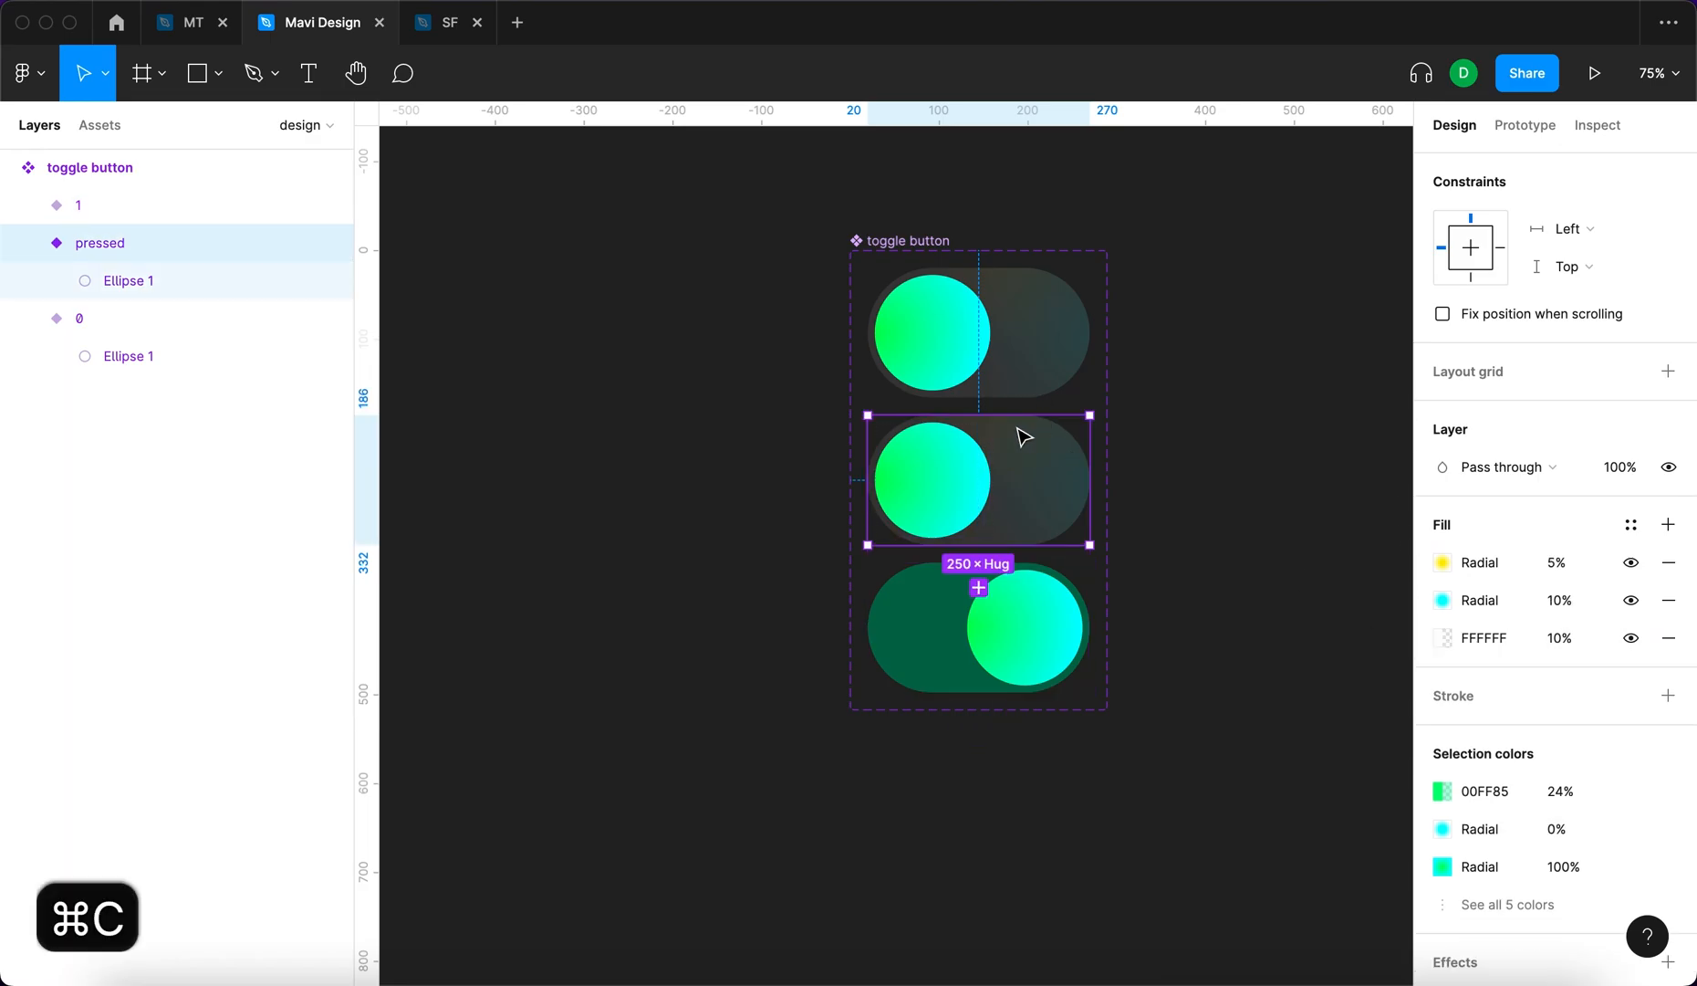
pyautogui.press('cmd+v')
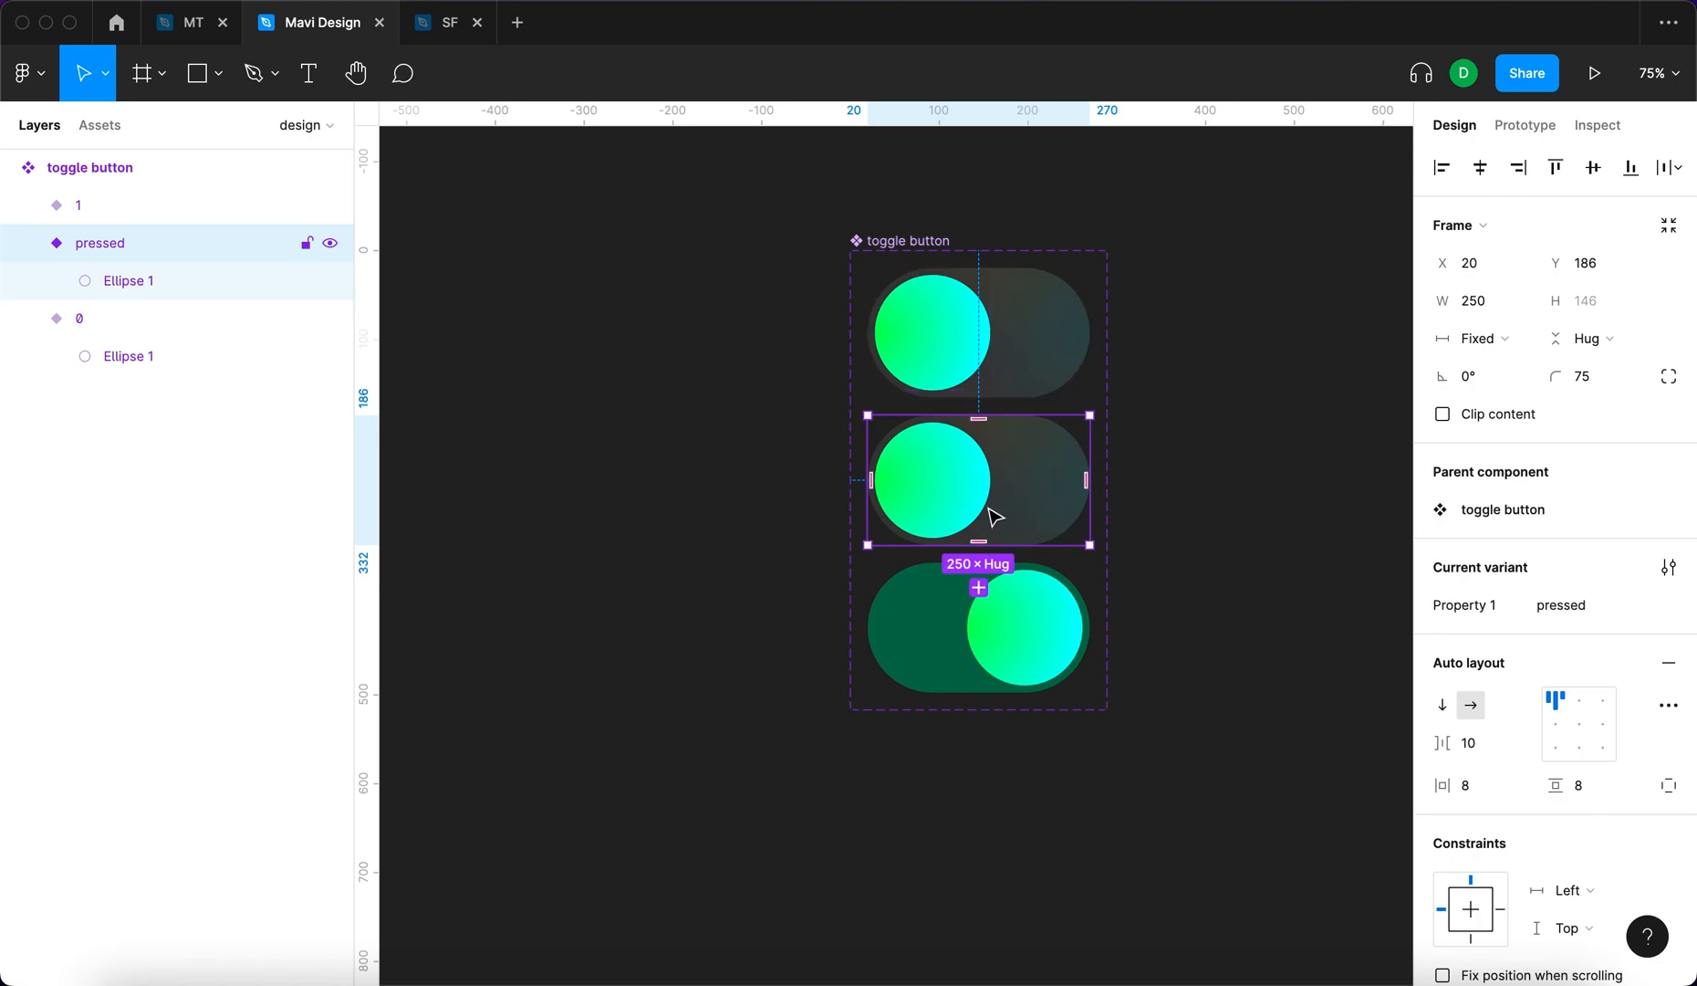
pyautogui.moveTo(1577, 710)
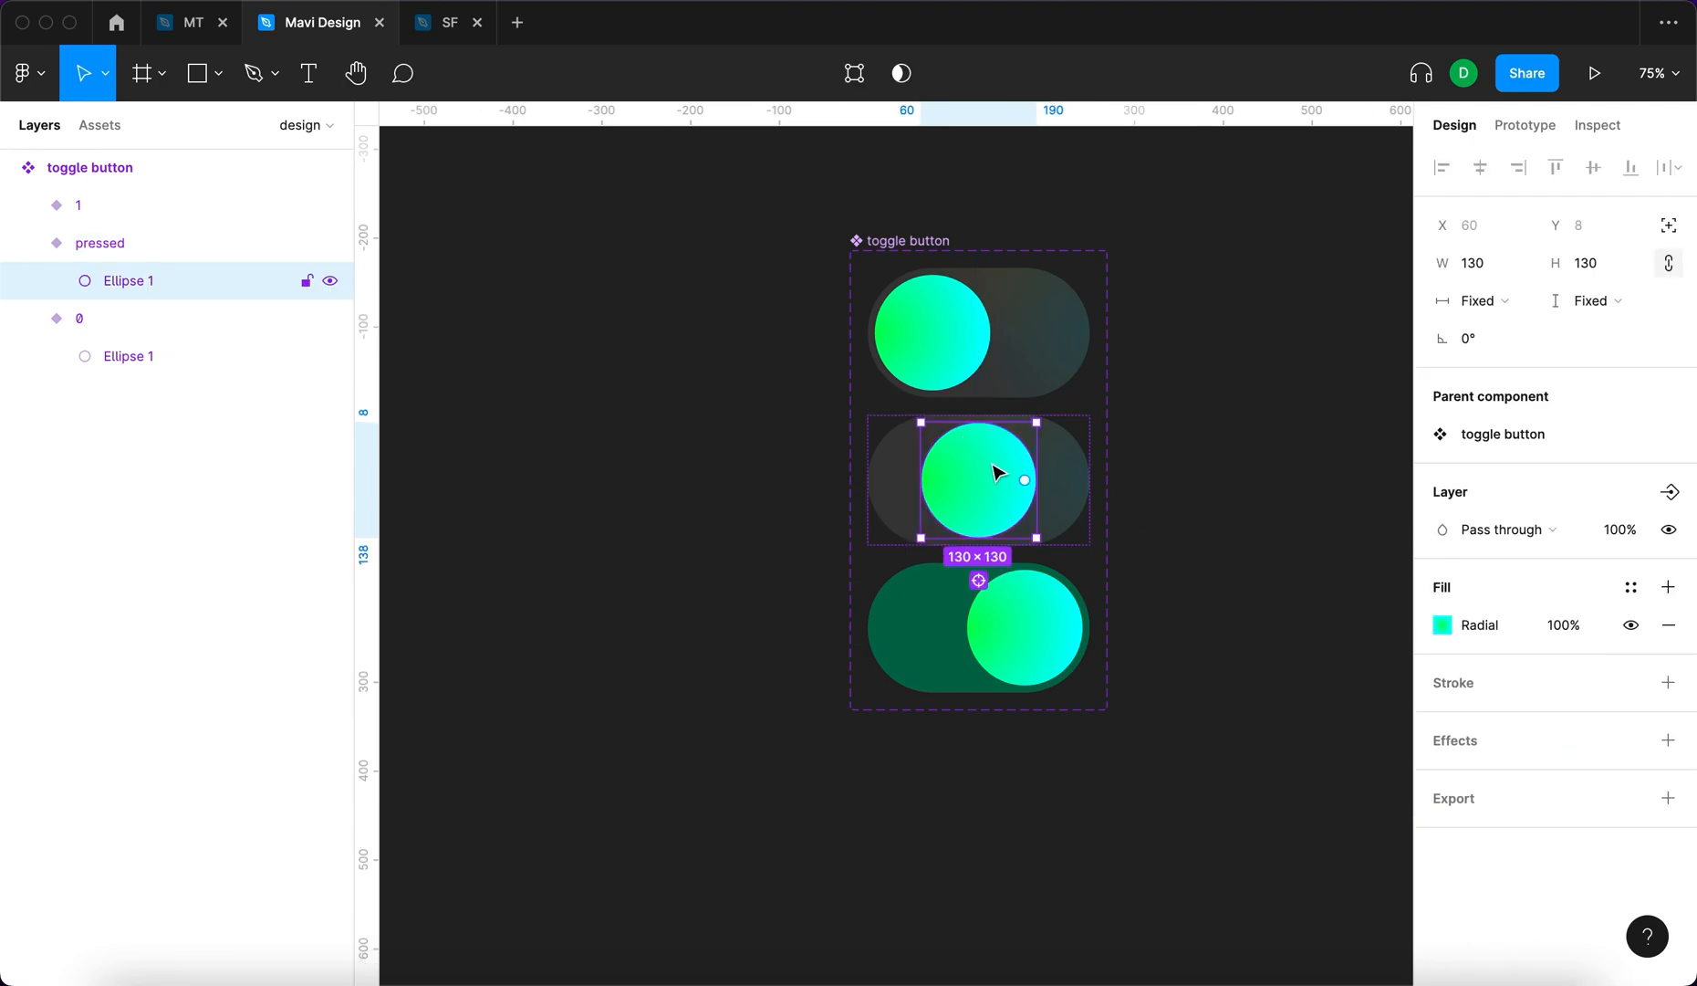
# Stretch the pressed variant's knob into a wider oval, about 150×130, centred in its track
pyautogui.moveTo(1022, 478); pyautogui.dragTo(1047, 476)
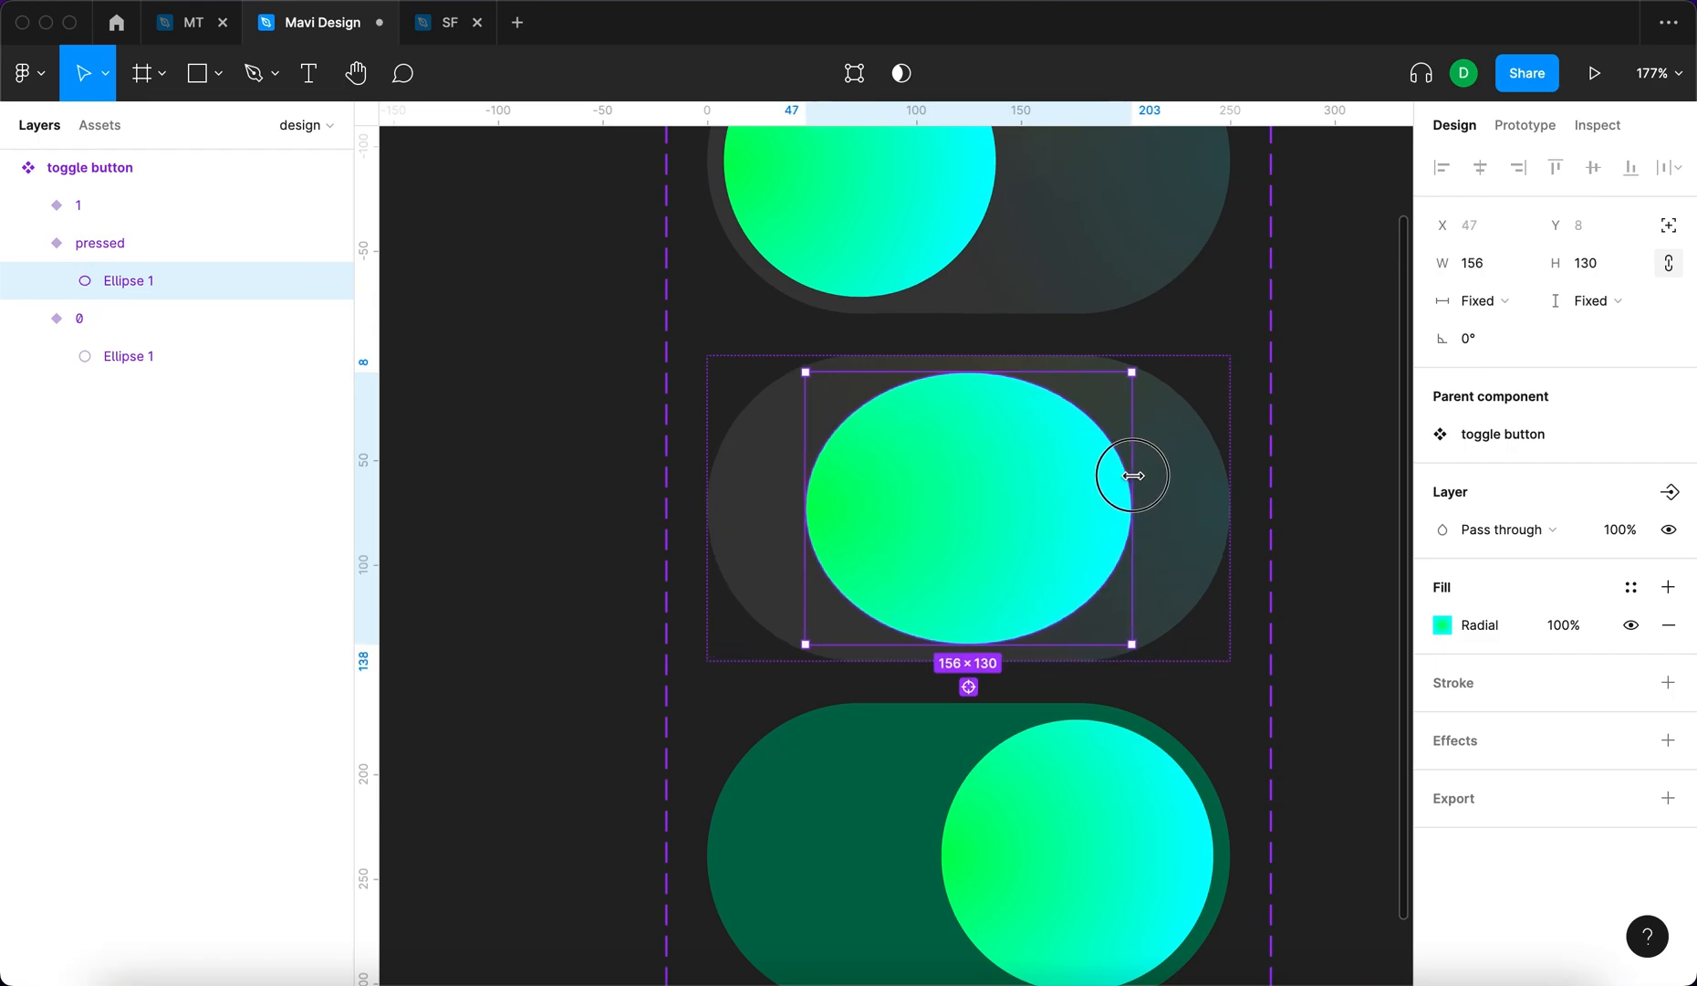
pyautogui.press('cmd+z')
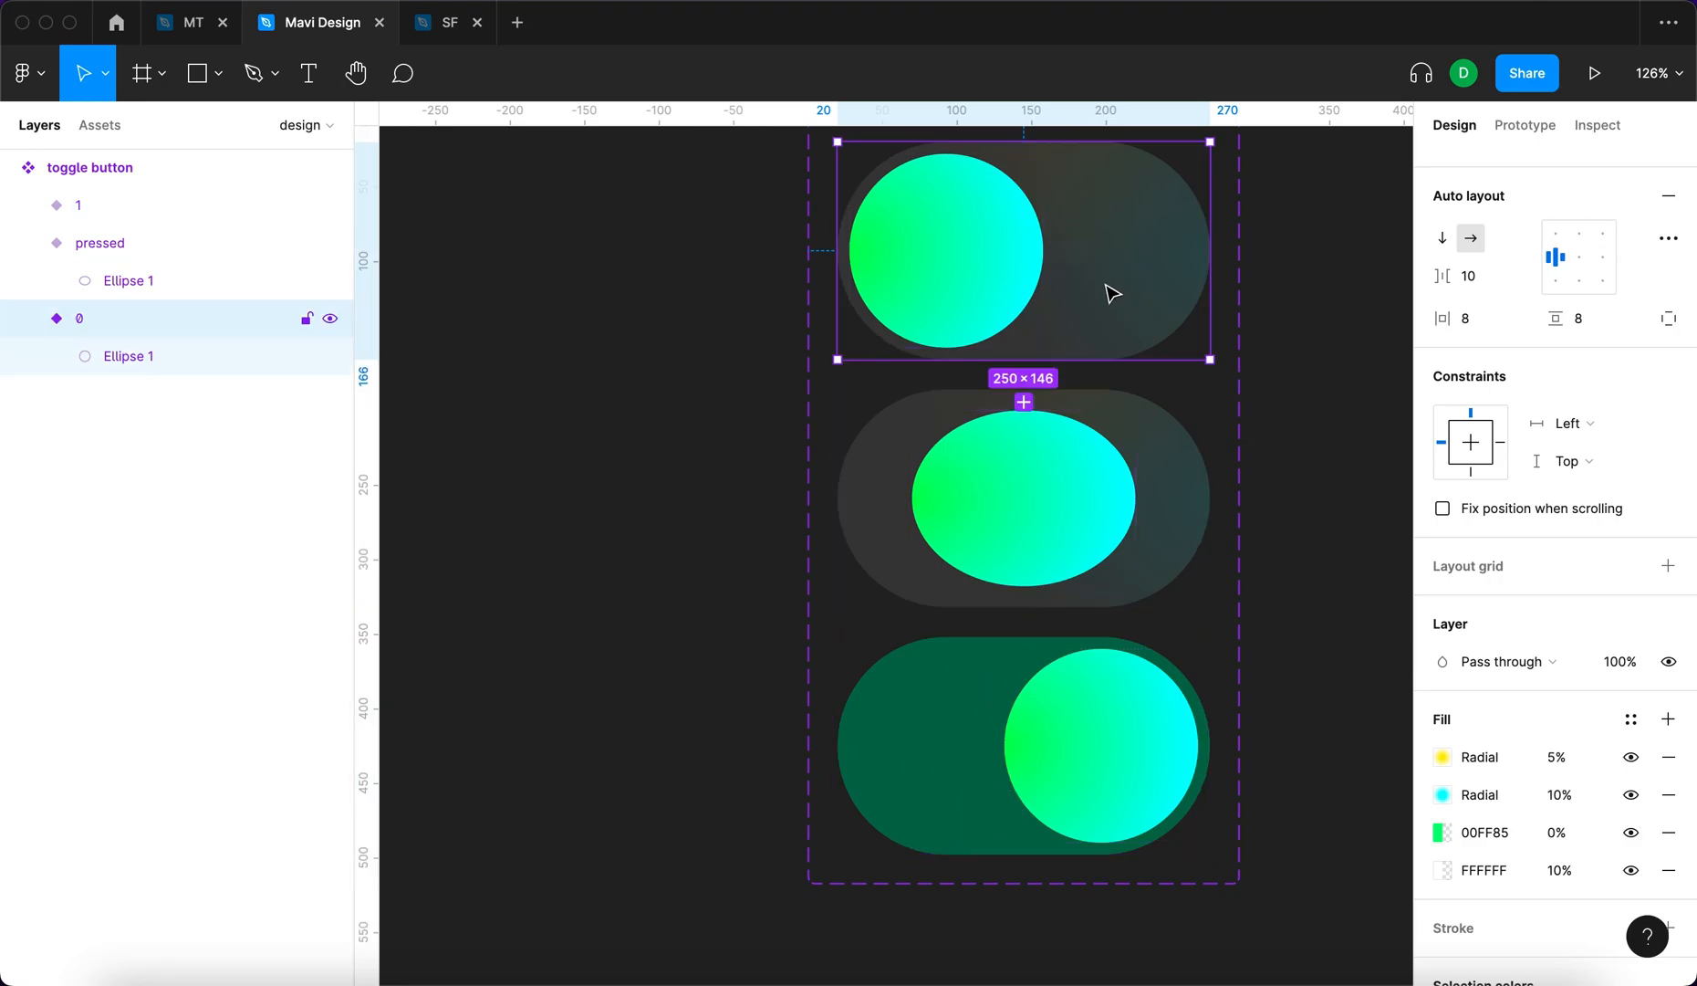
pyautogui.click(1022, 496)
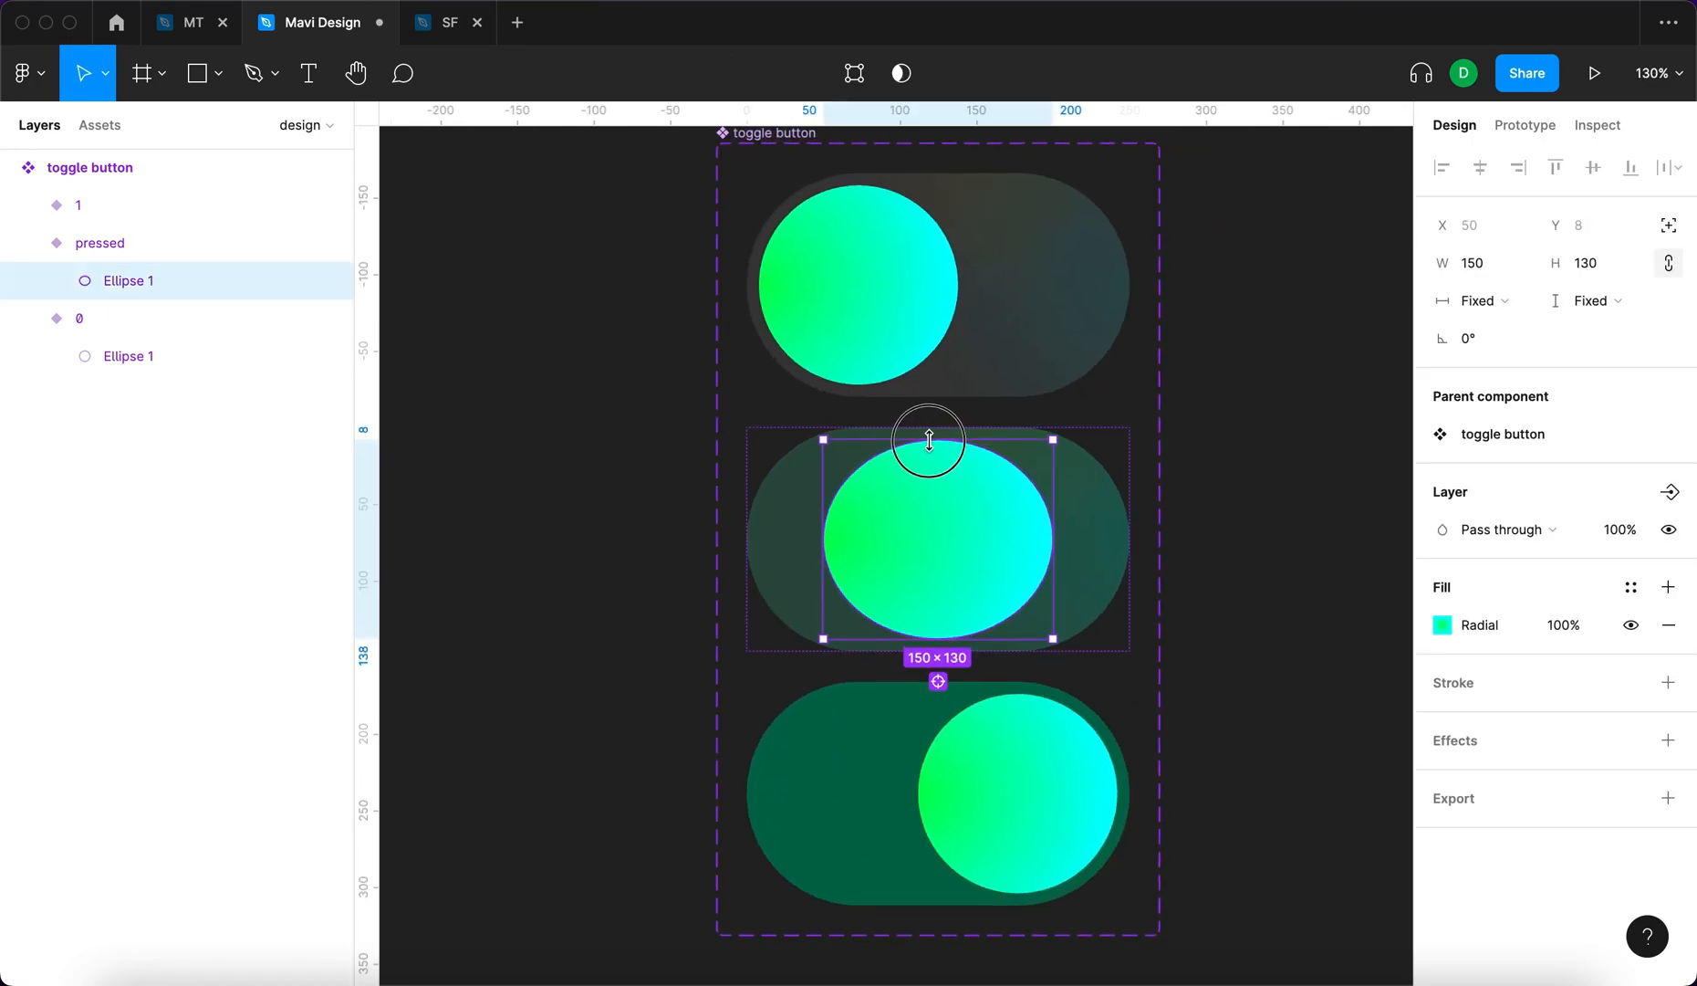
pyautogui.moveTo(927, 438); pyautogui.dragTo(928, 431)
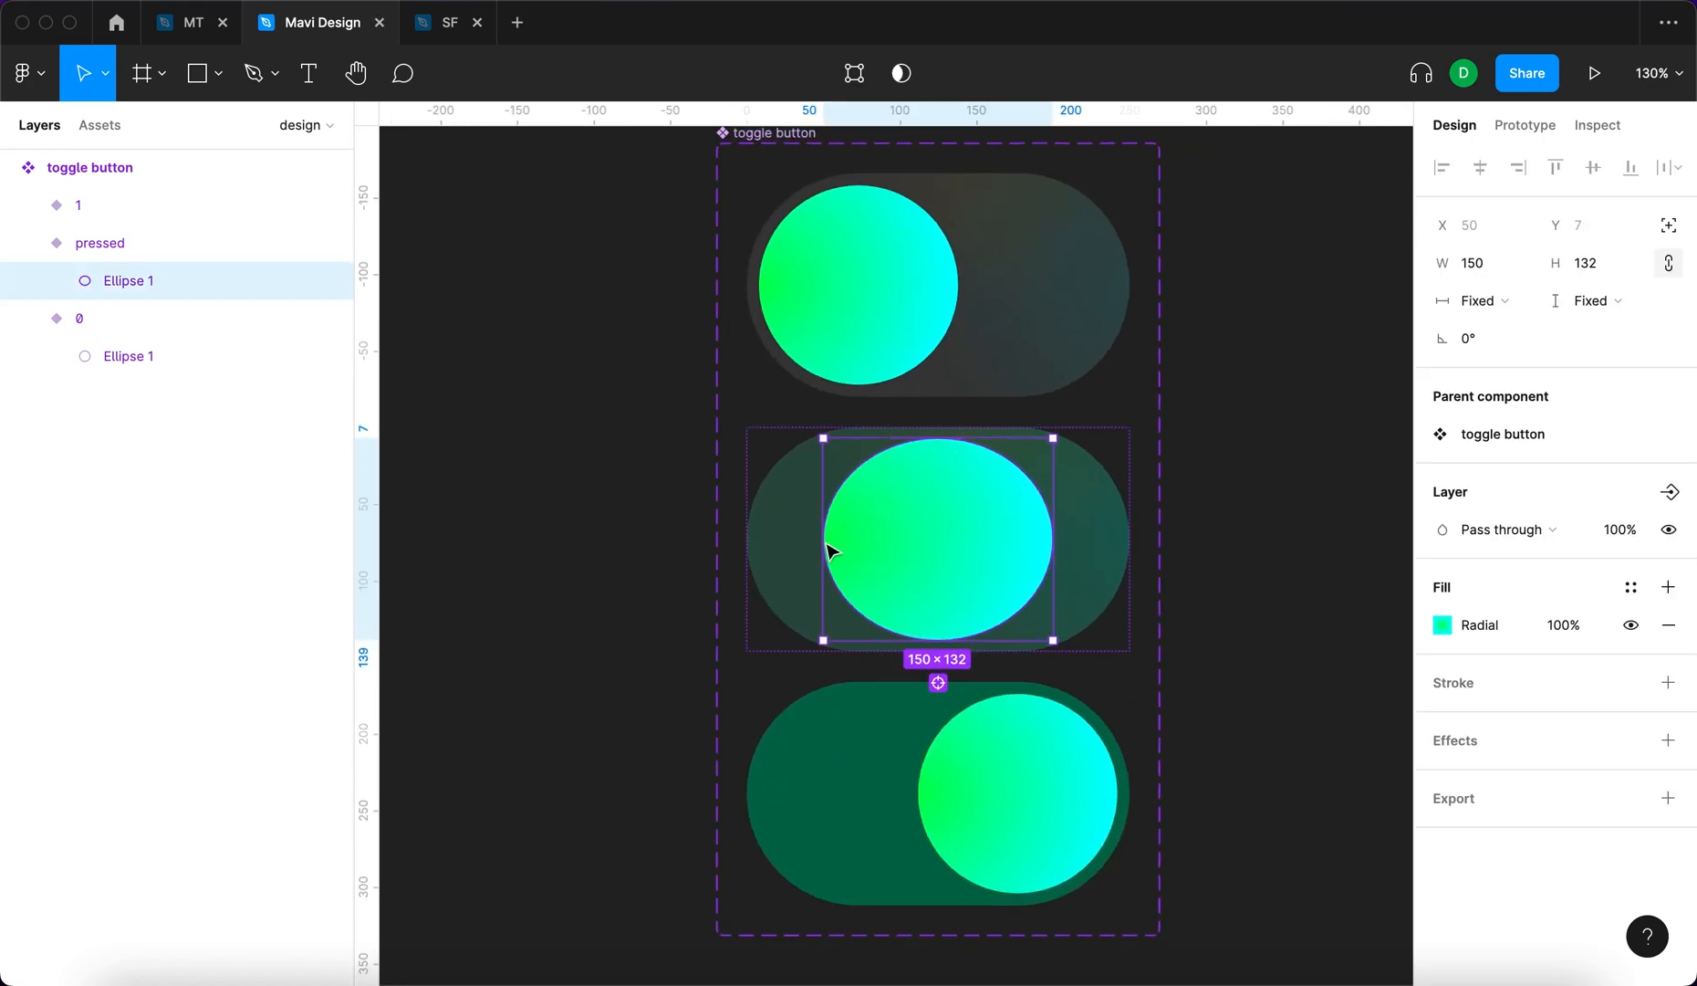
pyautogui.moveTo(668, 639)
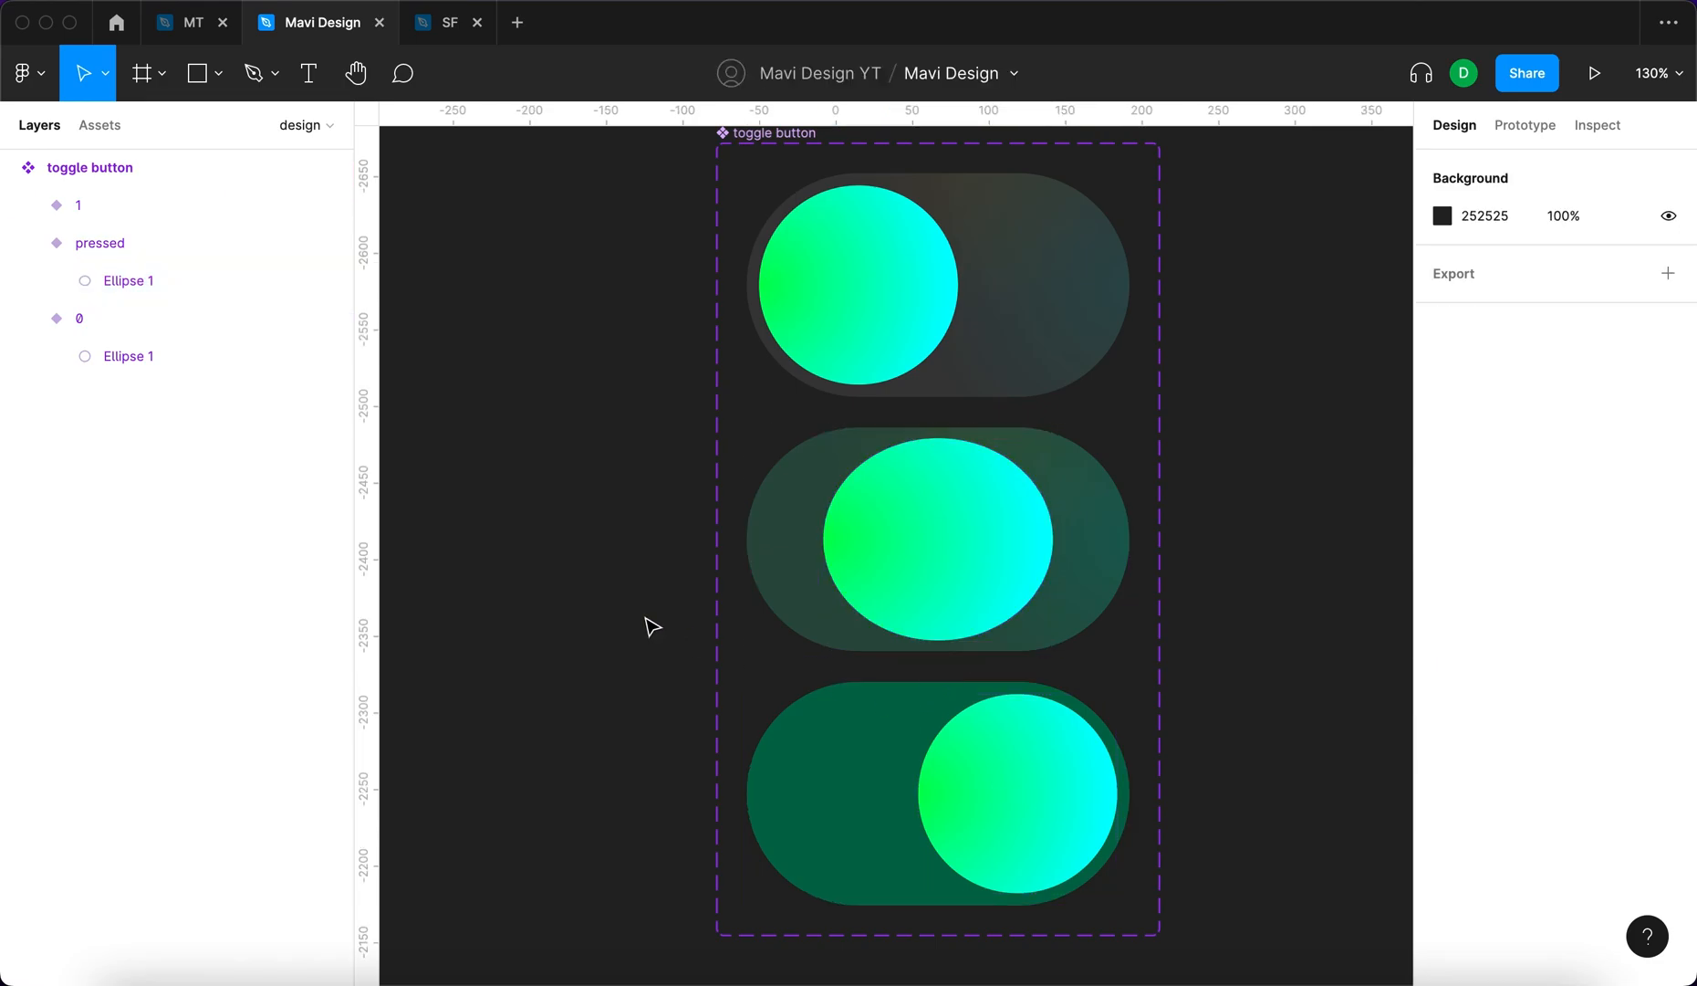
pyautogui.click(936, 539)
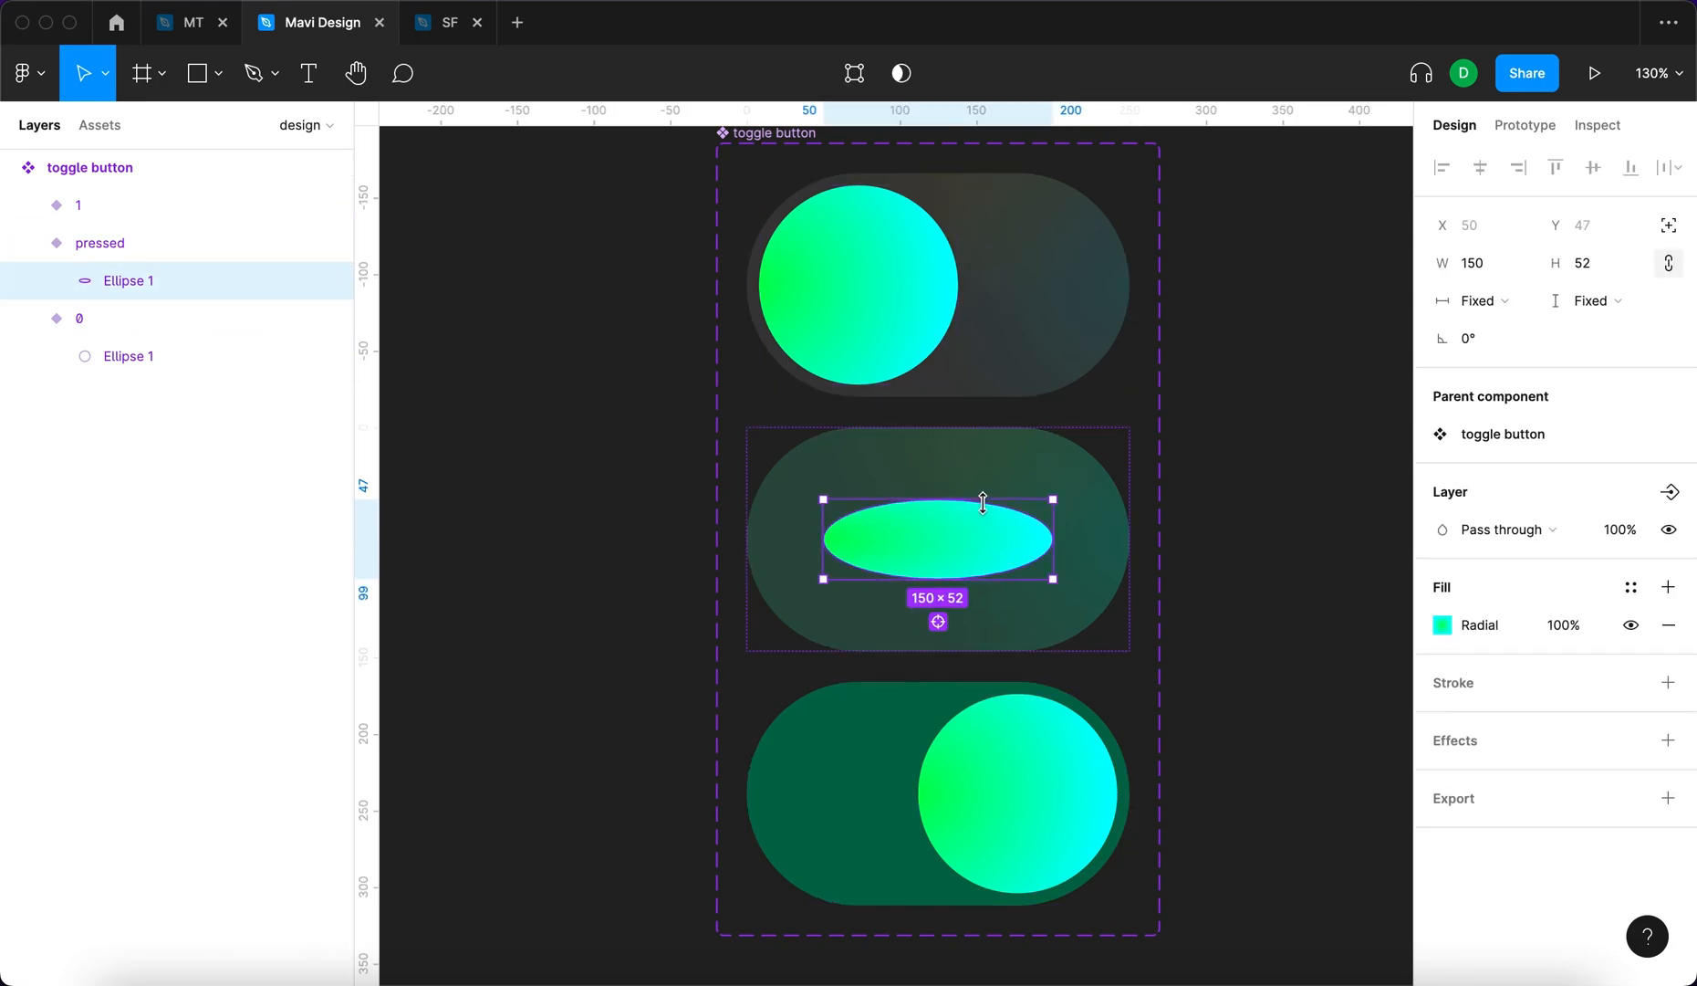
pyautogui.moveTo(938, 500); pyautogui.dragTo(938, 442)
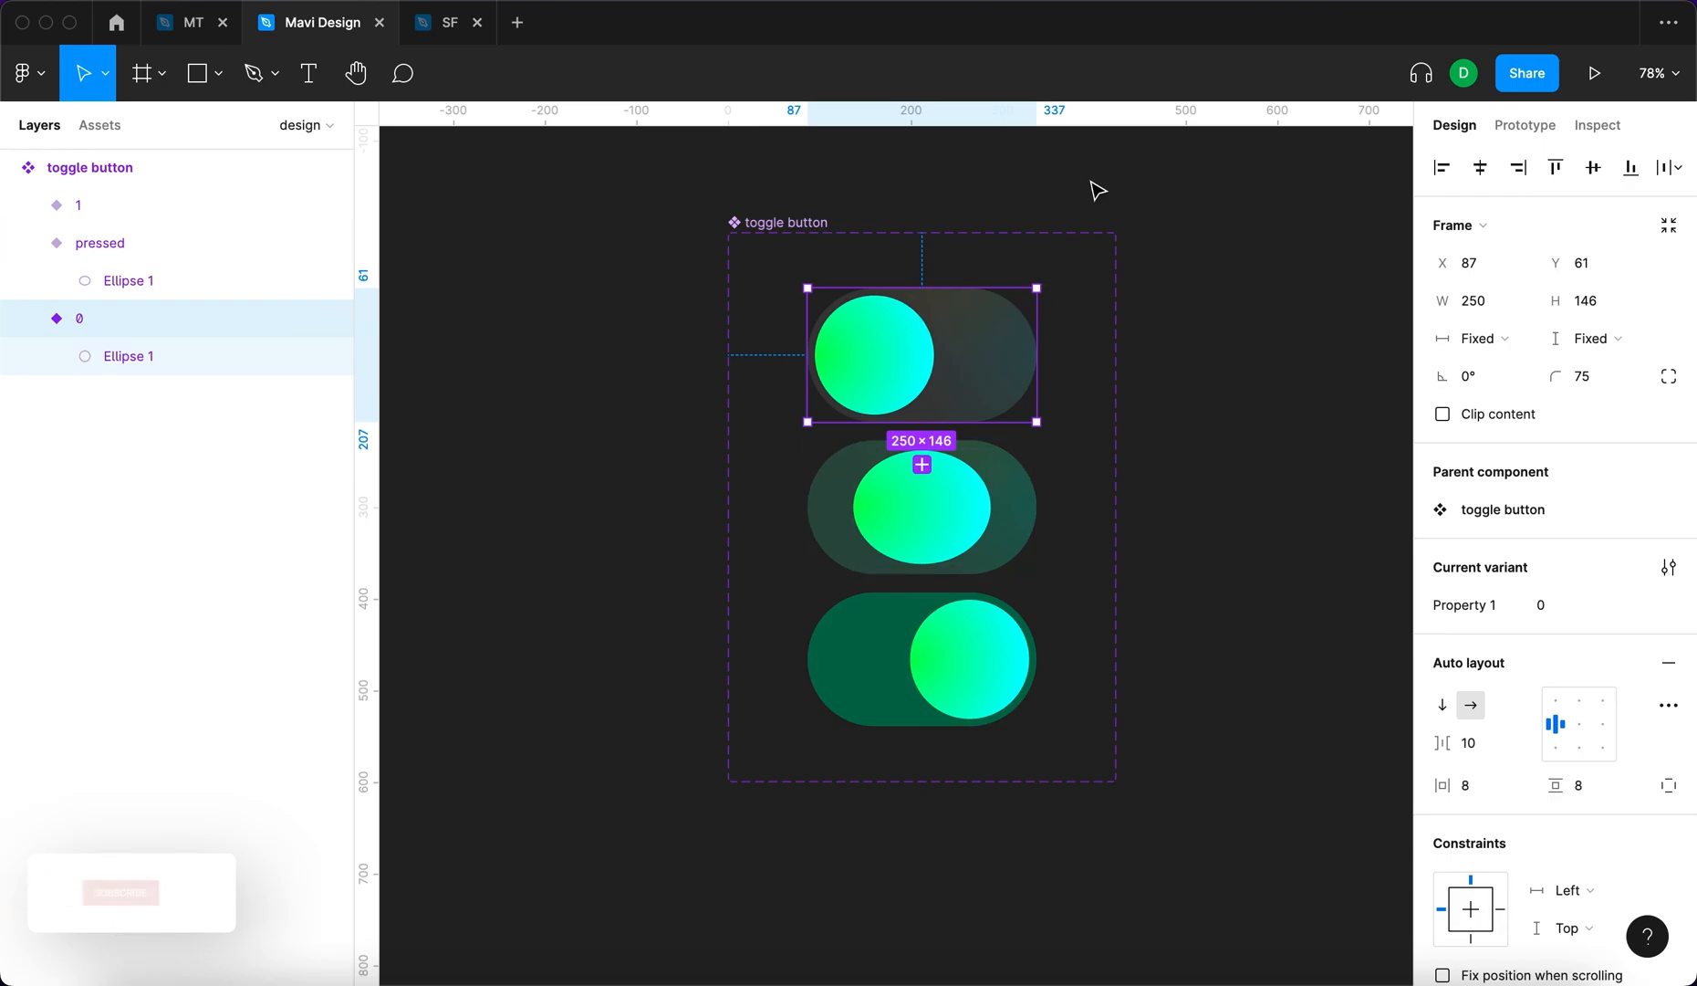
# Set the 0→pressed interaction to While pressing with smart animate, Ease in, 100ms
pyautogui.click(1524, 125)
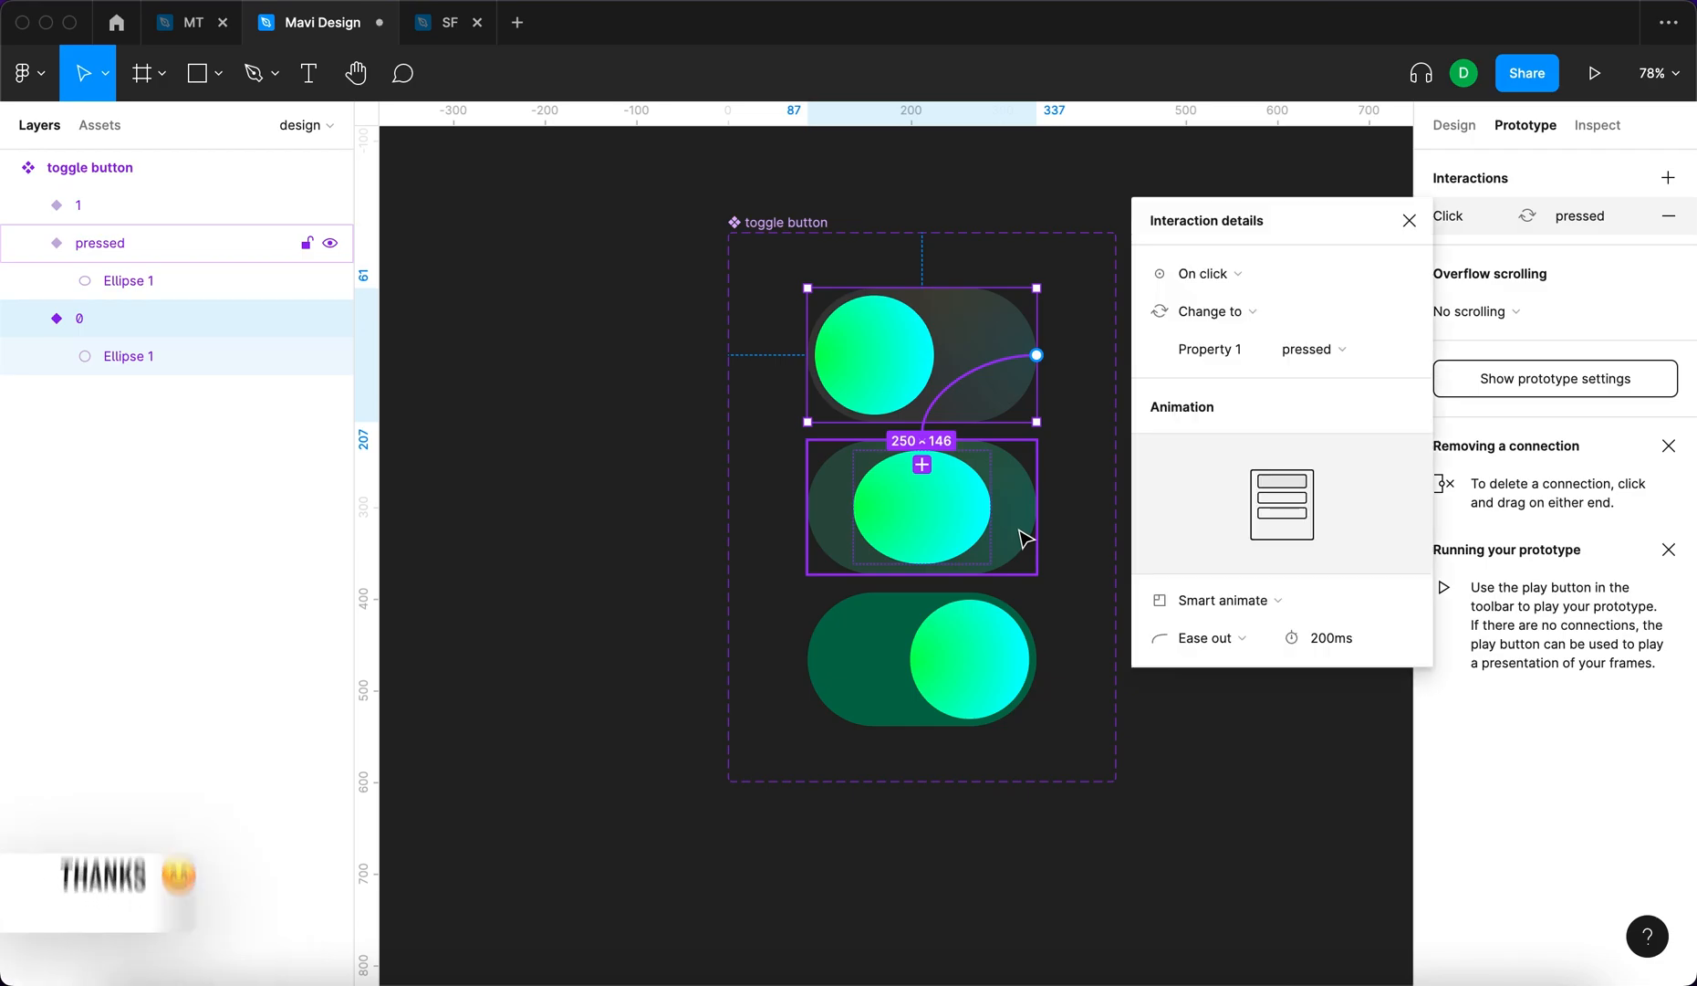
pyautogui.click(1205, 274)
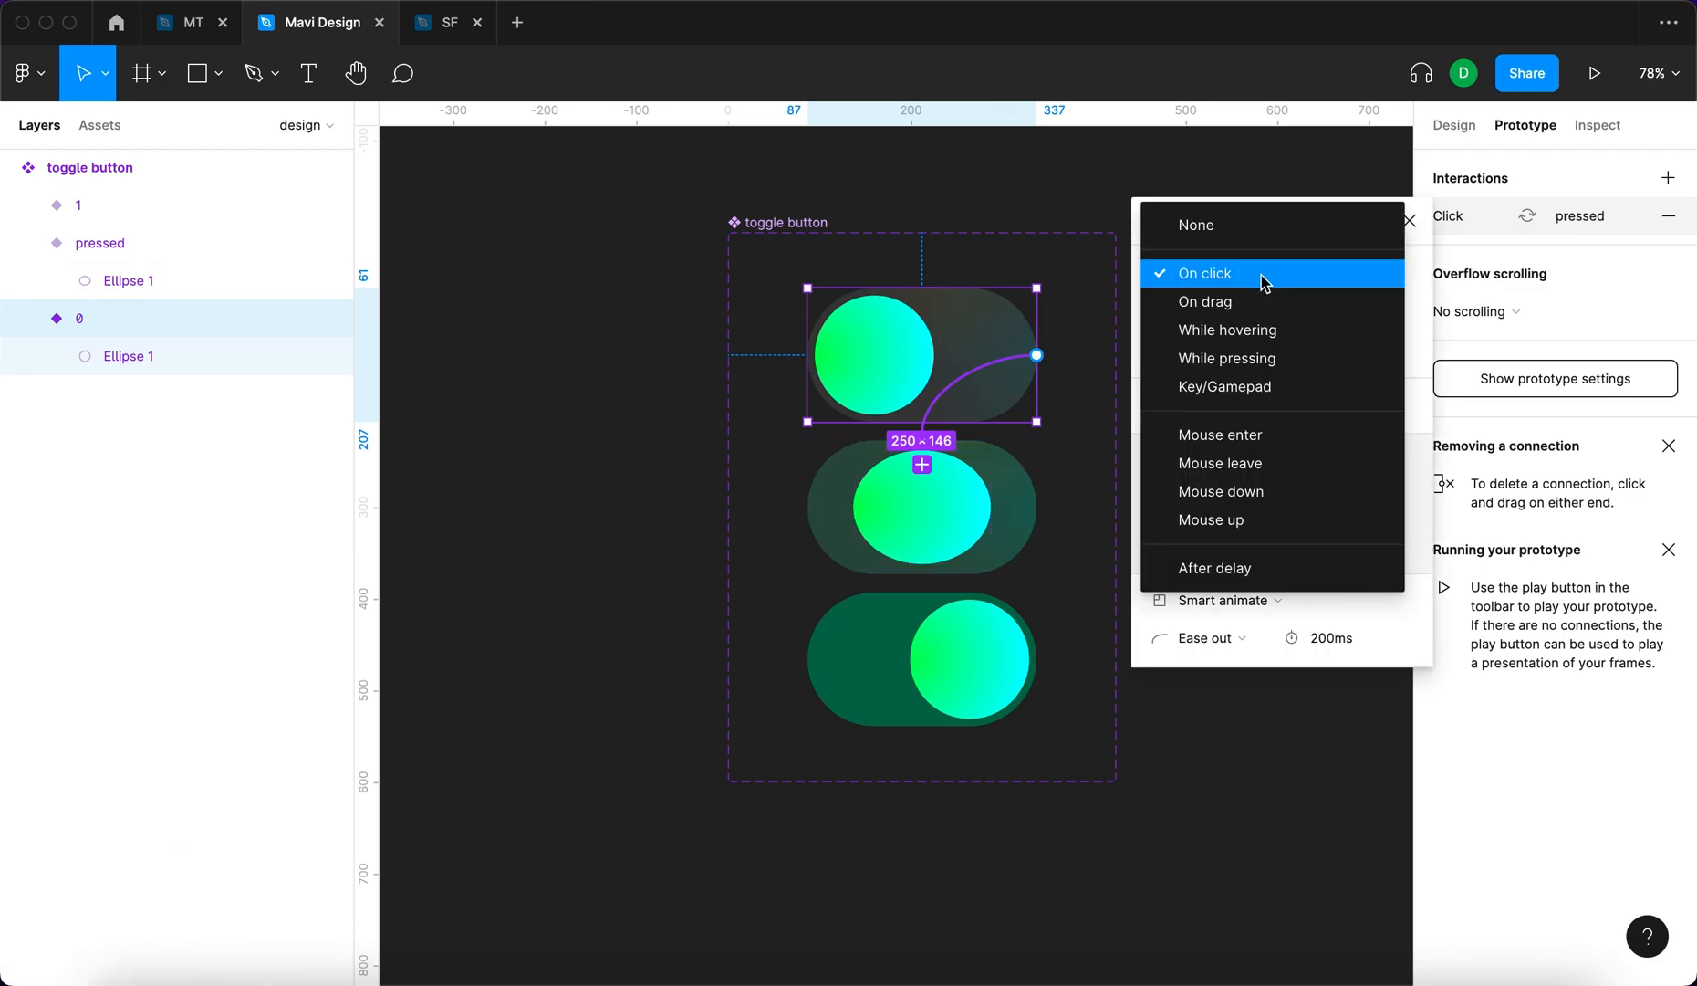
pyautogui.click(1227, 358)
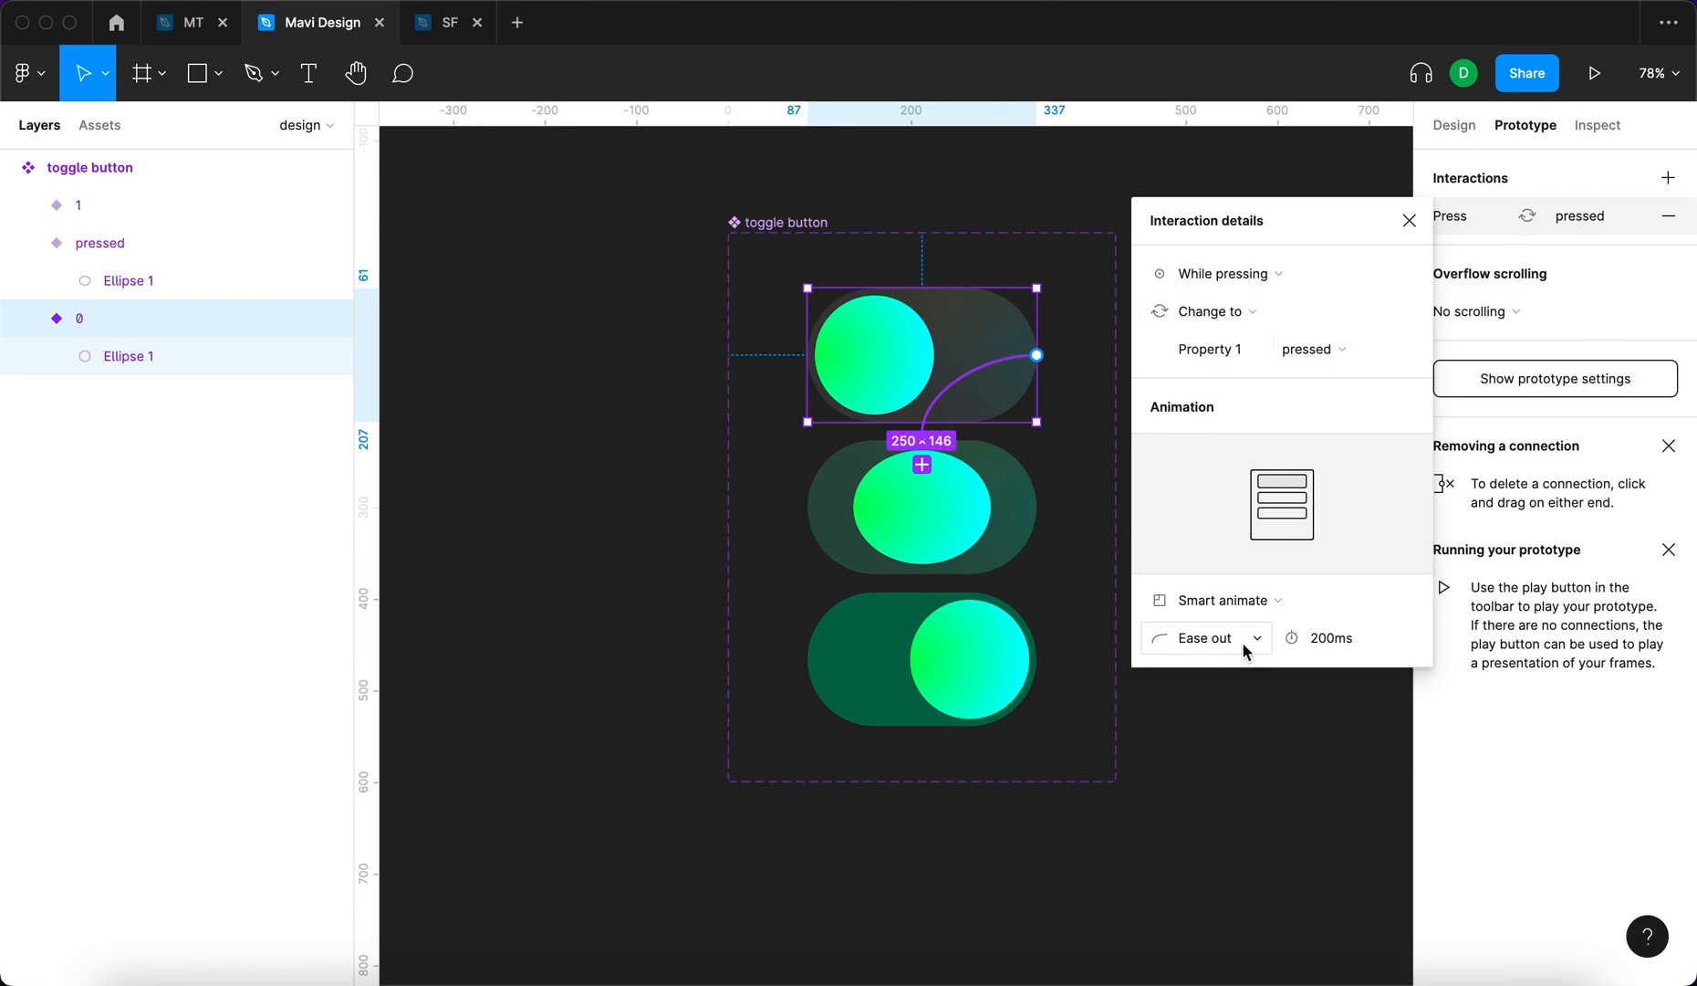
pyautogui.click(1204, 639)
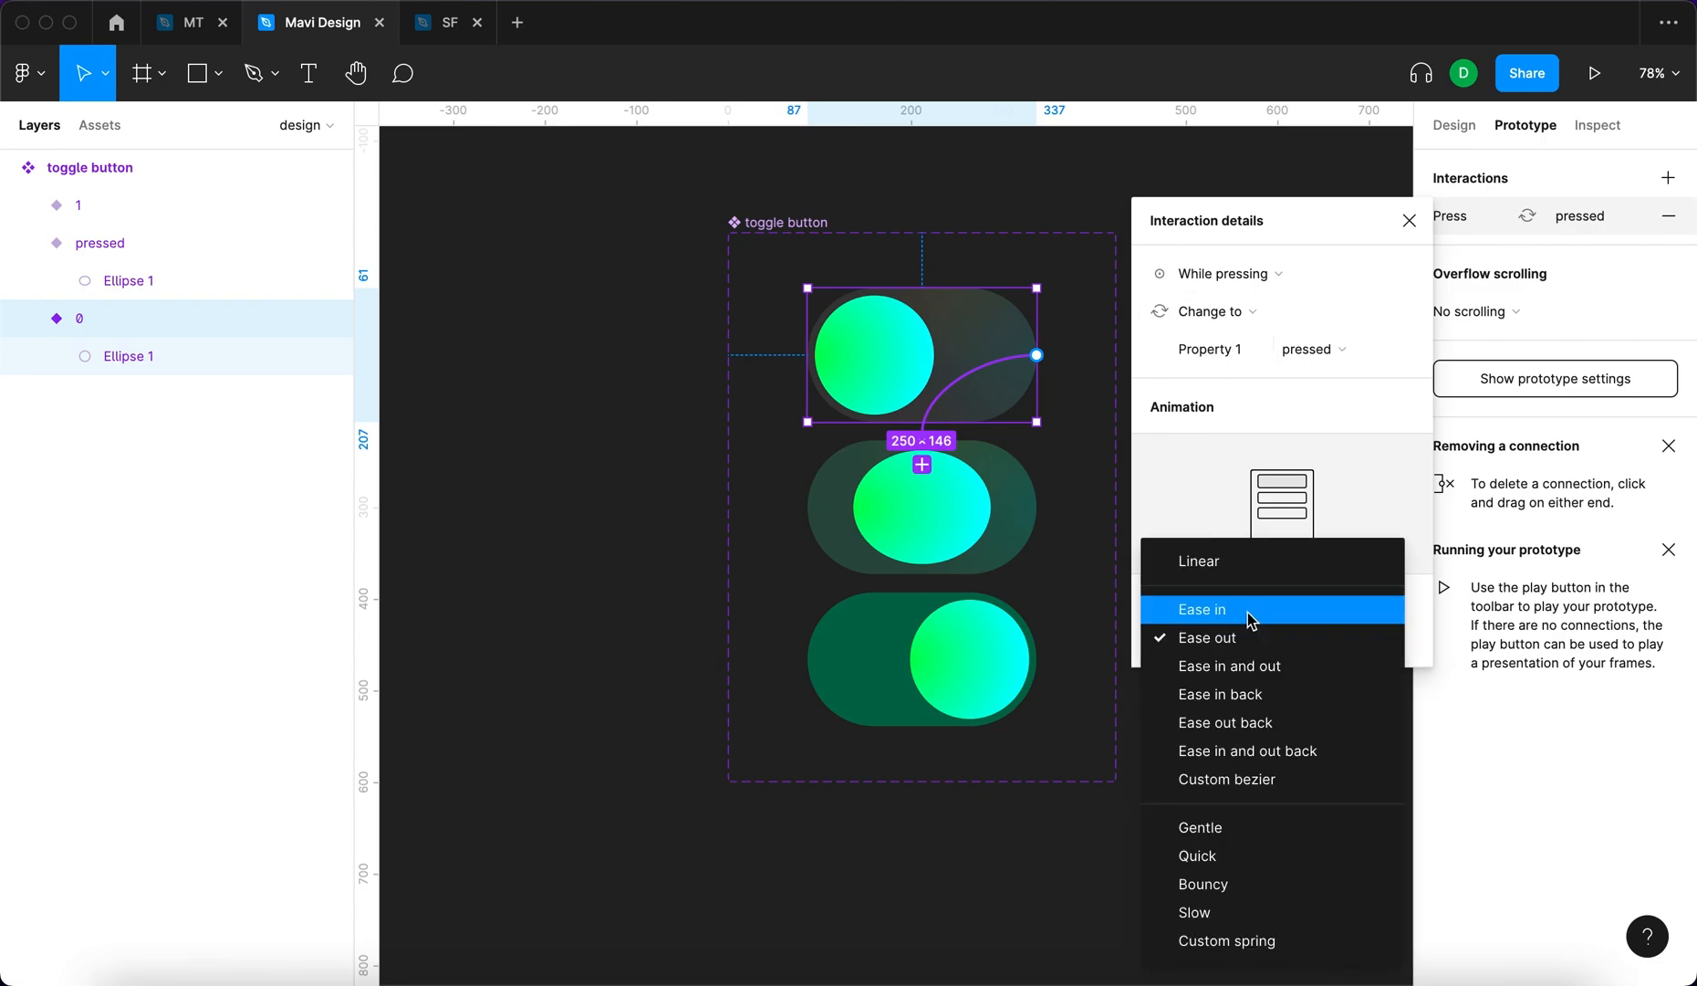
pyautogui.click(1203, 610)
pyautogui.write('100')
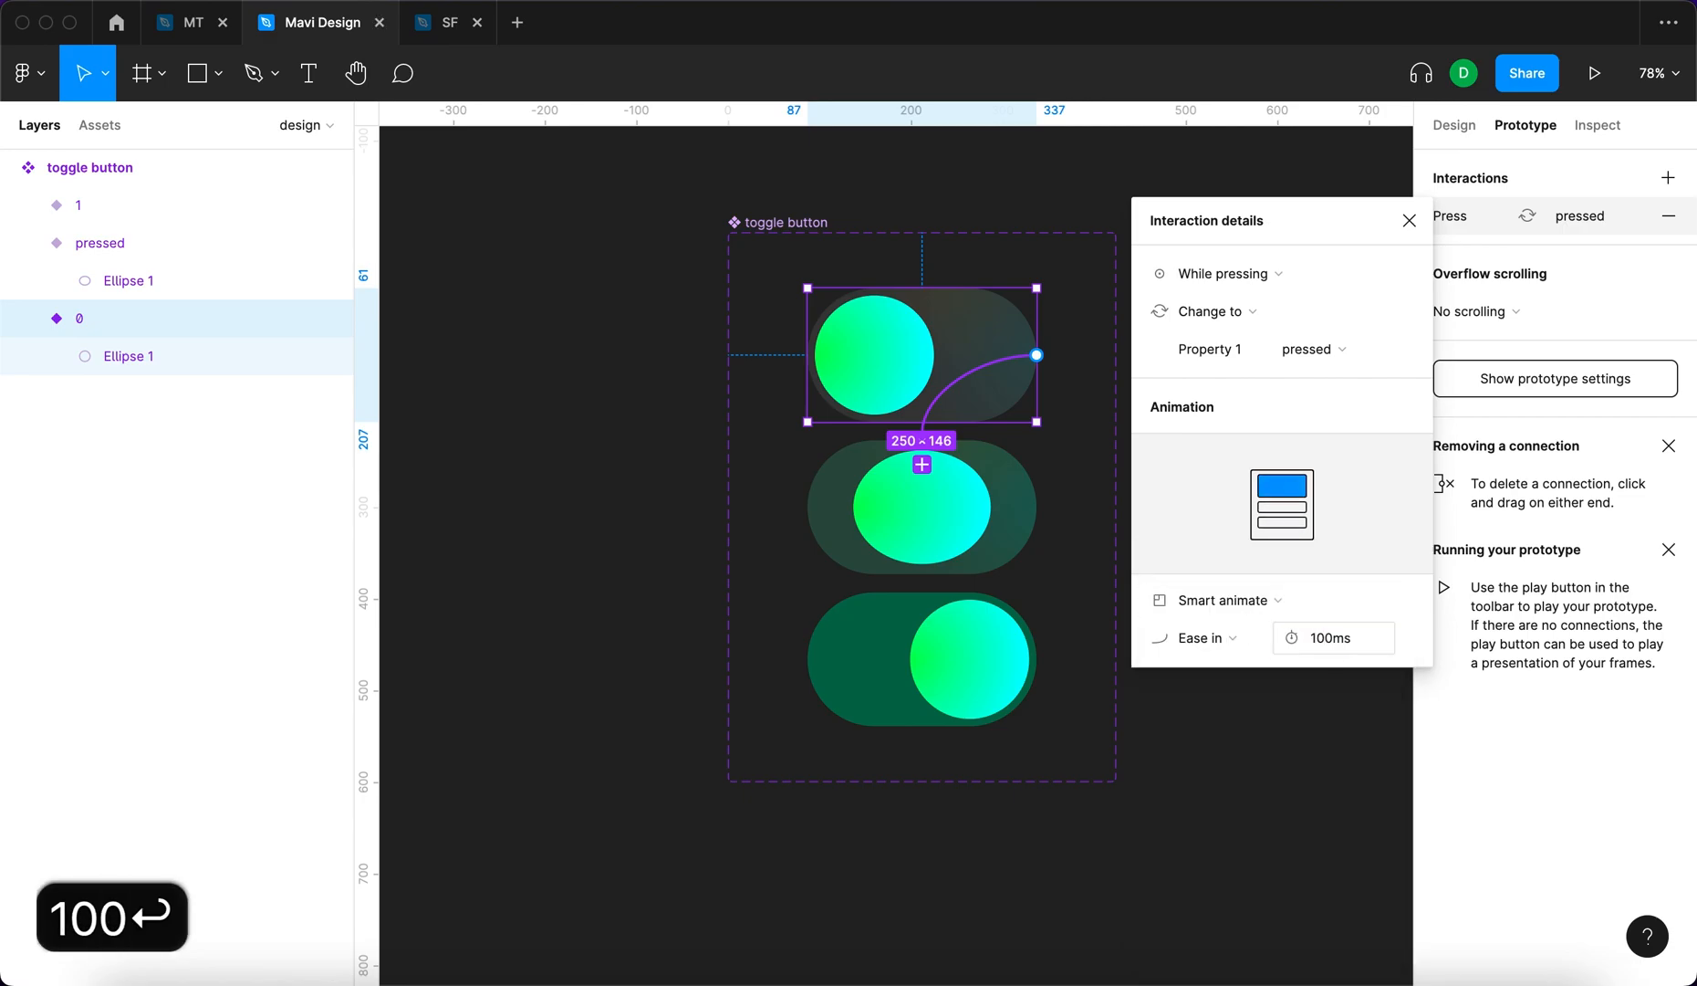
pyautogui.click(1409, 221)
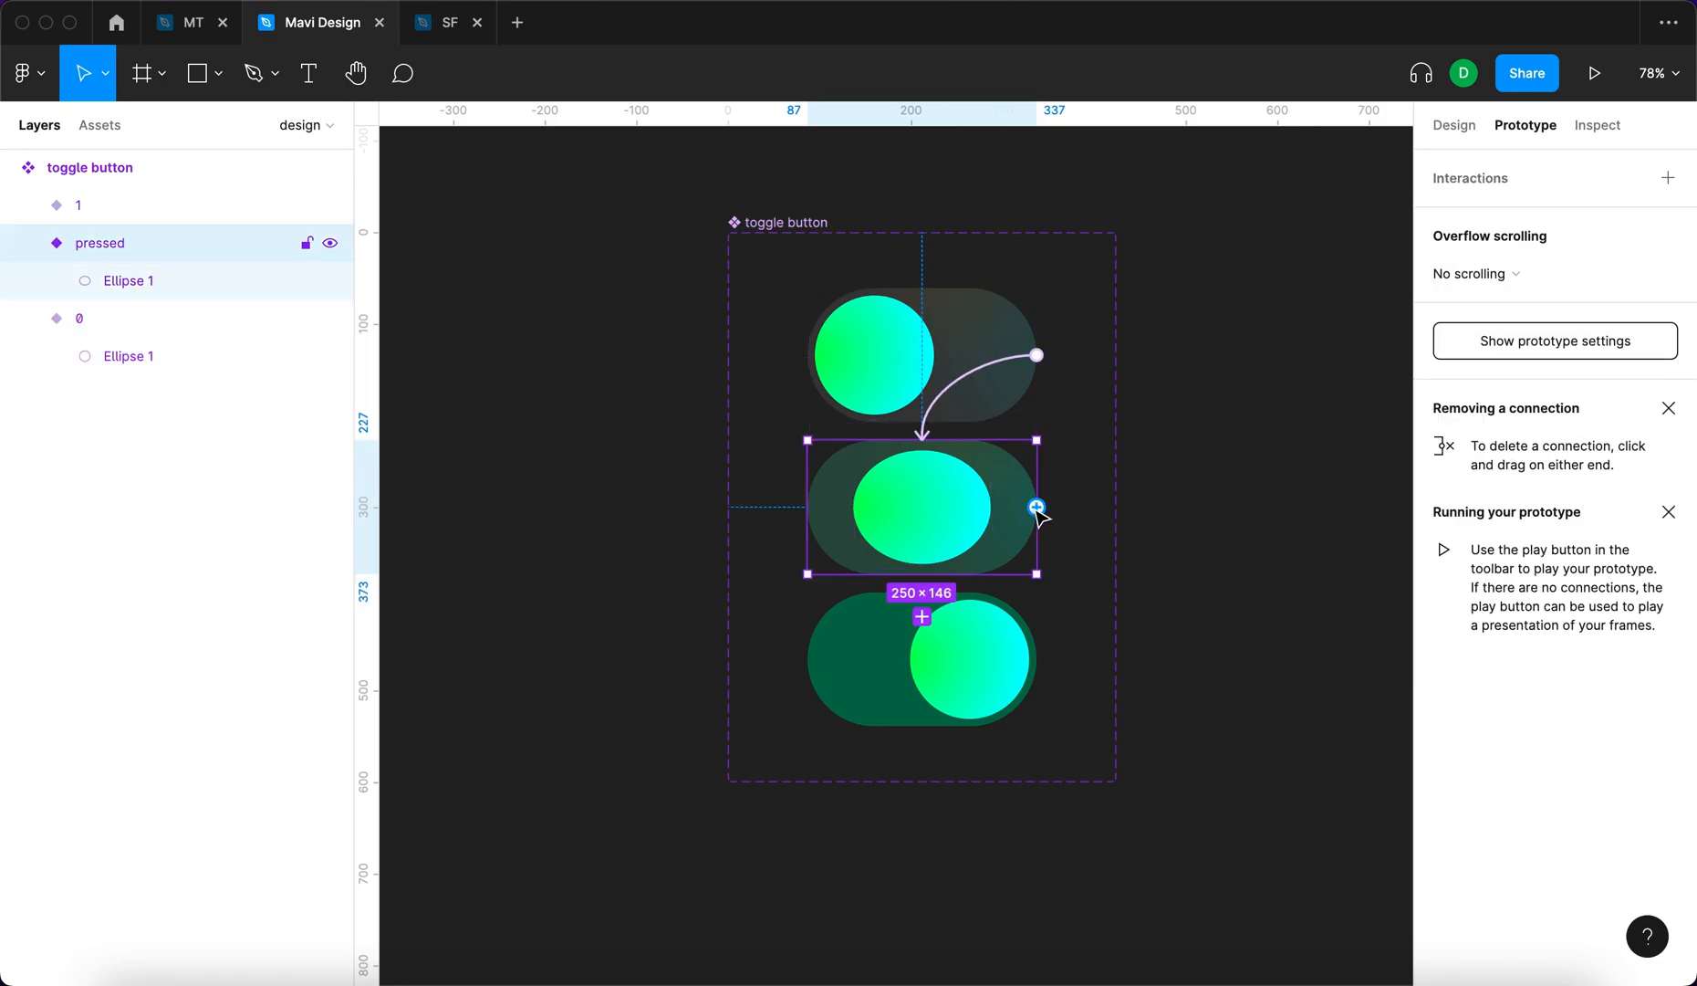
# Connect pressed→1 on Mouse up with smart animate, Ease out, 100ms
pyautogui.click(1036, 507)
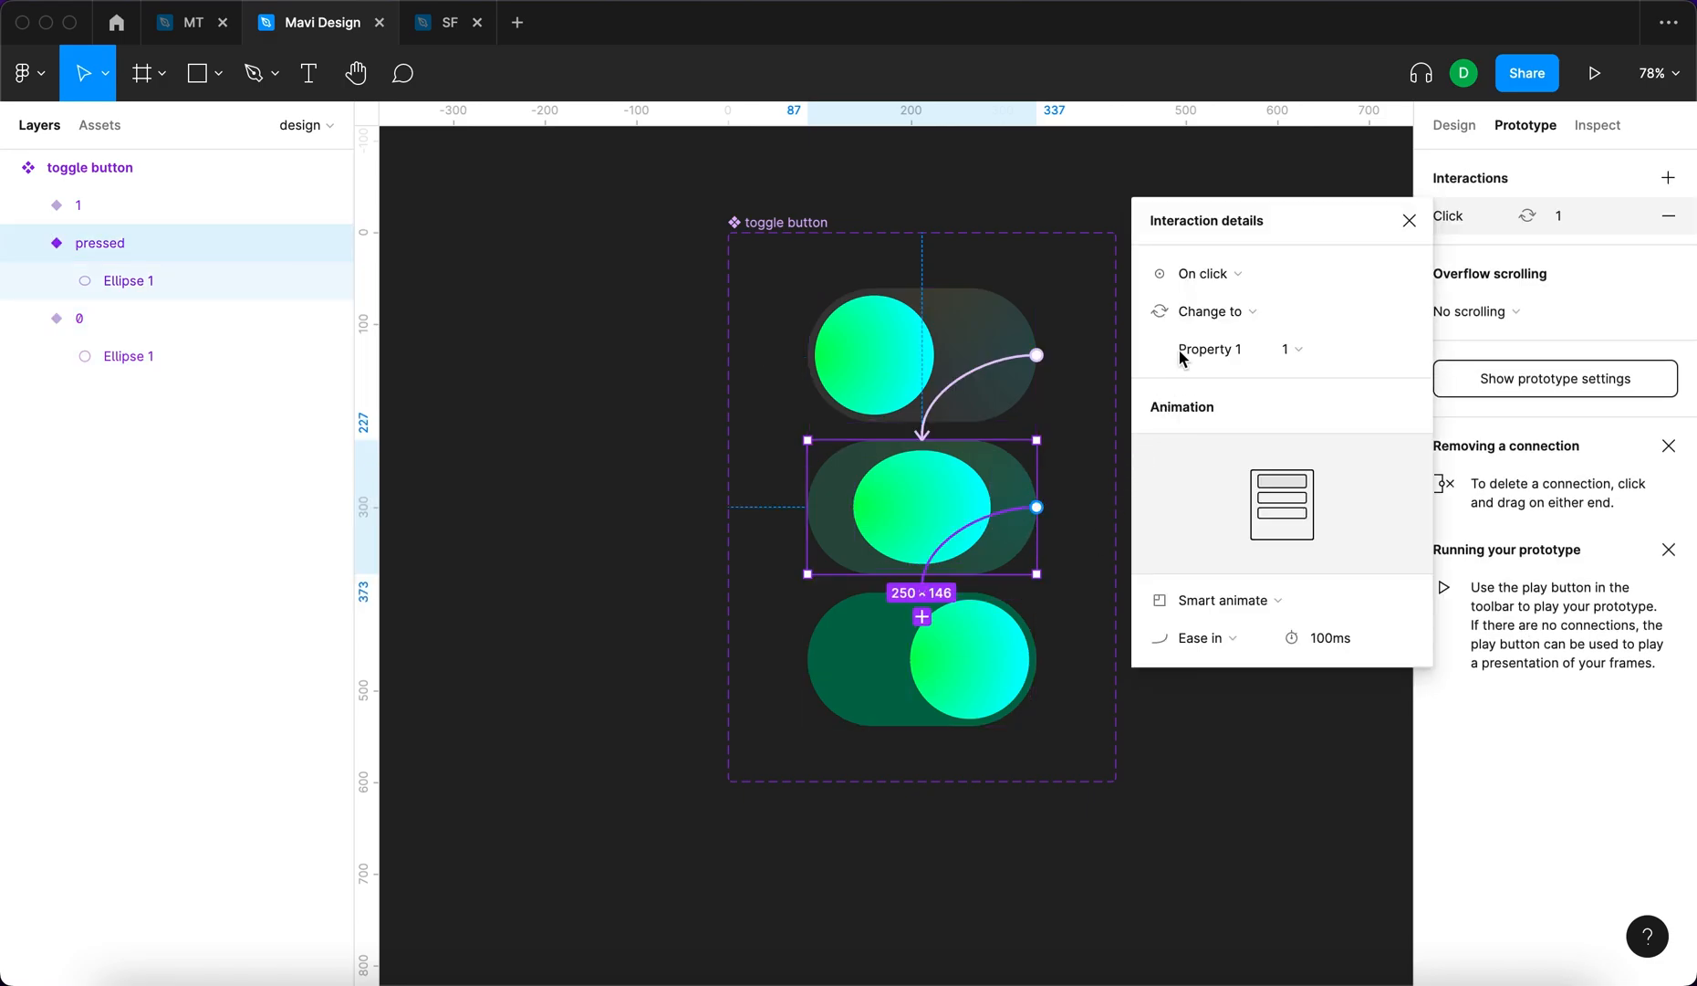
pyautogui.click(1202, 274)
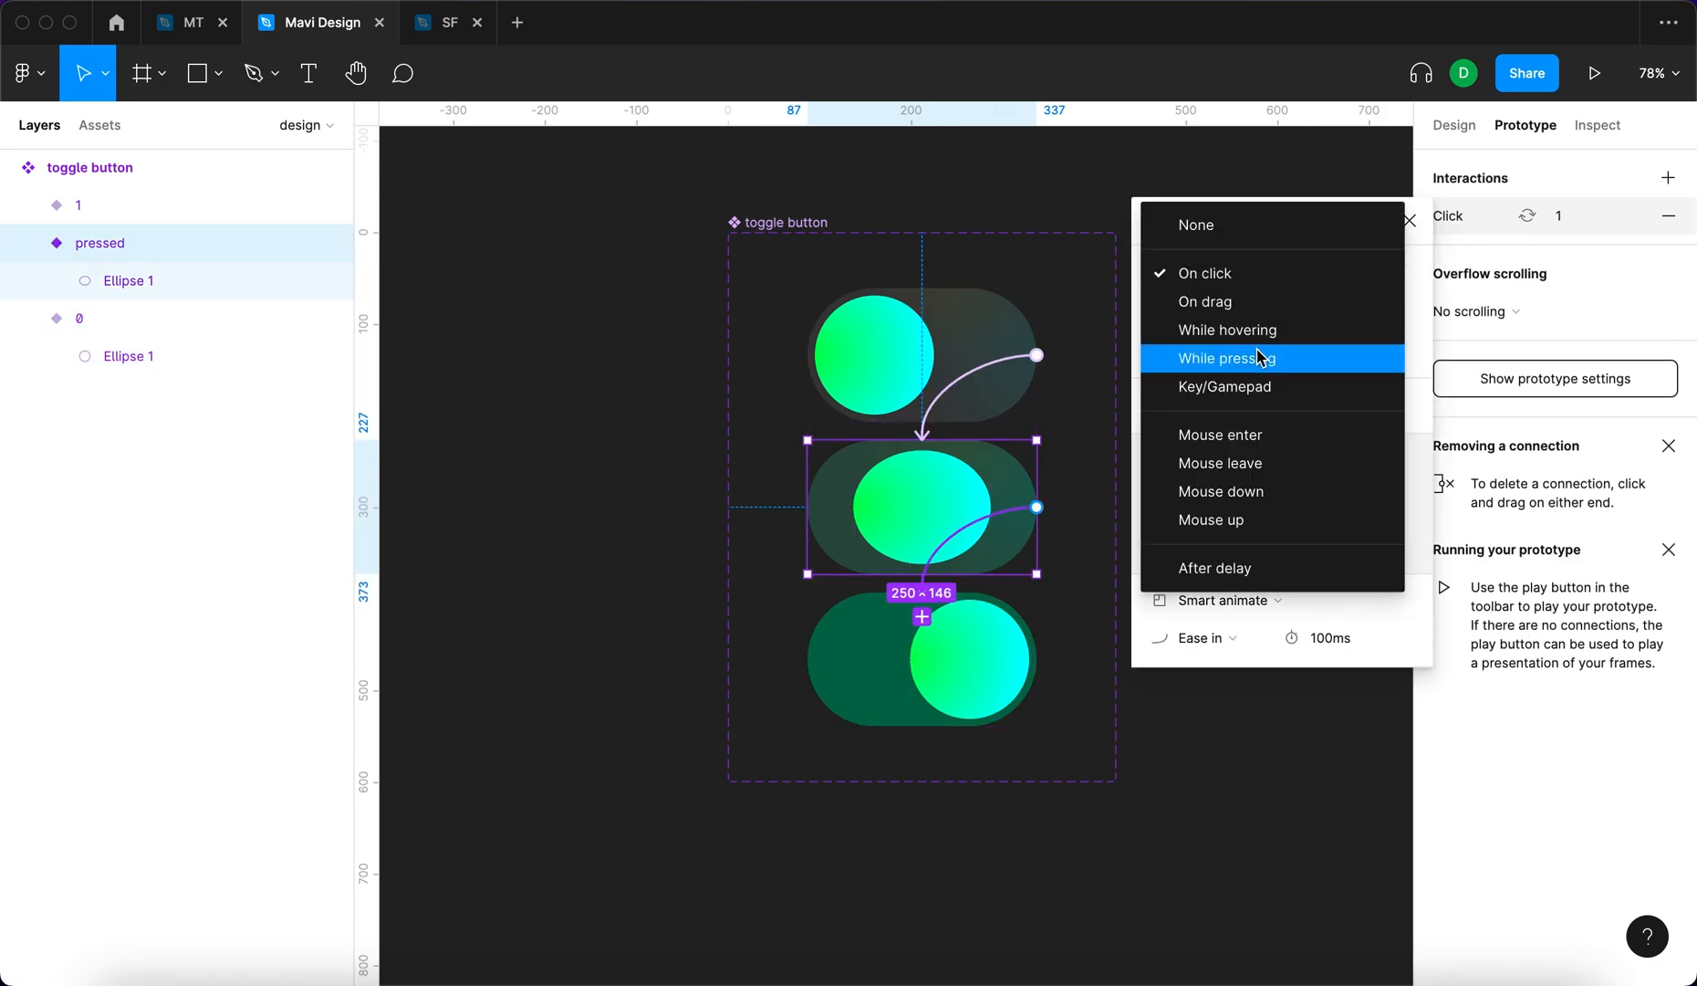
pyautogui.moveTo(1296, 520)
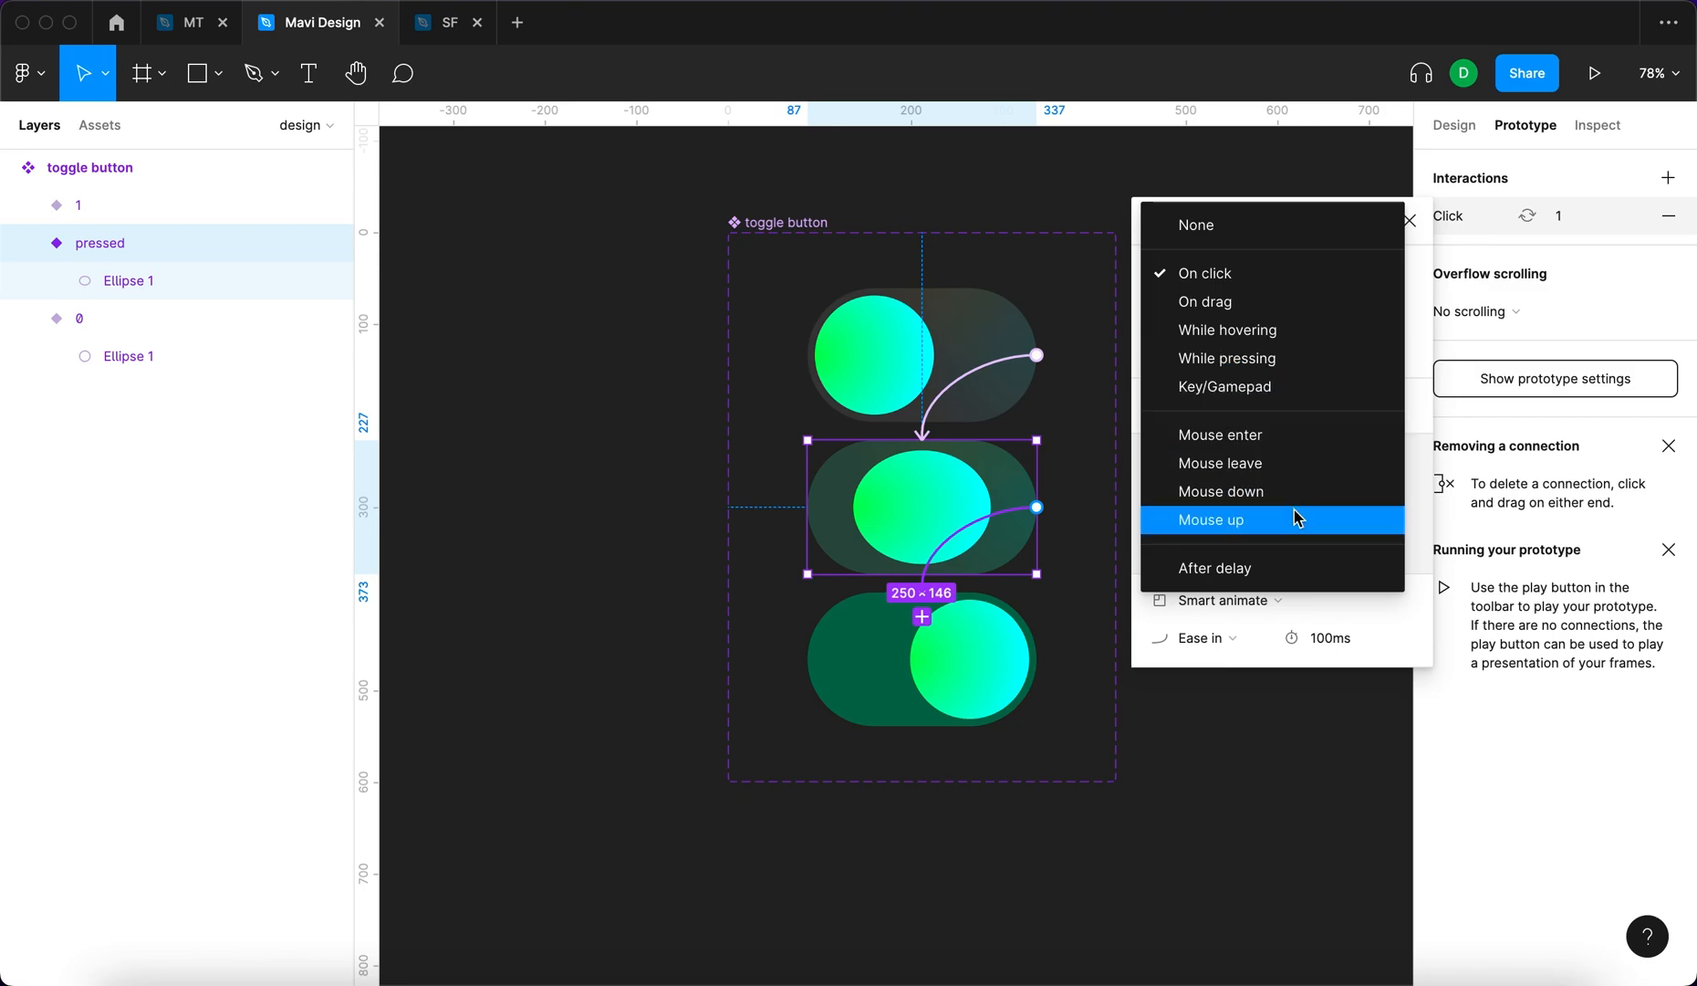
pyautogui.click(1212, 521)
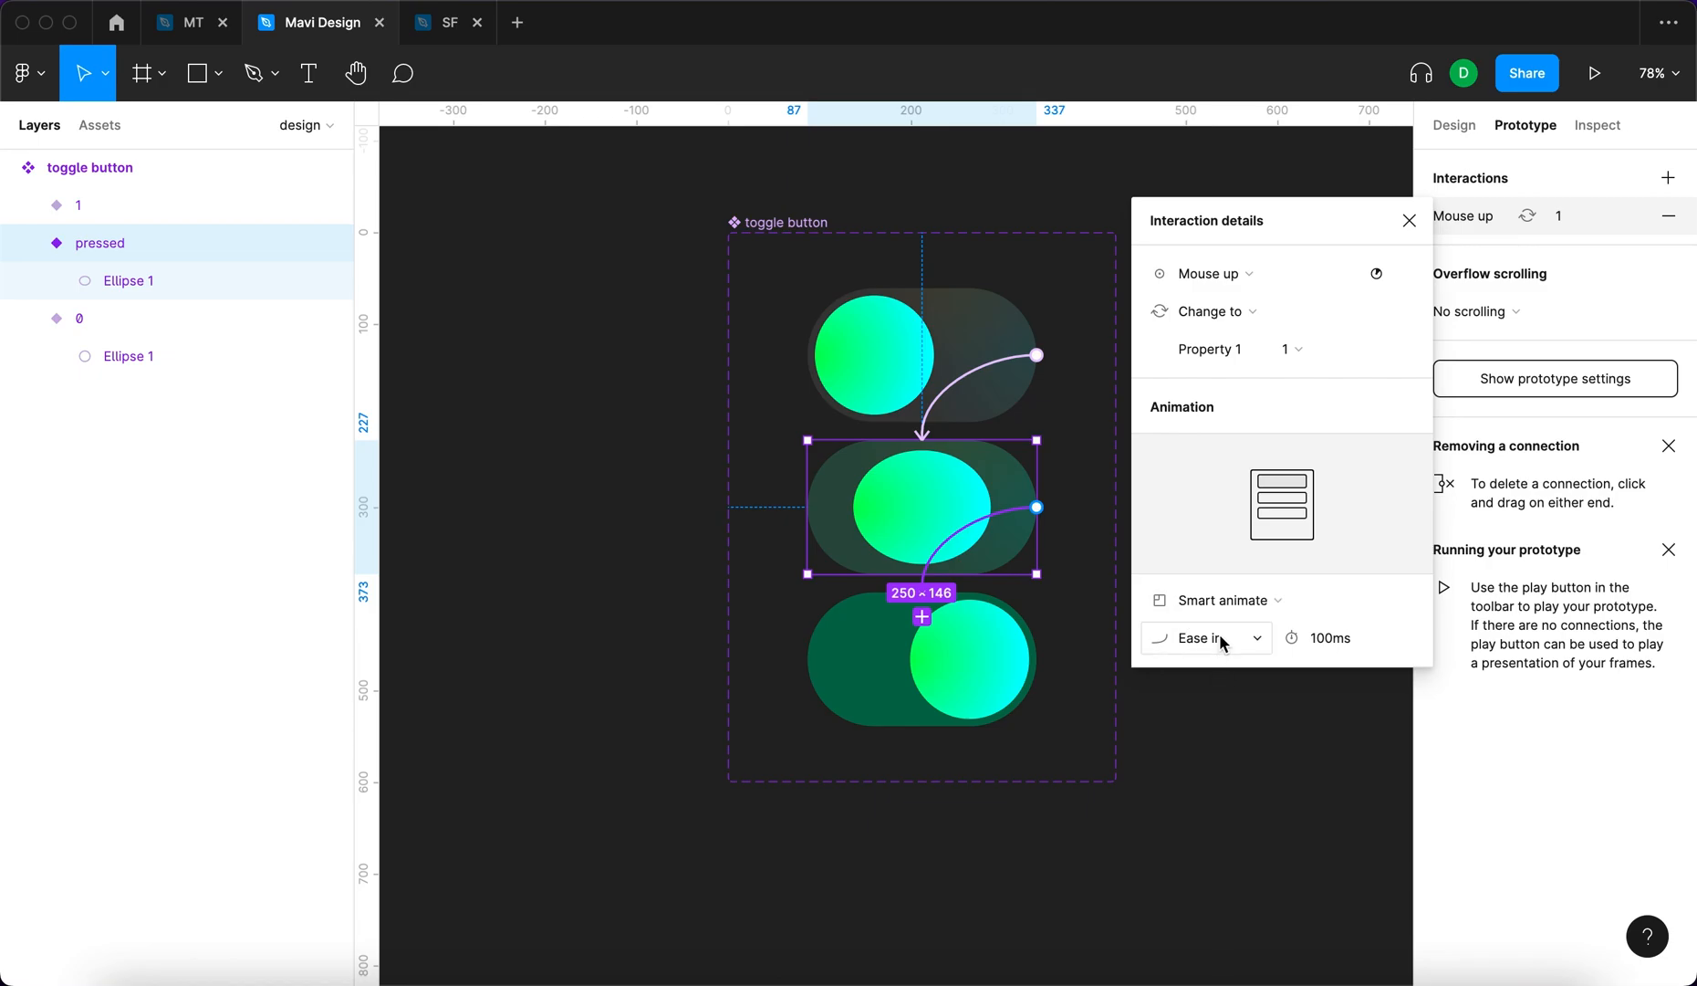
pyautogui.click(1205, 639)
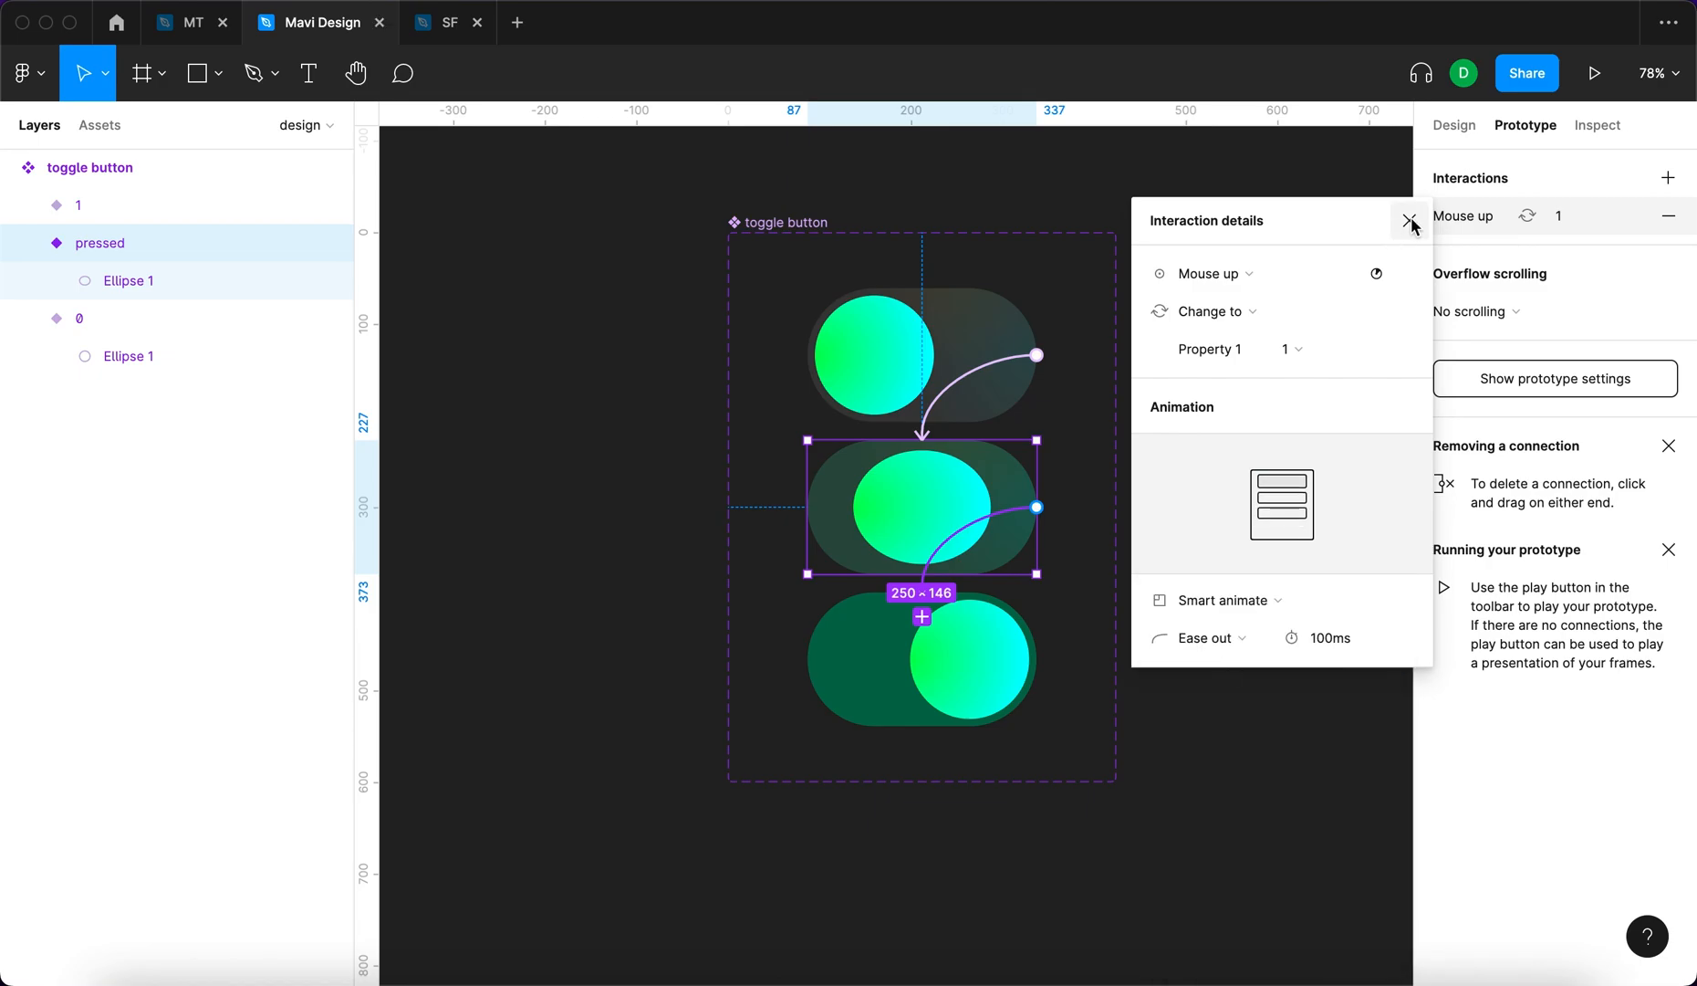
pyautogui.click(1409, 221)
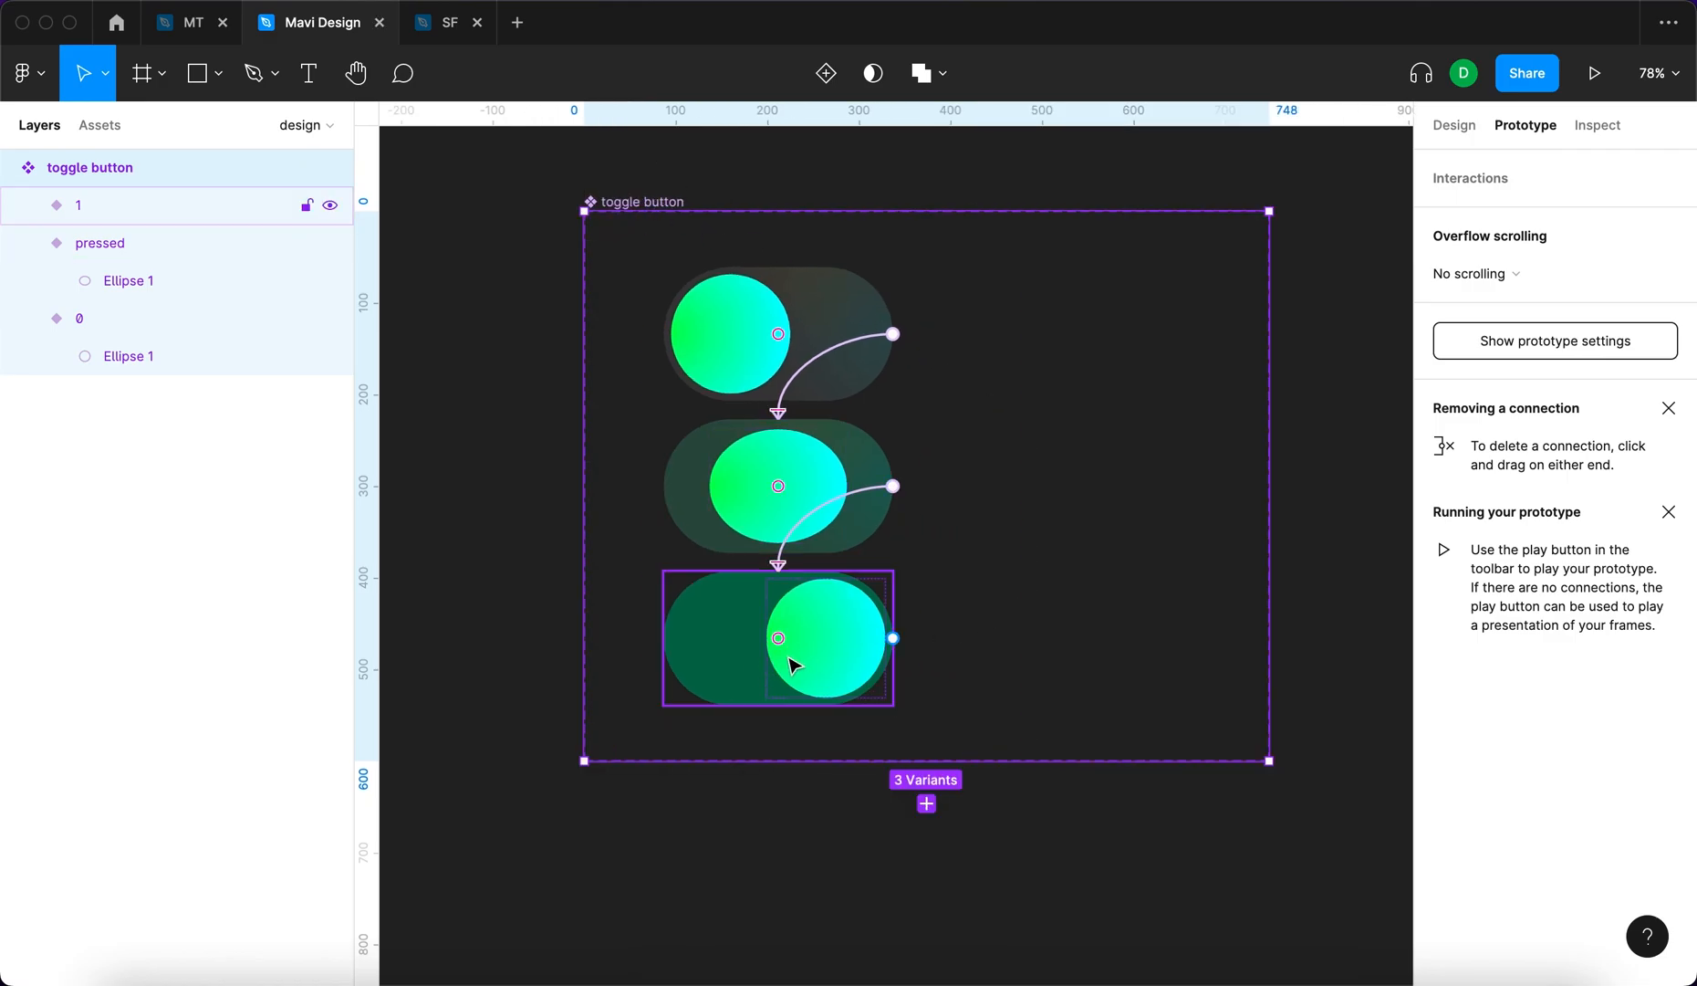
# Select variant 1 and review the pressed variant's Mouse up → 1 wiring
pyautogui.click(777, 487)
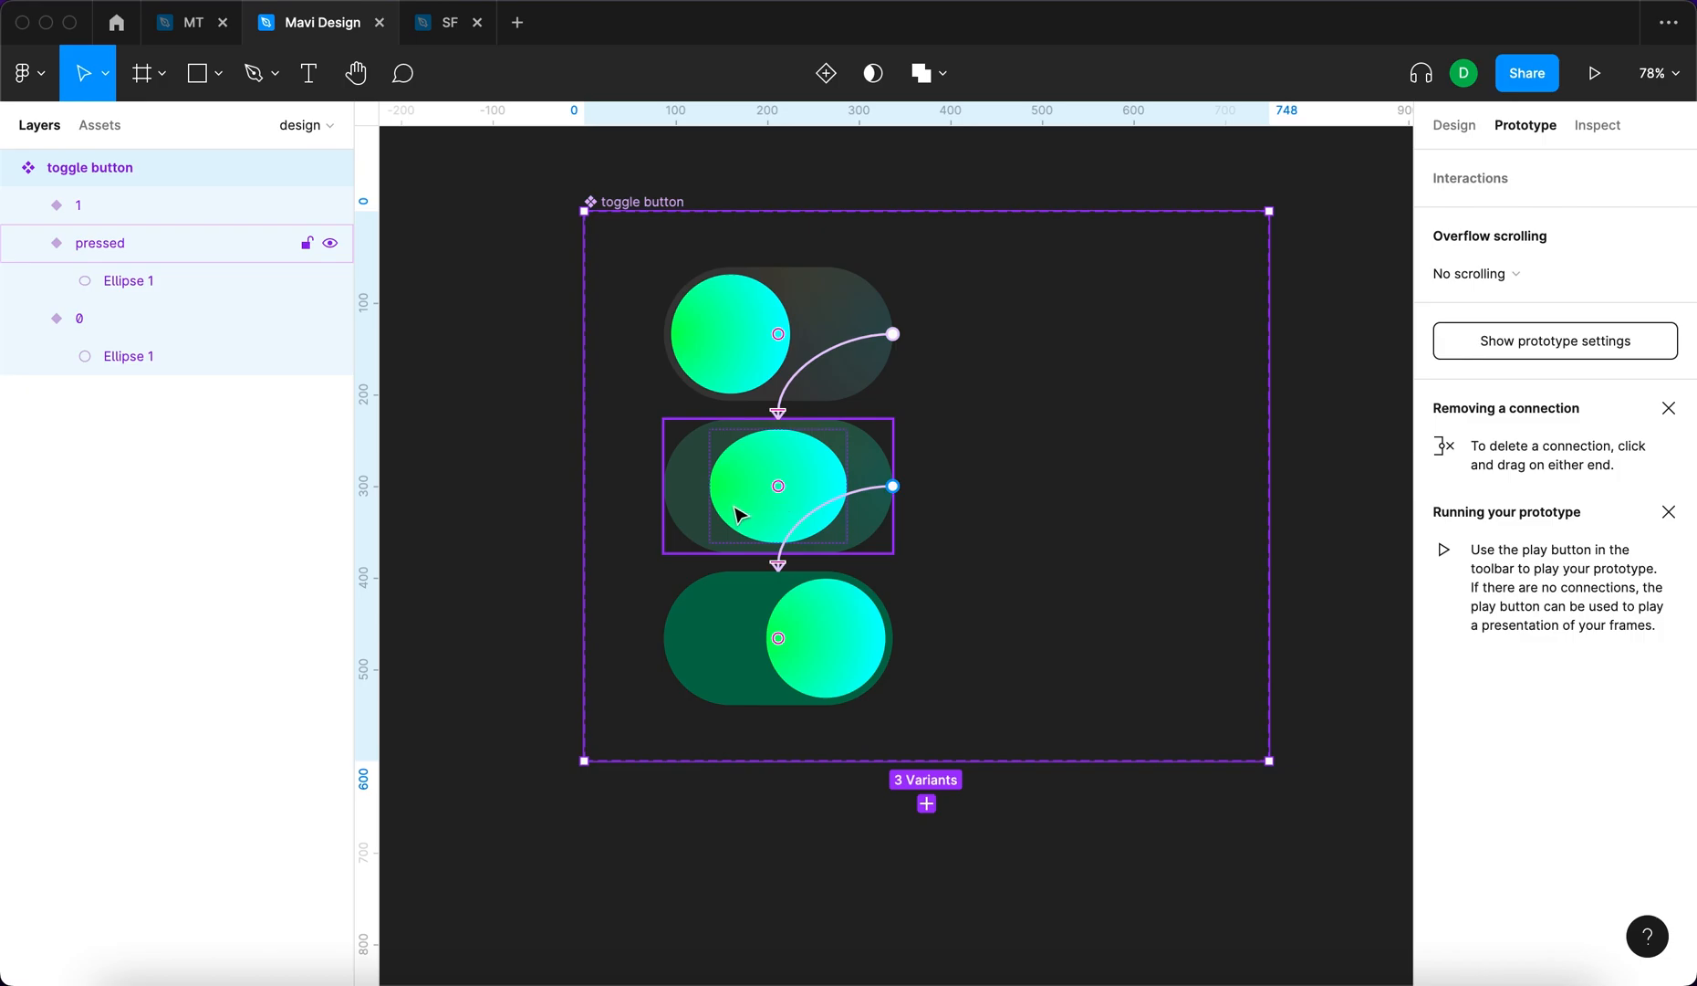
pyautogui.moveTo(799, 553)
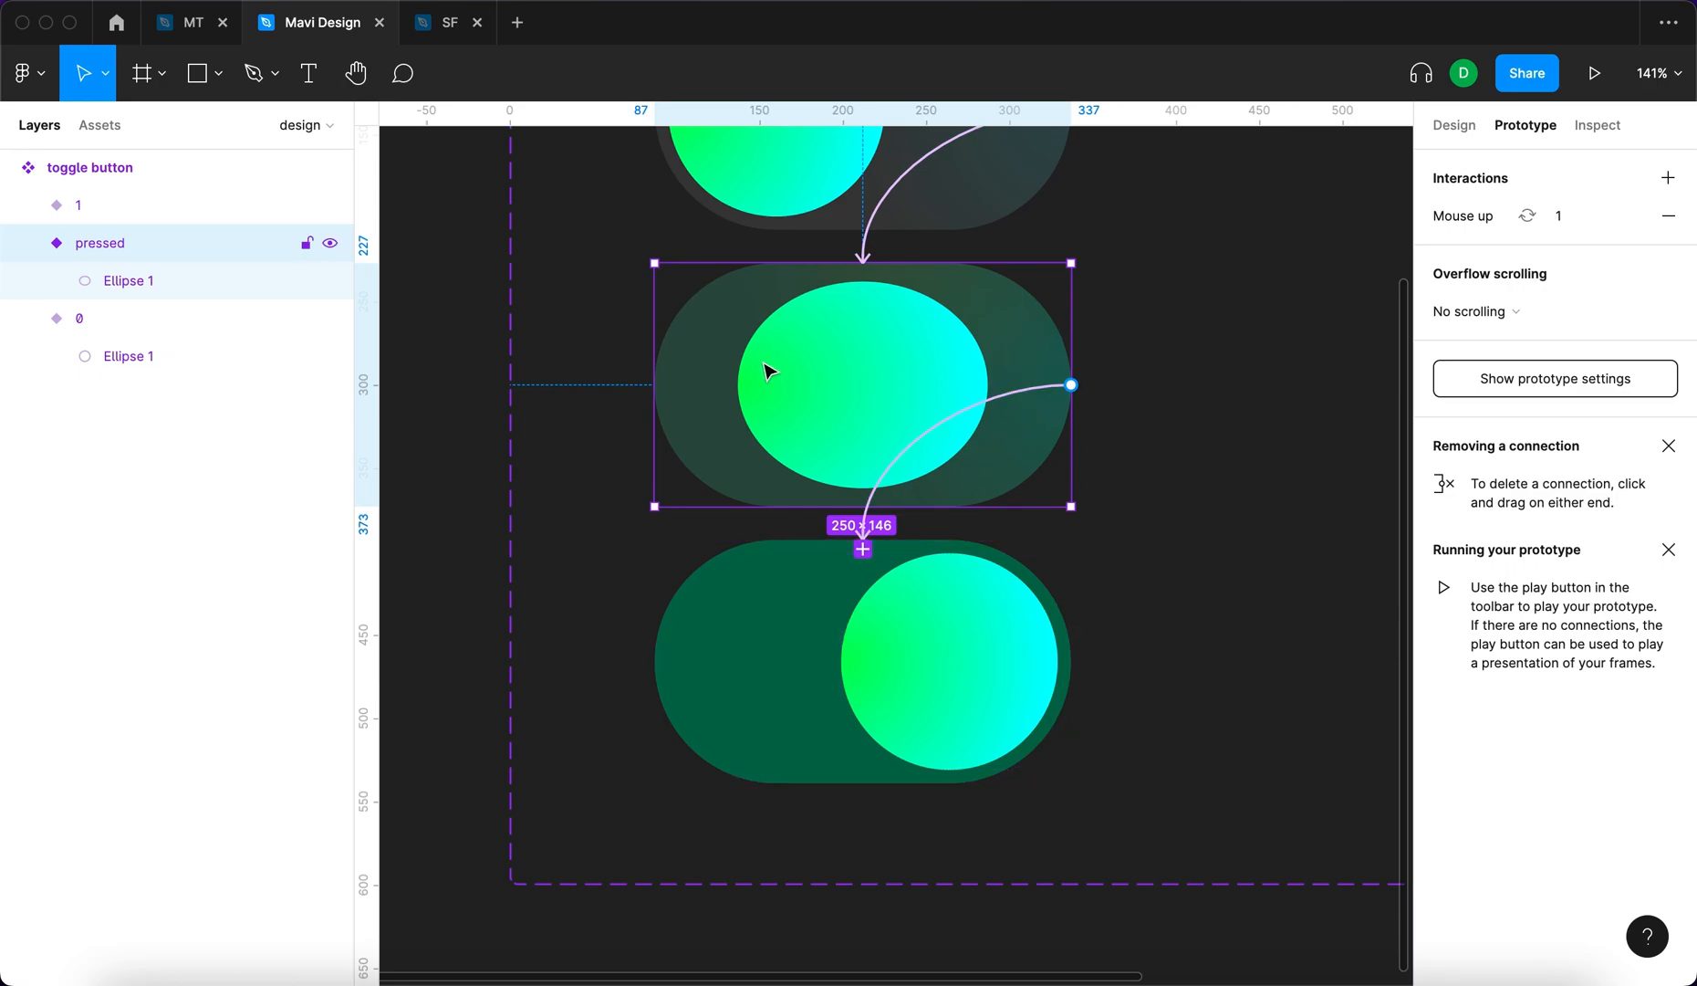
pyautogui.moveTo(977, 391)
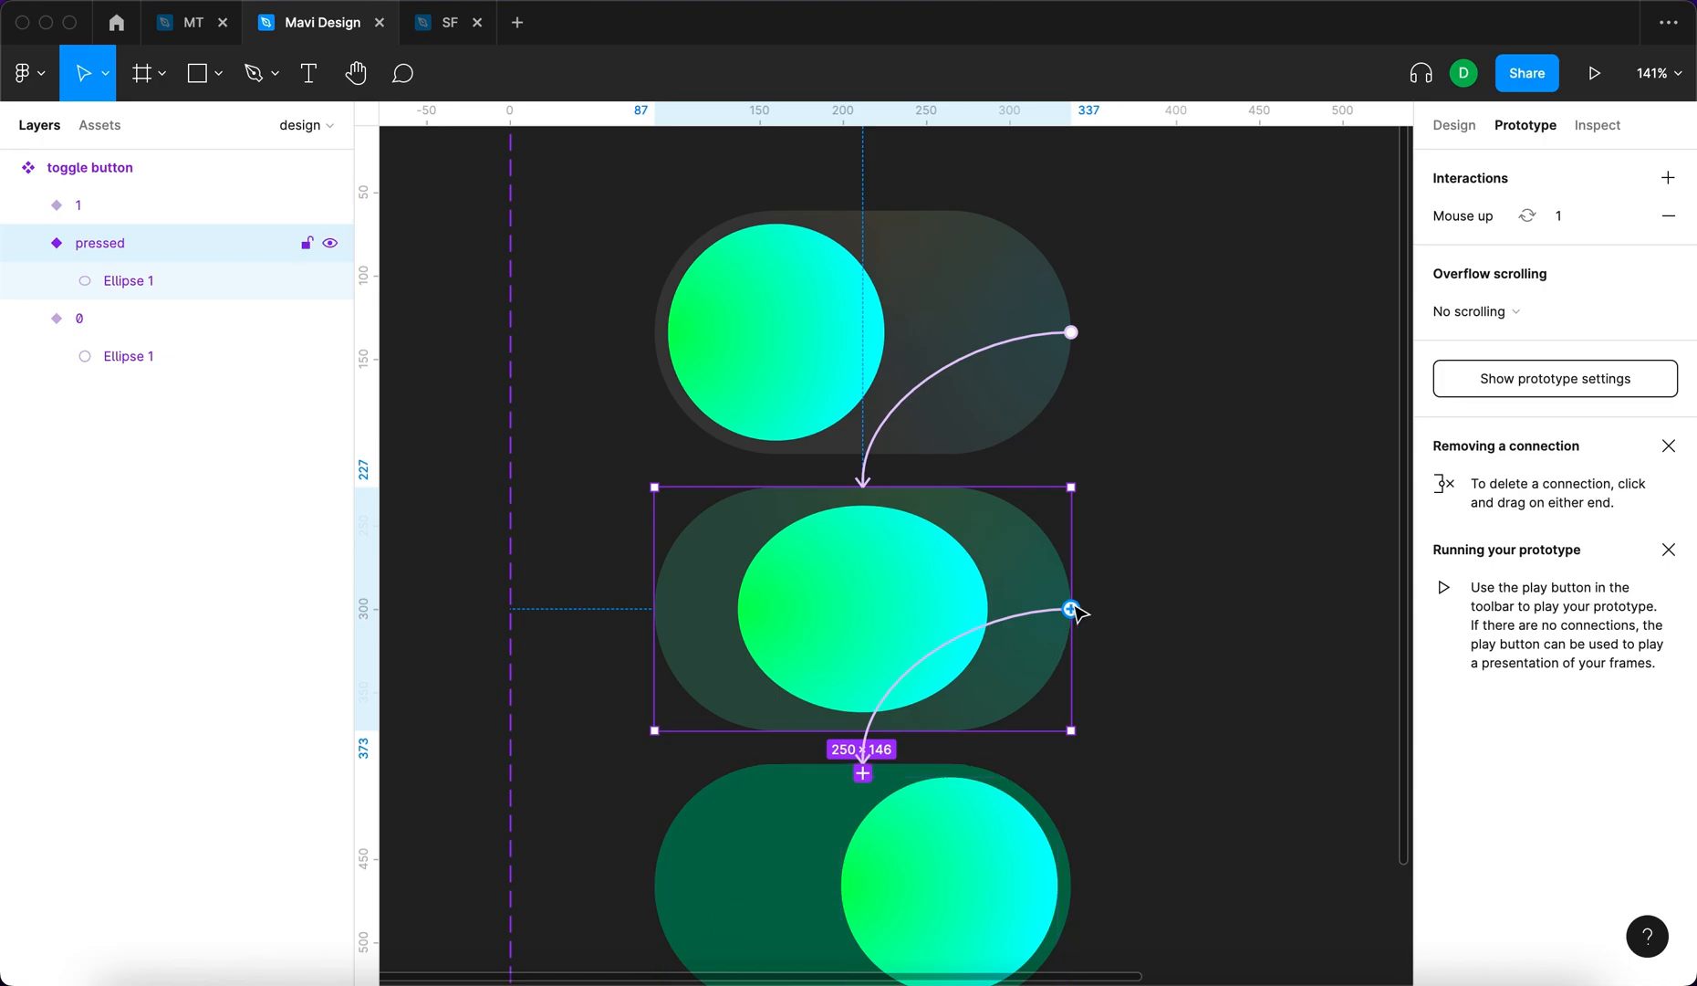
pyautogui.scroll(-3)
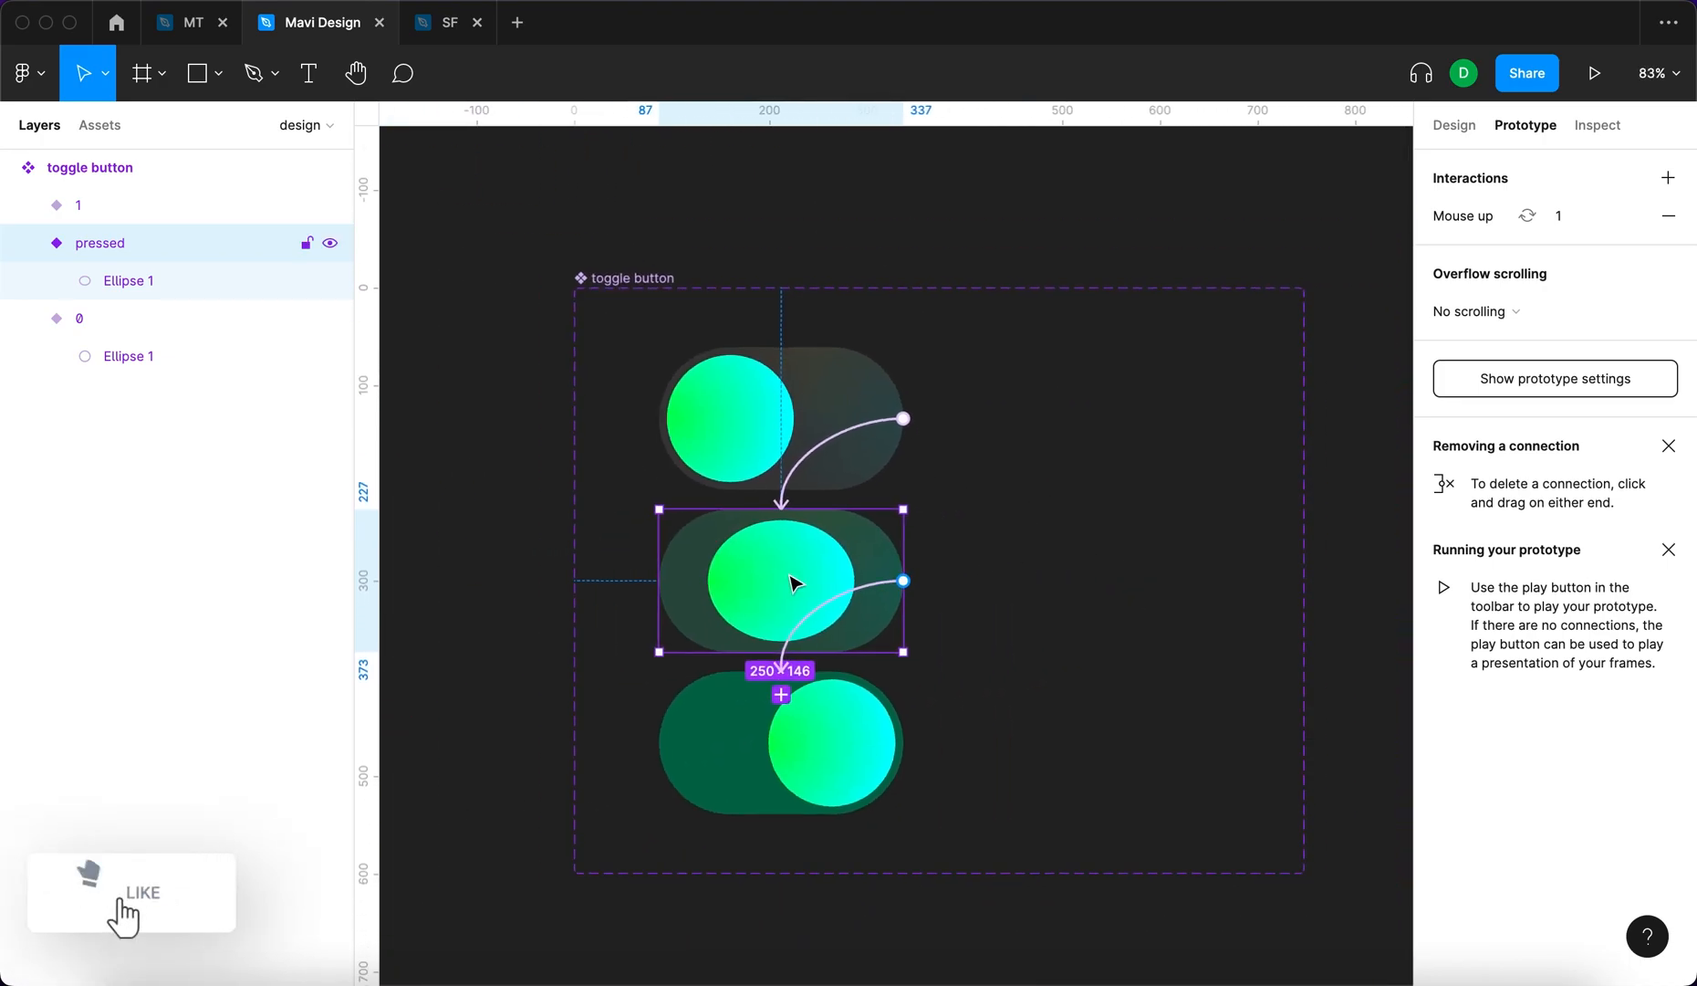
# Duplicate pressed as pressed2 and wire it Mouse up → 0 with smart animate, Ease out, closing the loop
pyautogui.moveTo(781, 582); pyautogui.dragTo(1060, 582)
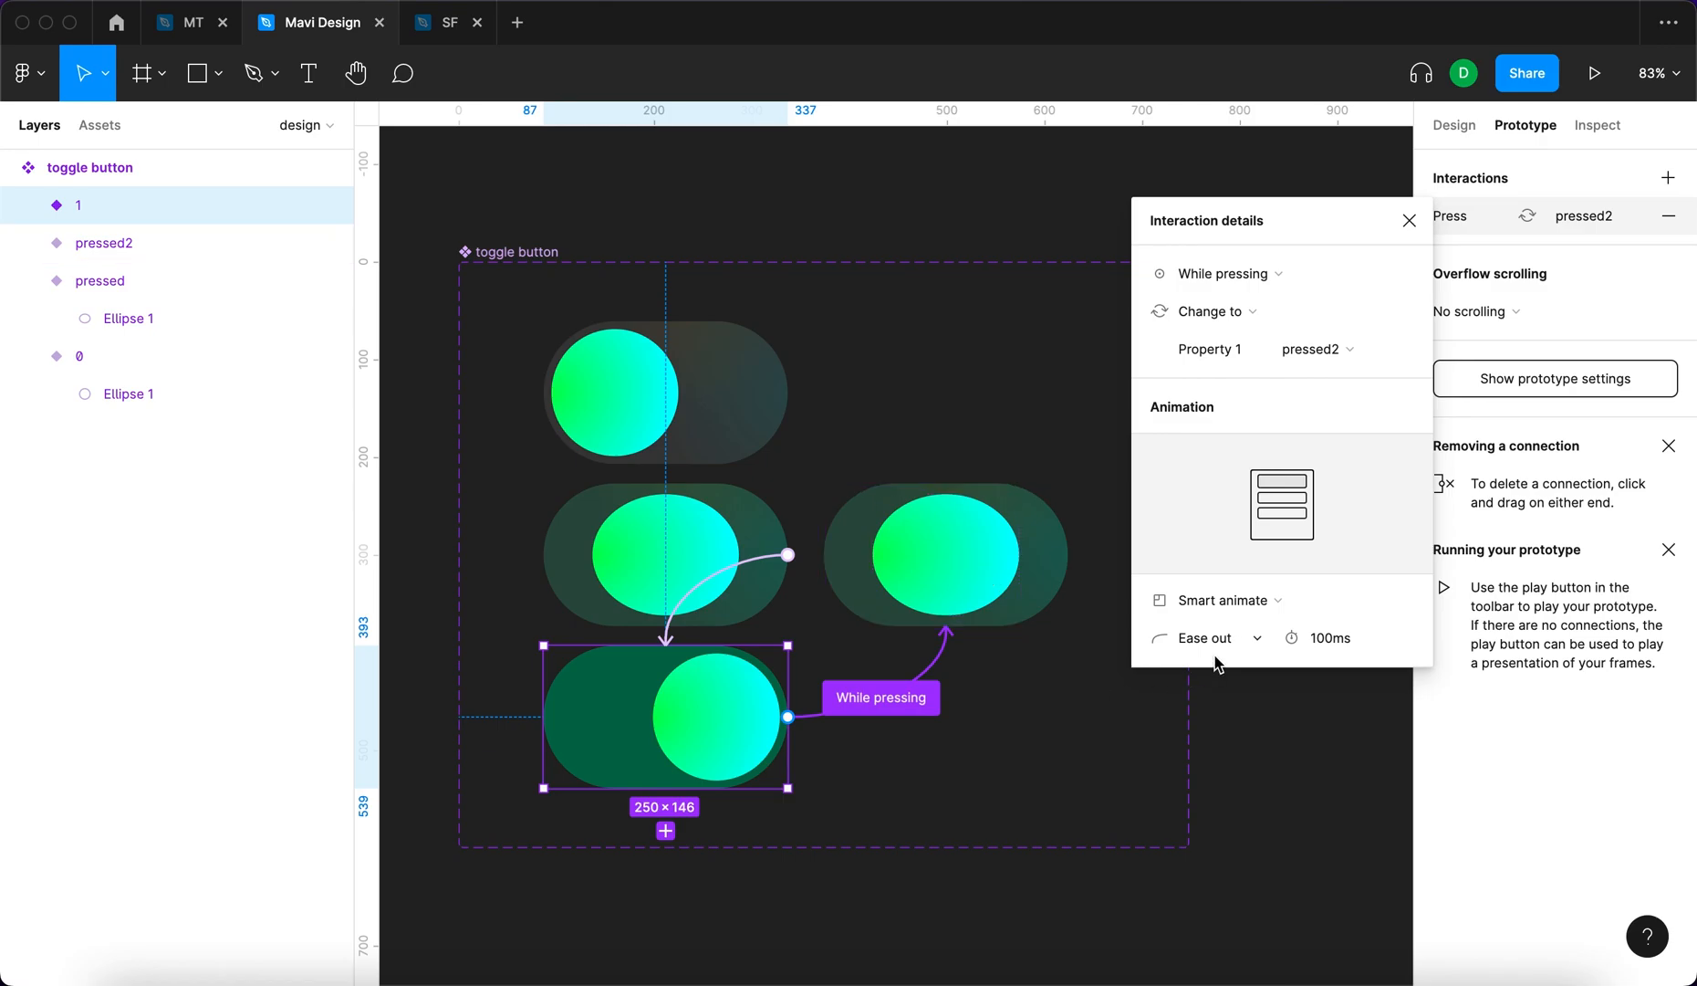
pyautogui.click(1218, 639)
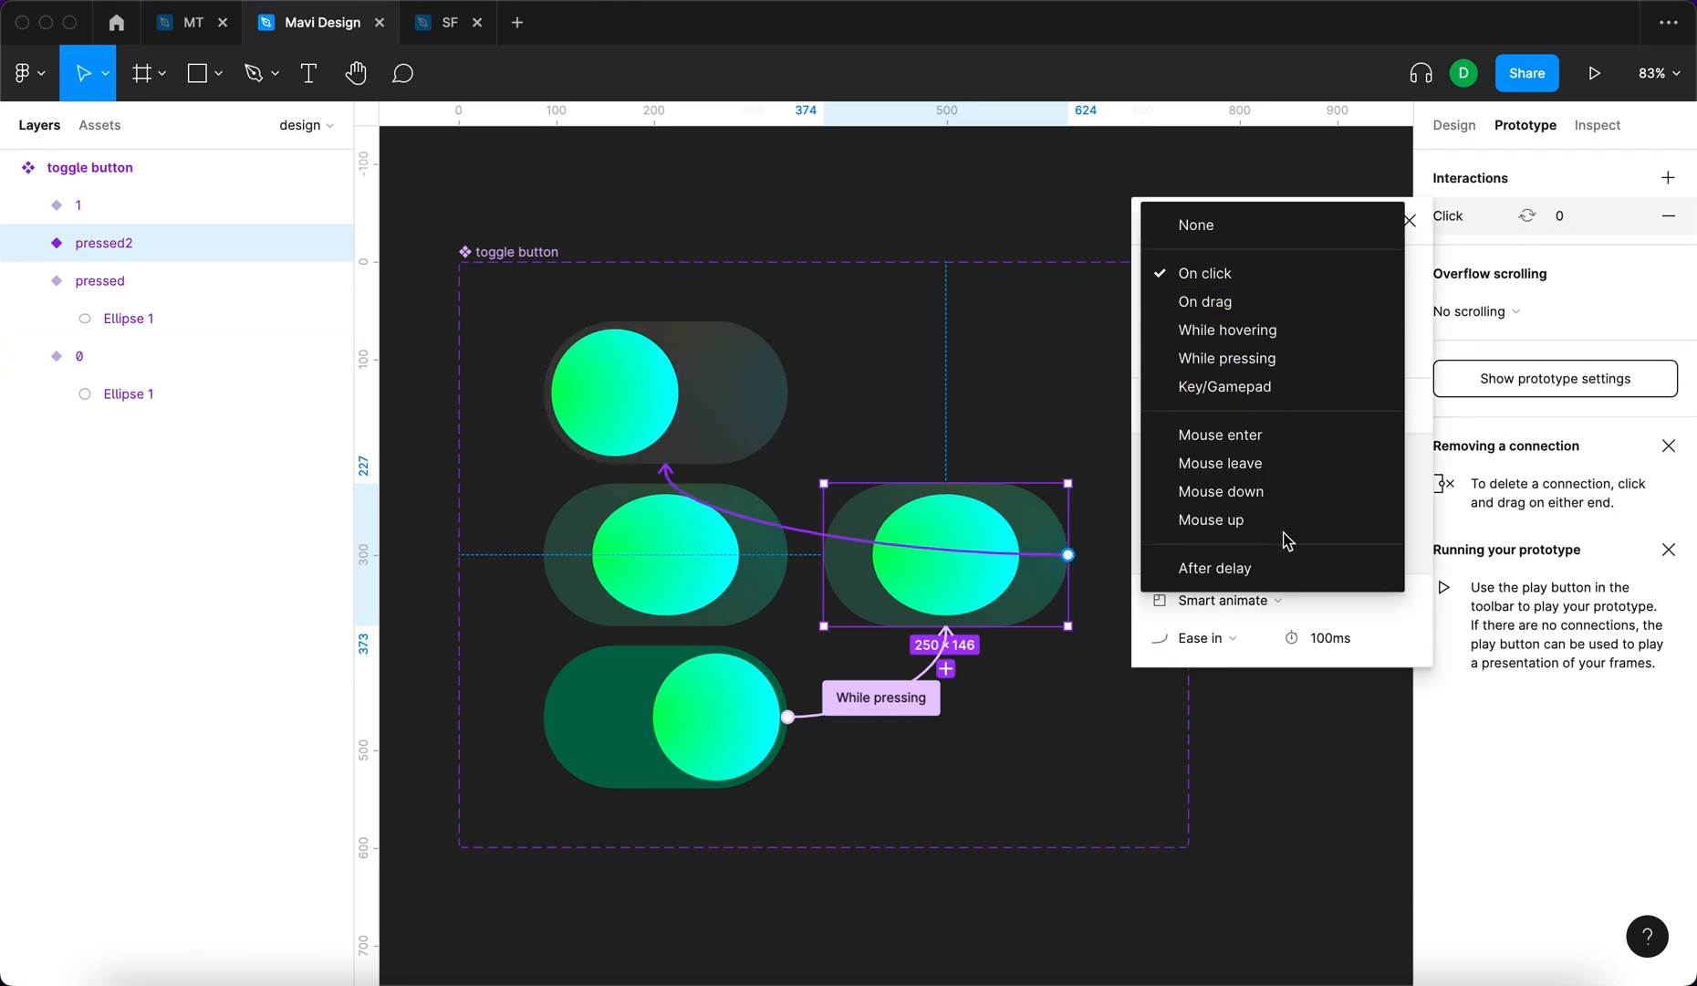
pyautogui.click(1212, 521)
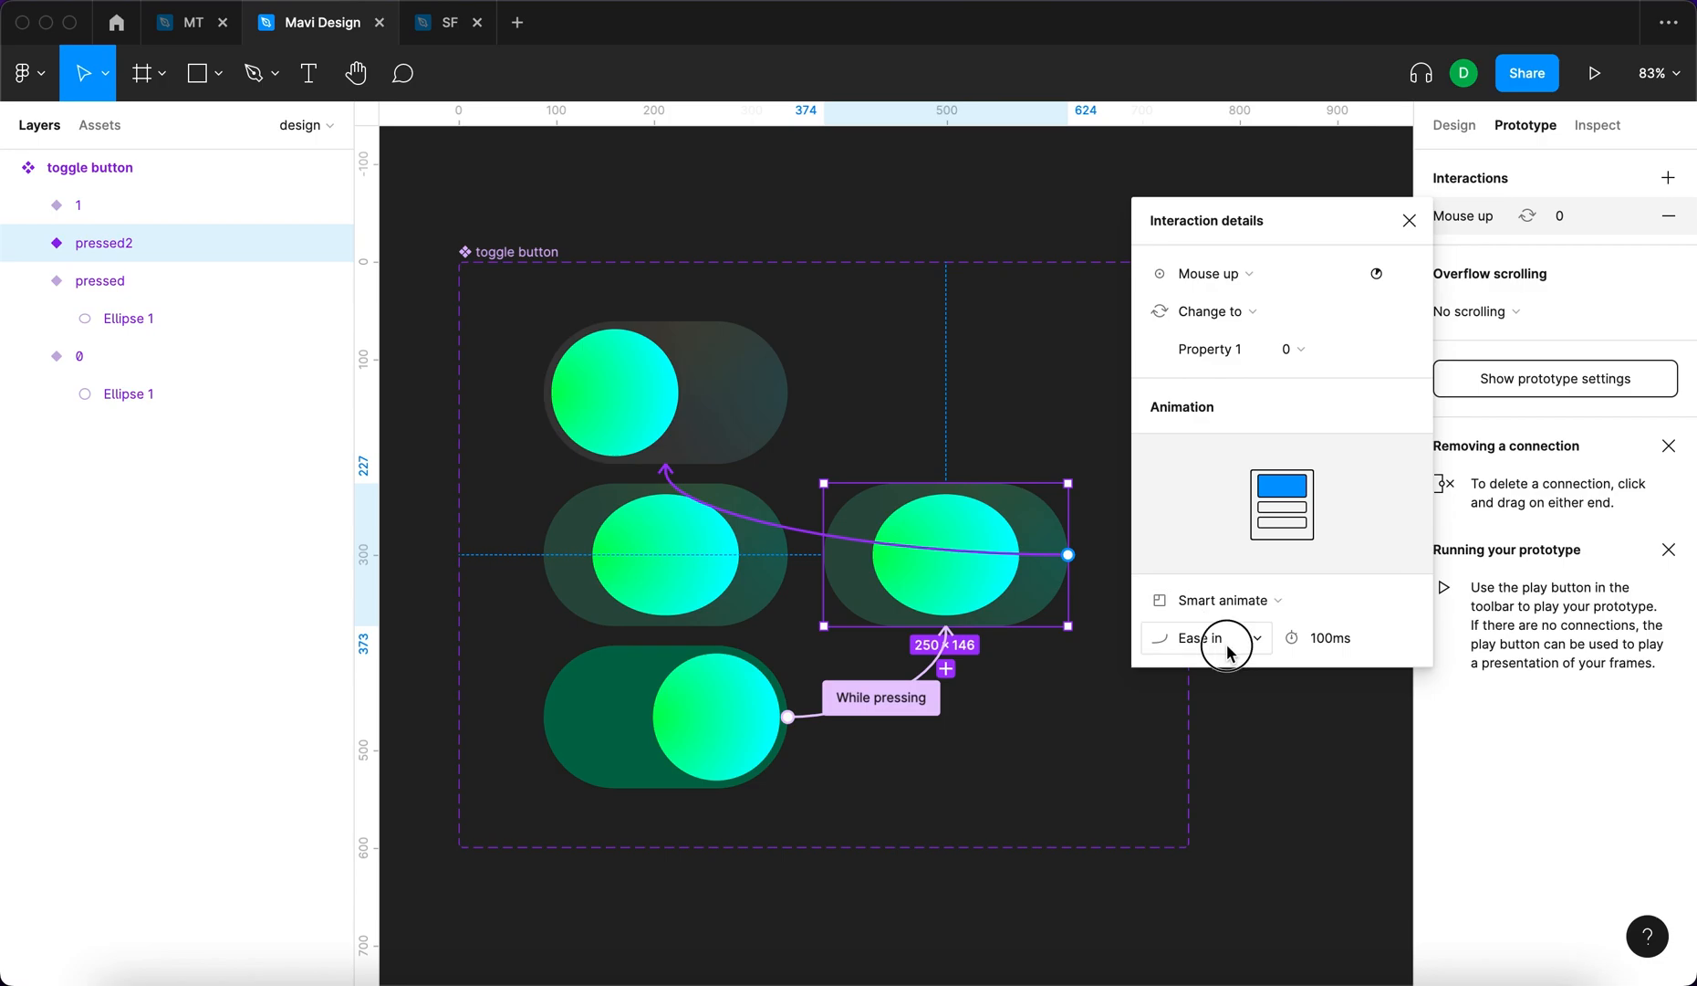
pyautogui.click(1226, 639)
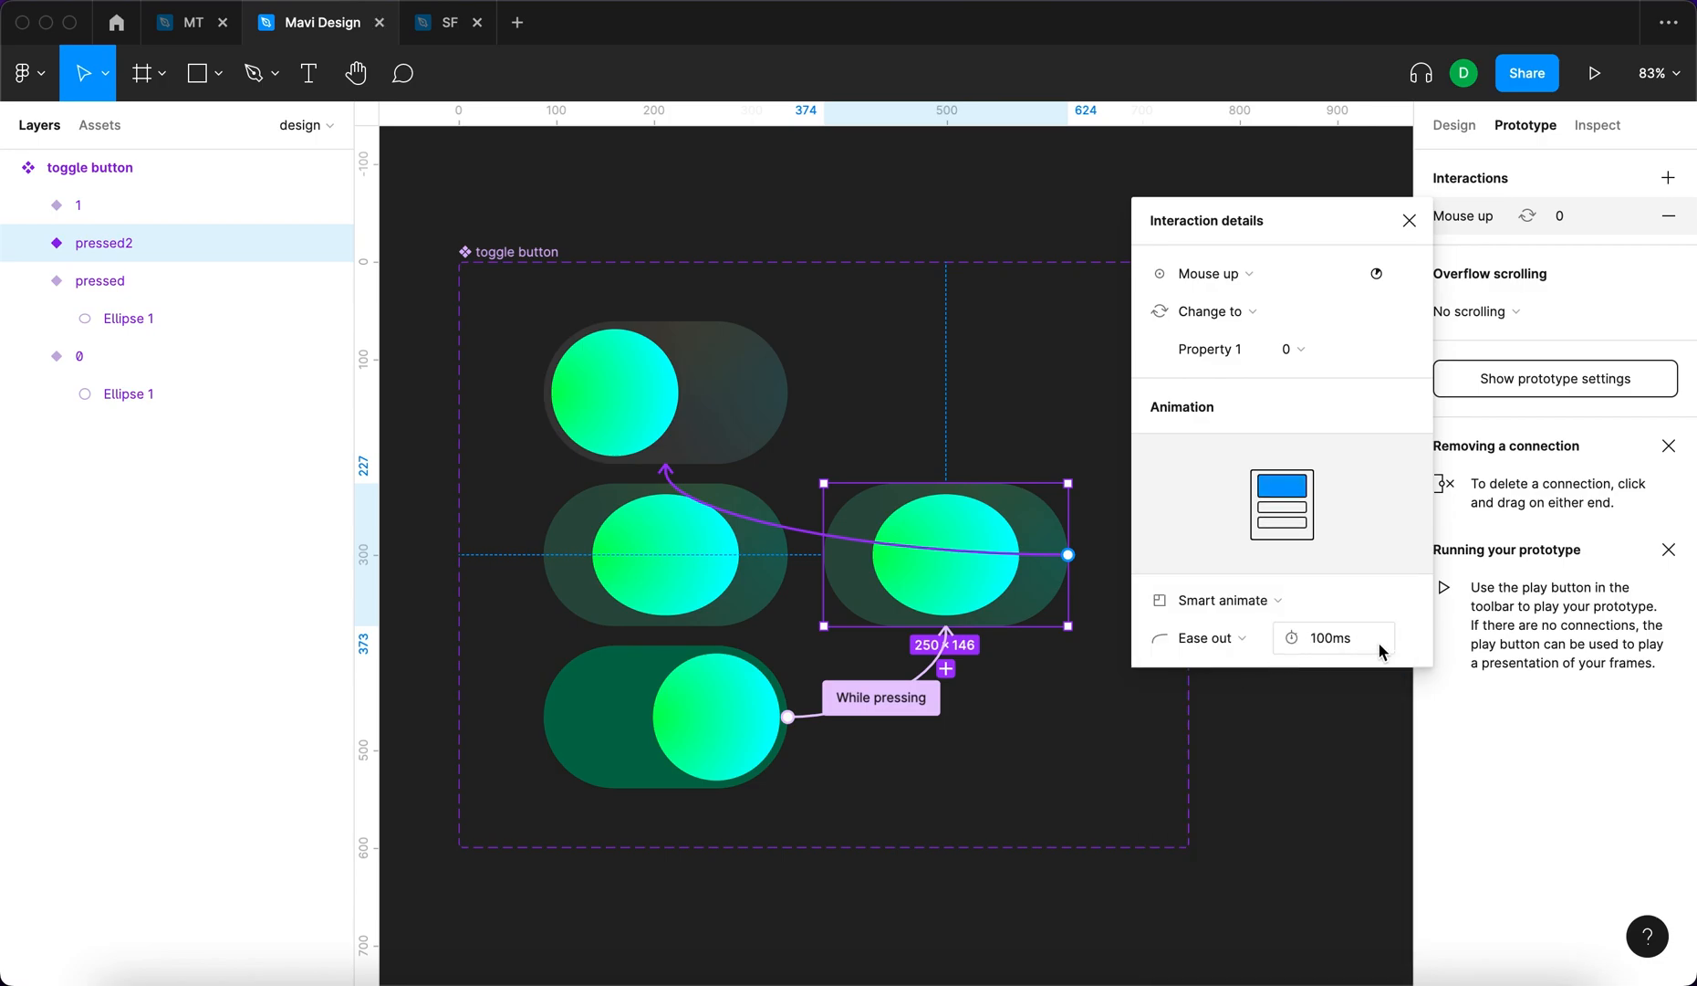
pyautogui.click(1409, 221)
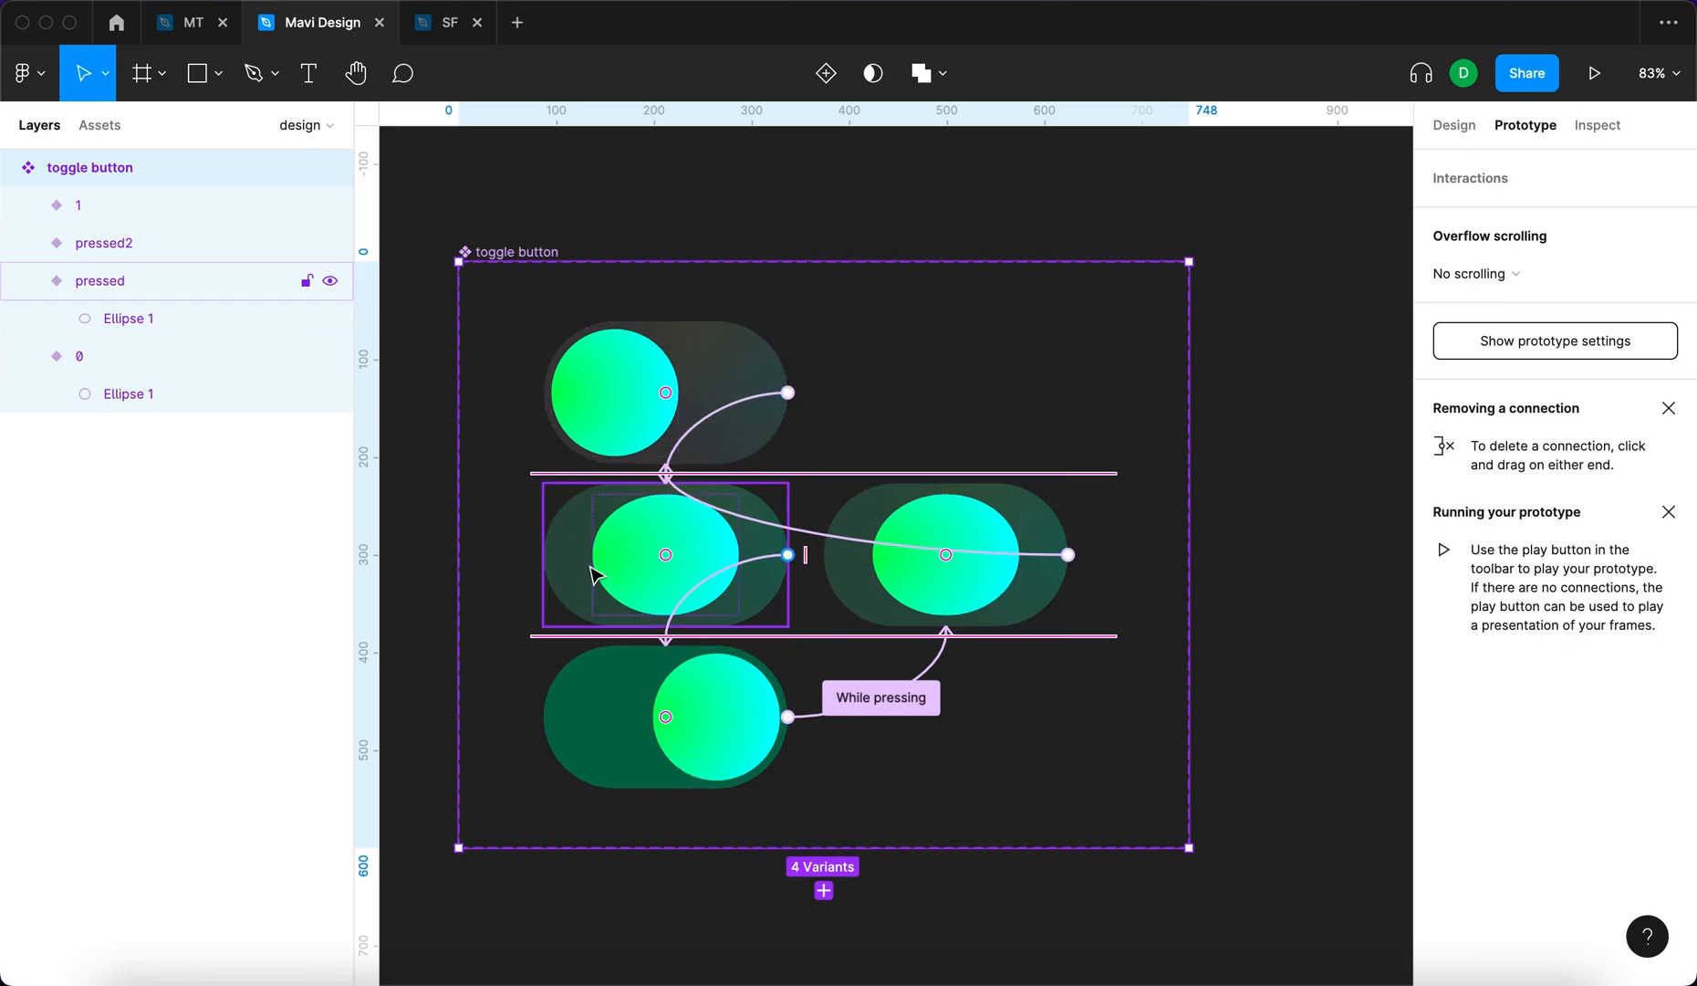
pyautogui.click(657, 717)
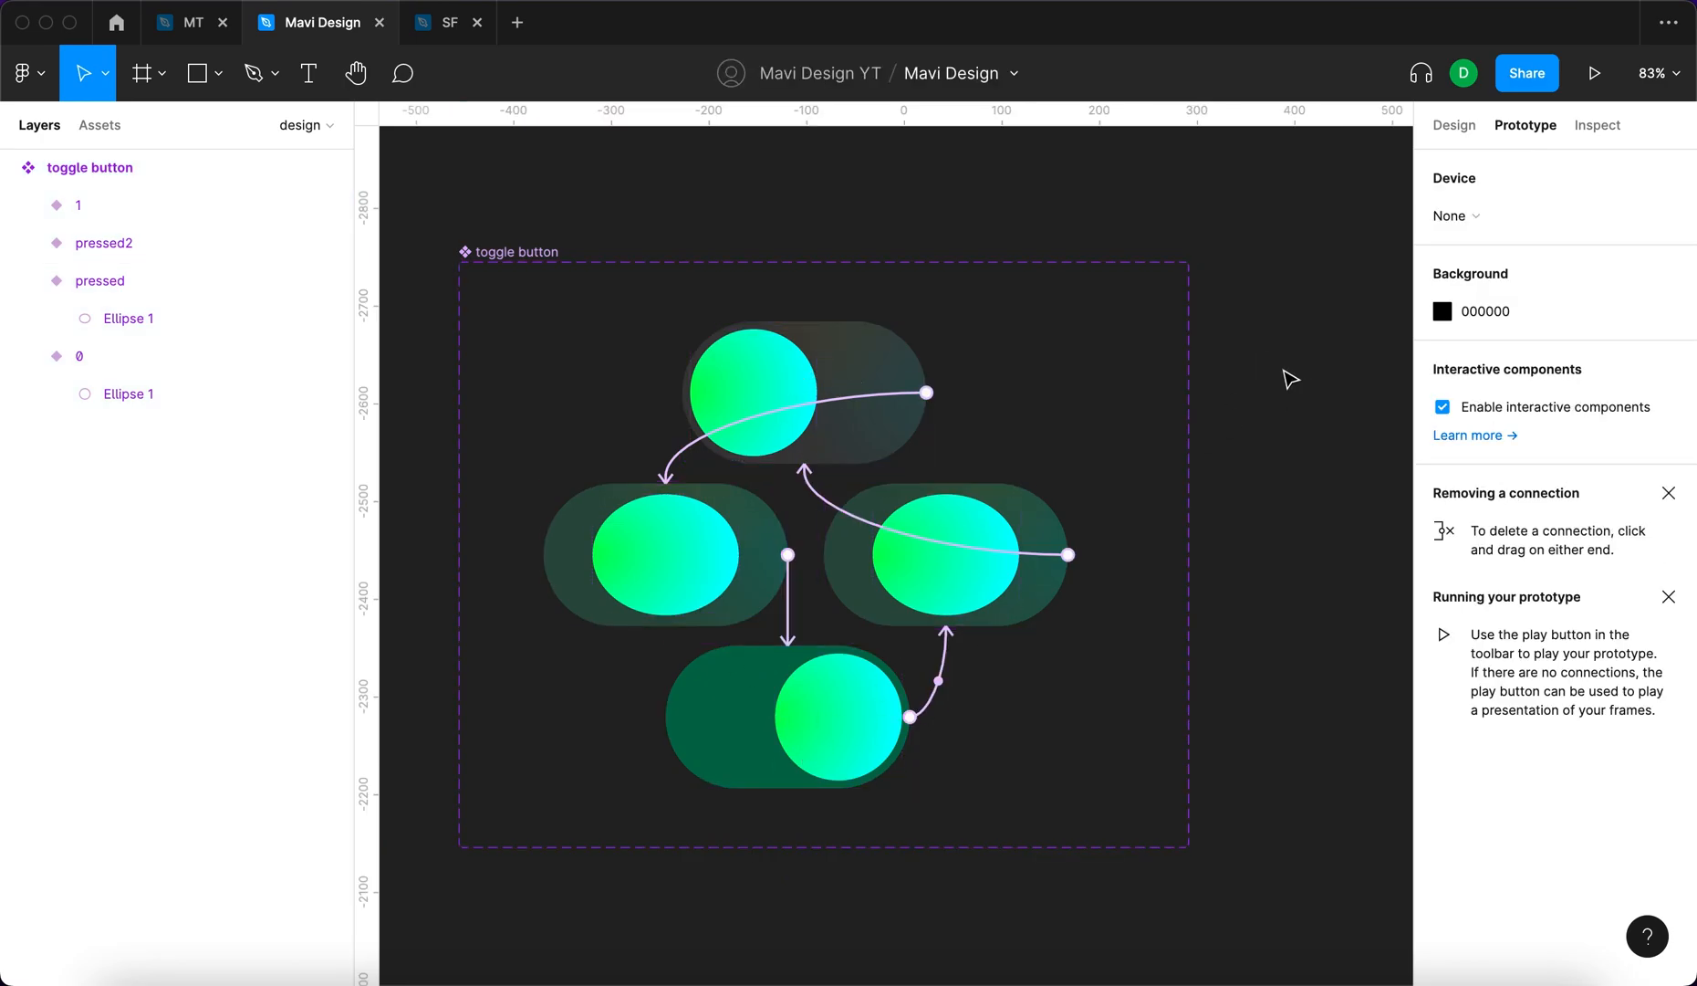
pyautogui.moveTo(1013, 221)
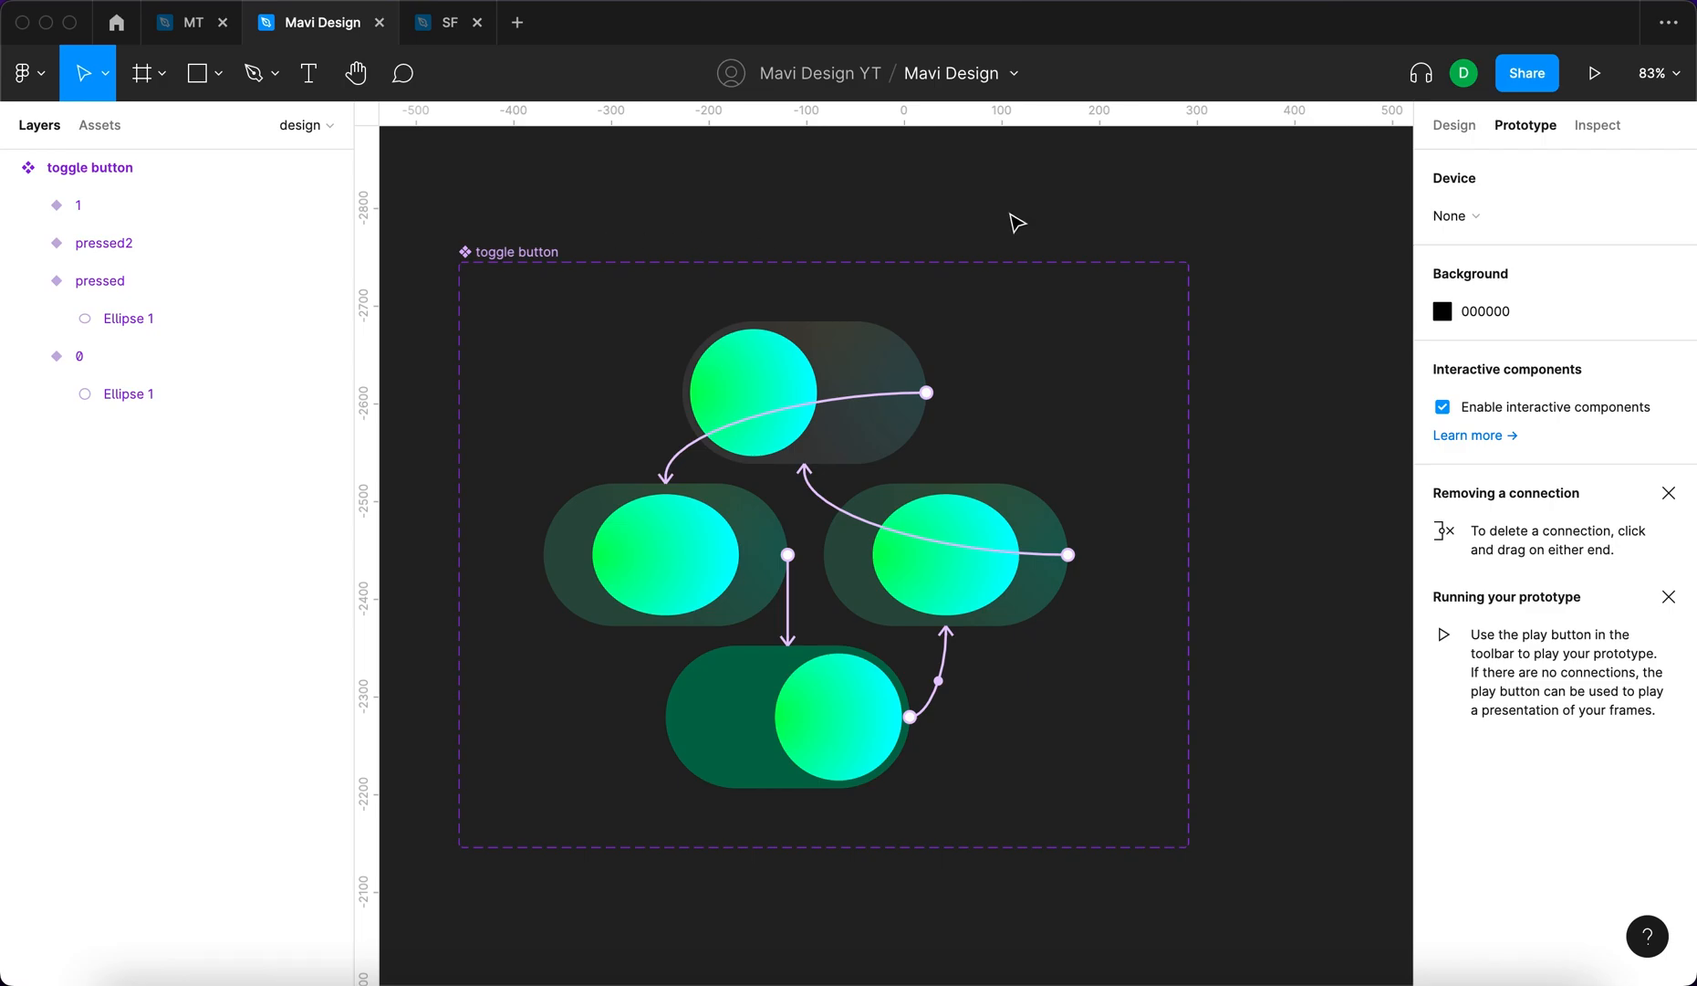
# Fill the new 1000×600 frame holding the toggle instance with 1C1C1C and rename it 'screen'
pyautogui.scroll(-3)
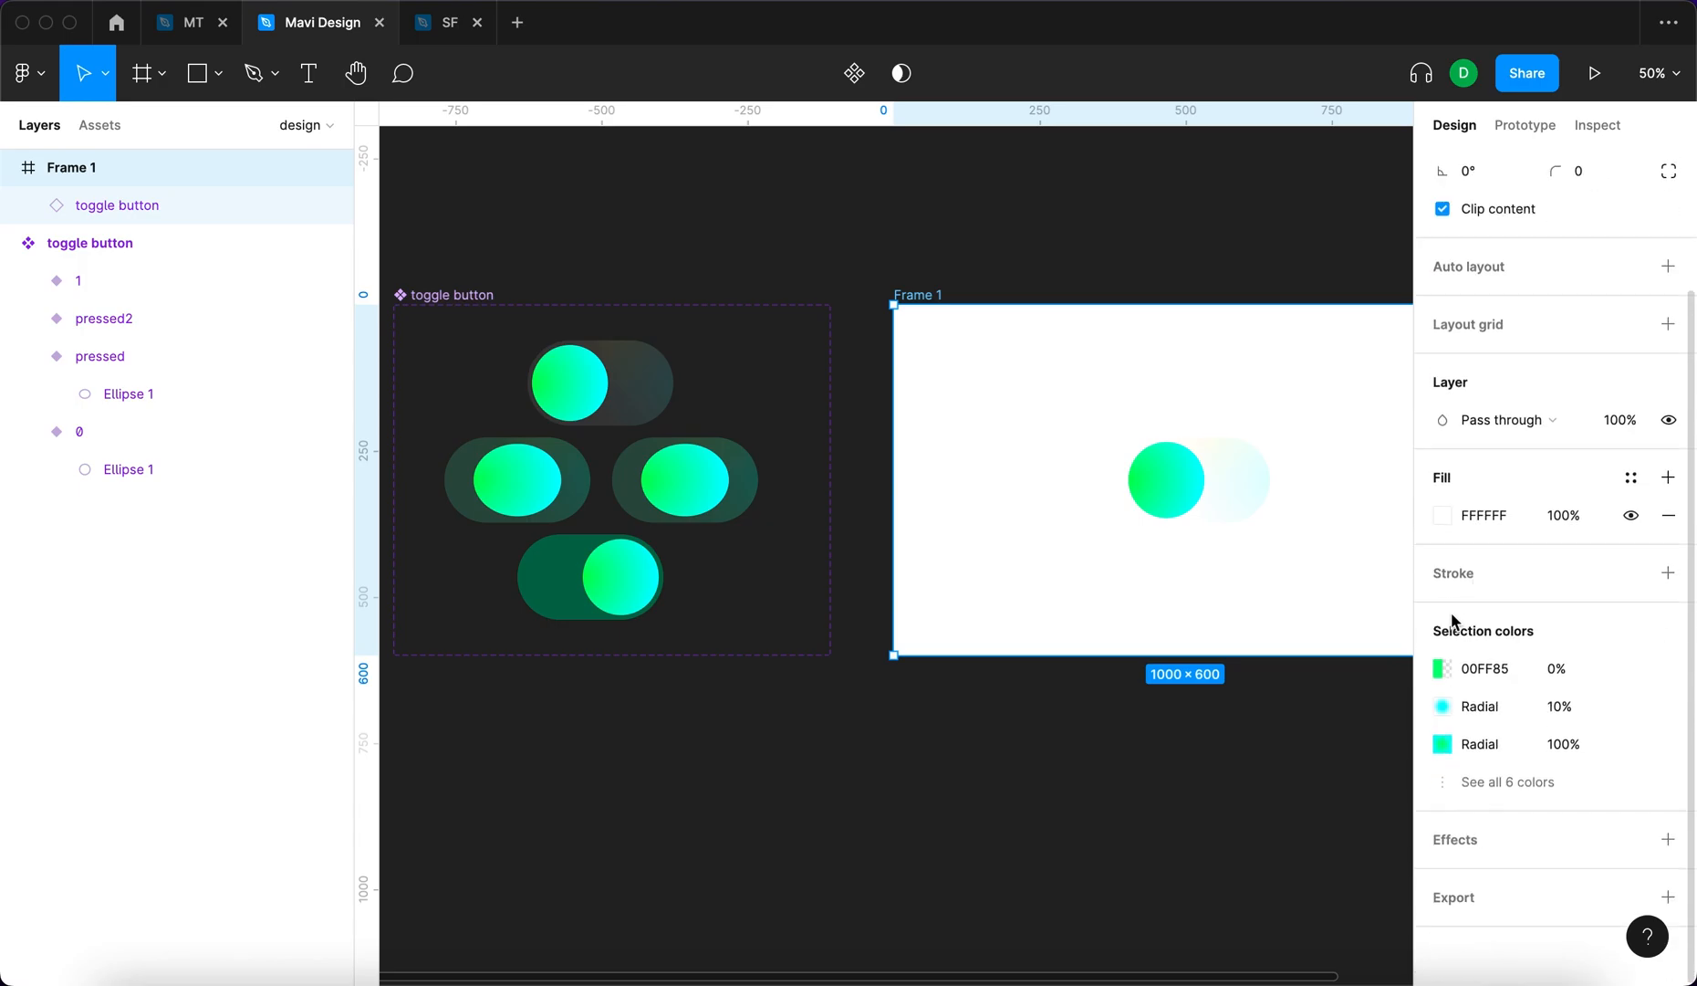
pyautogui.click(1442, 515)
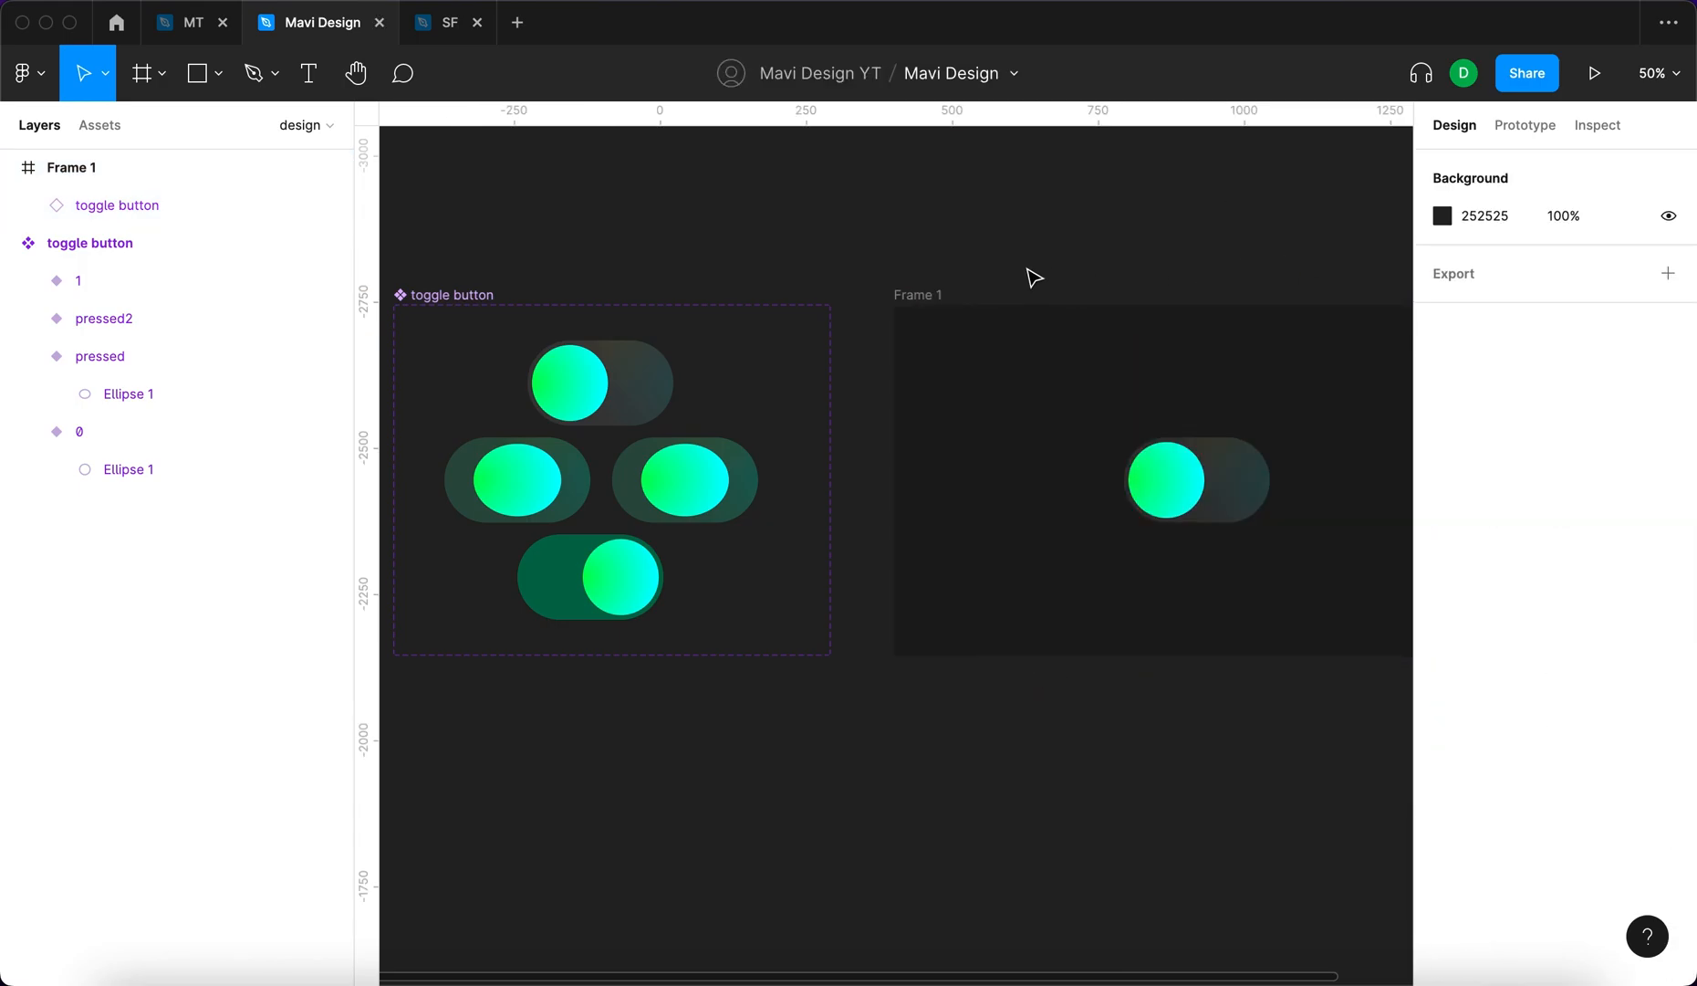
pyautogui.click(918, 295)
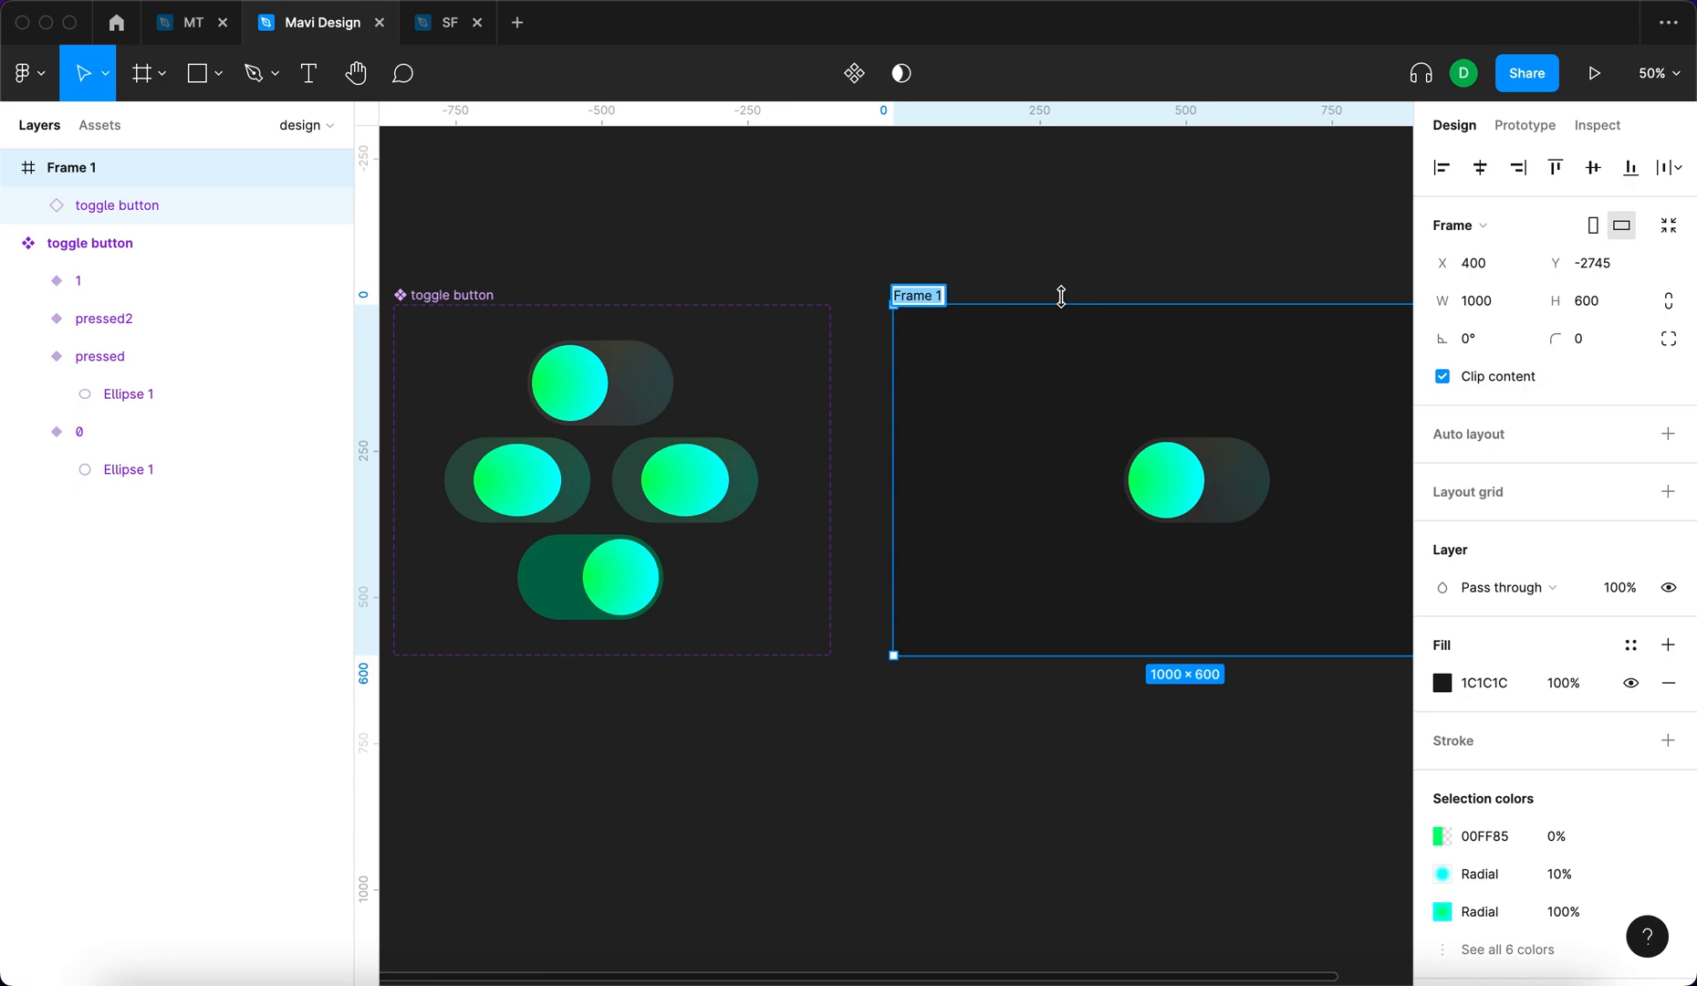
pyautogui.write('screen')
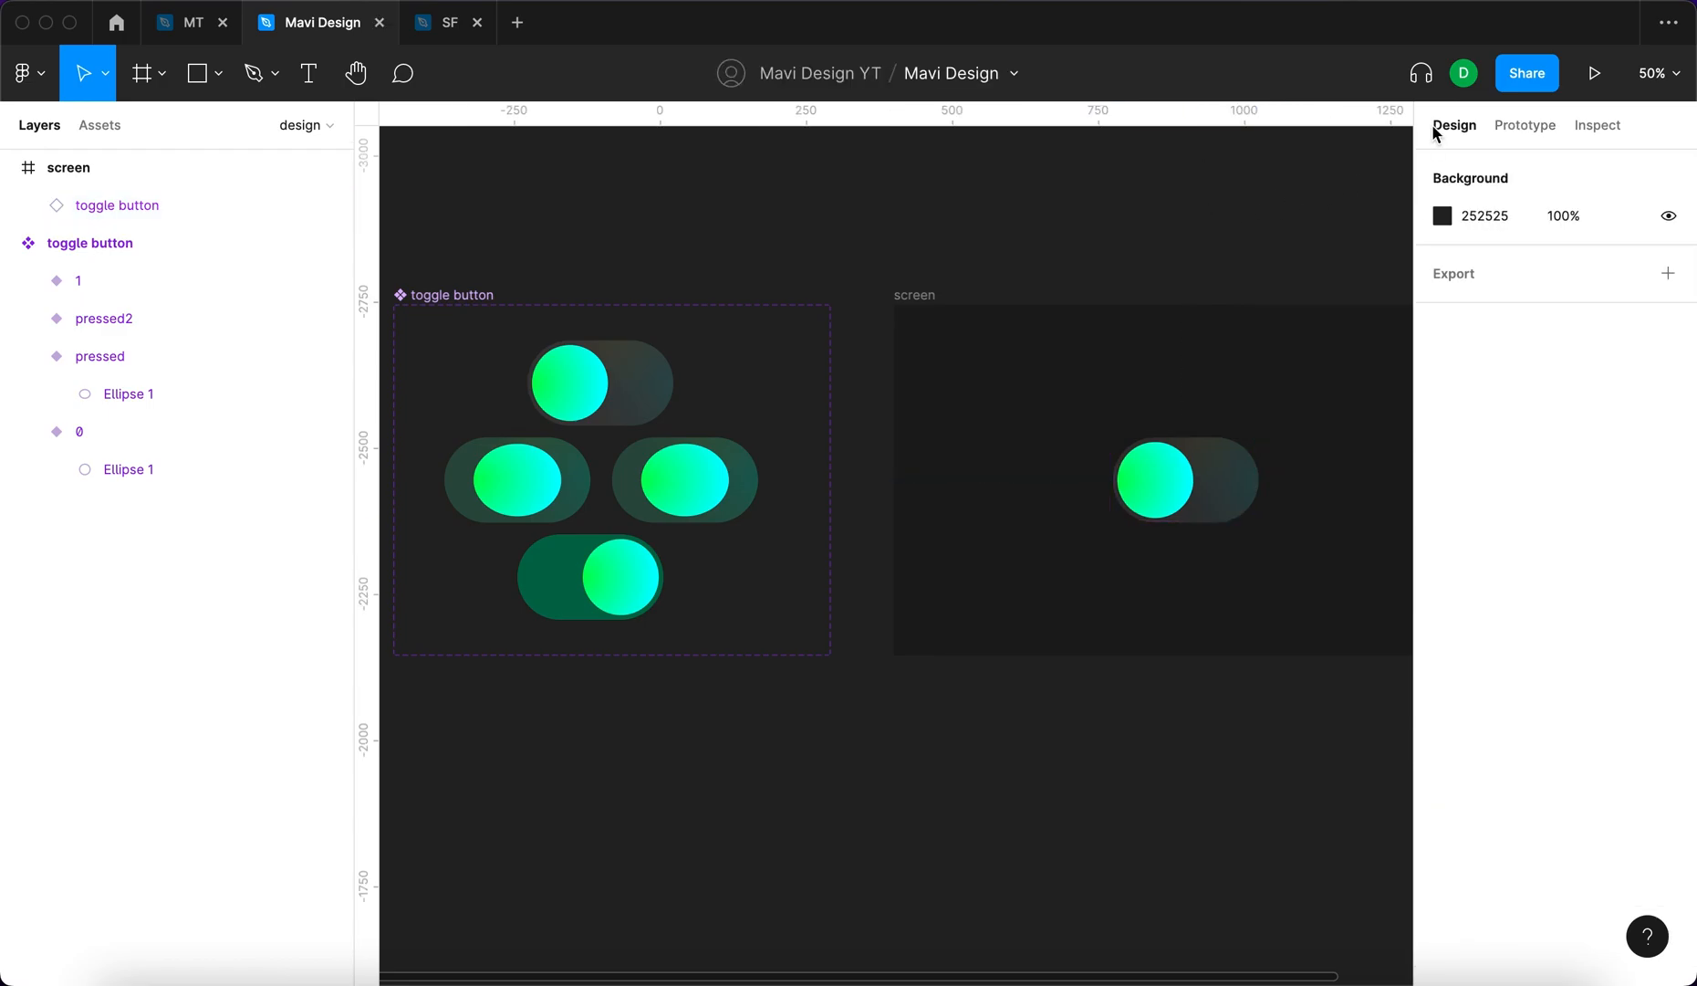
# Run the prototype preview and tap the toggle repeatedly to cycle it on and off
pyautogui.click(1595, 73)
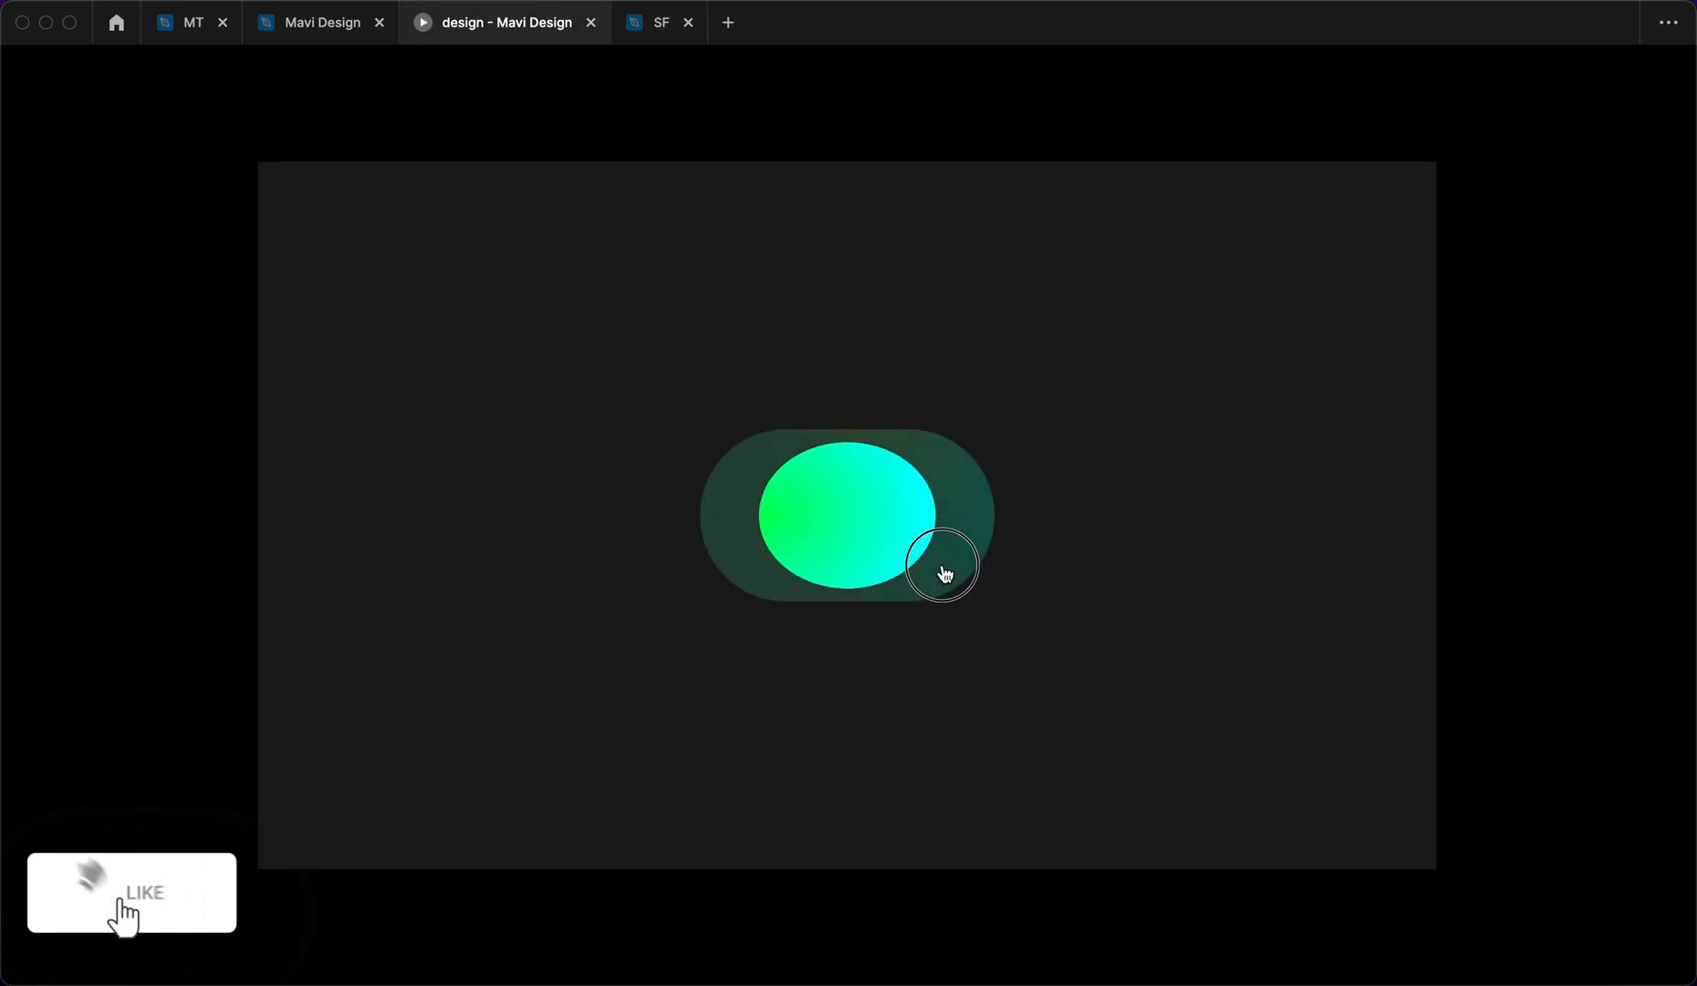
pyautogui.click(946, 572)
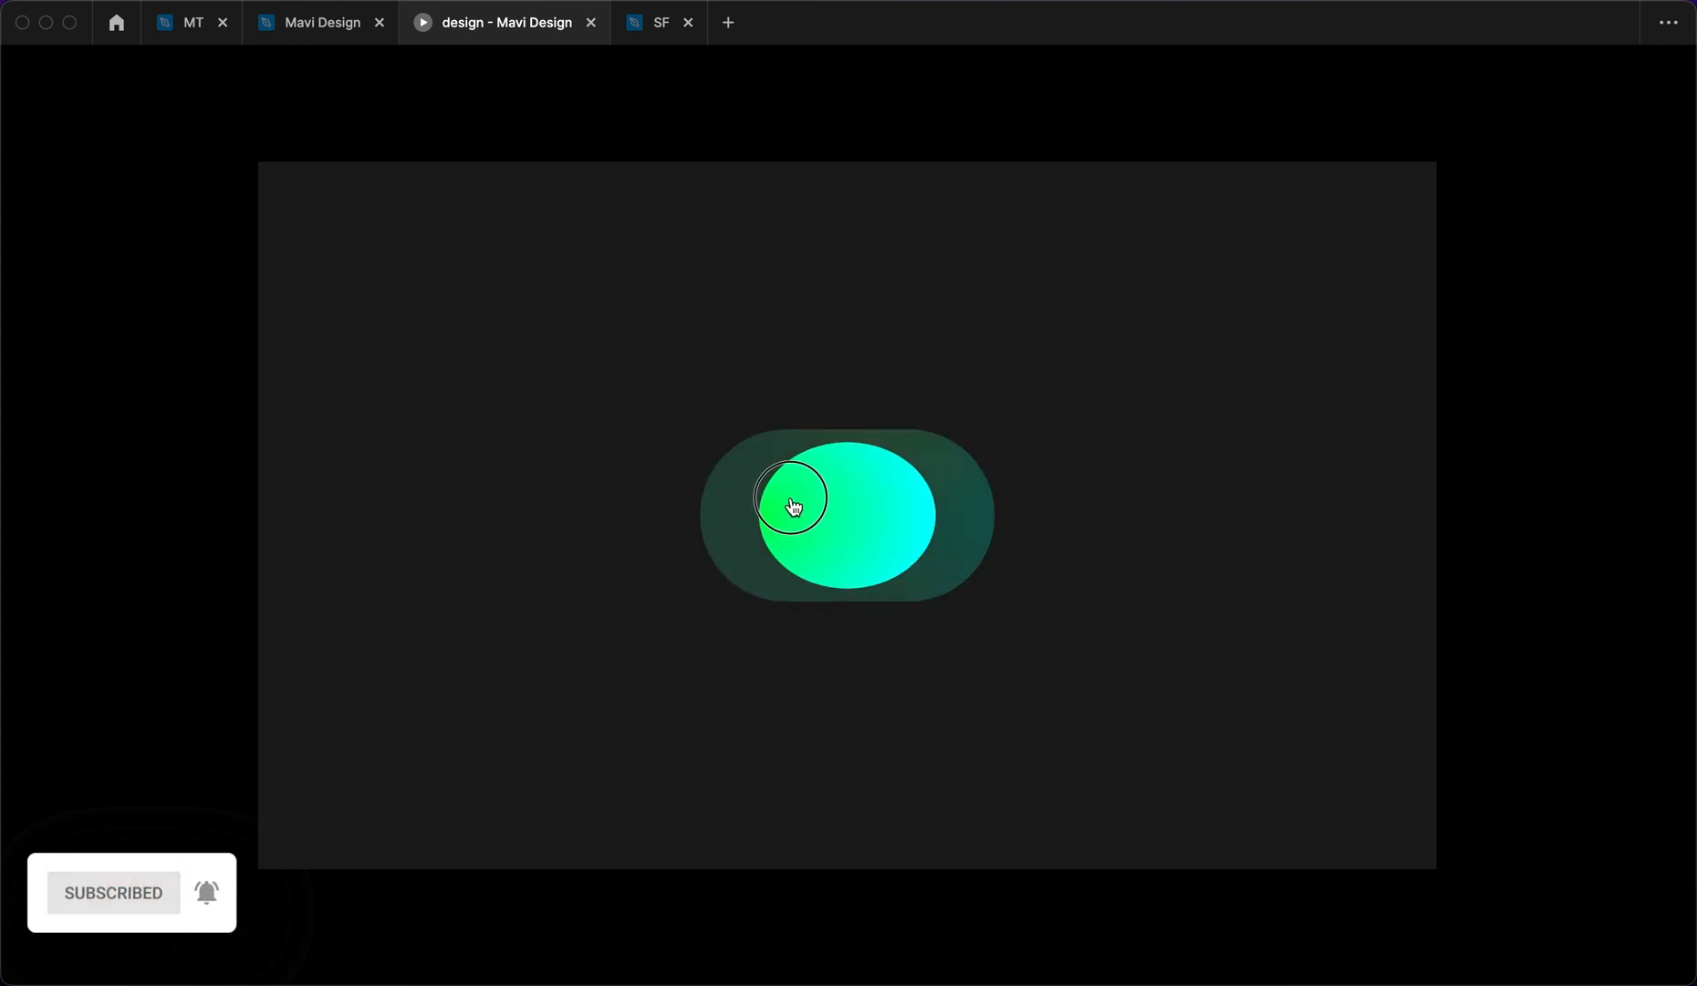
pyautogui.click(792, 506)
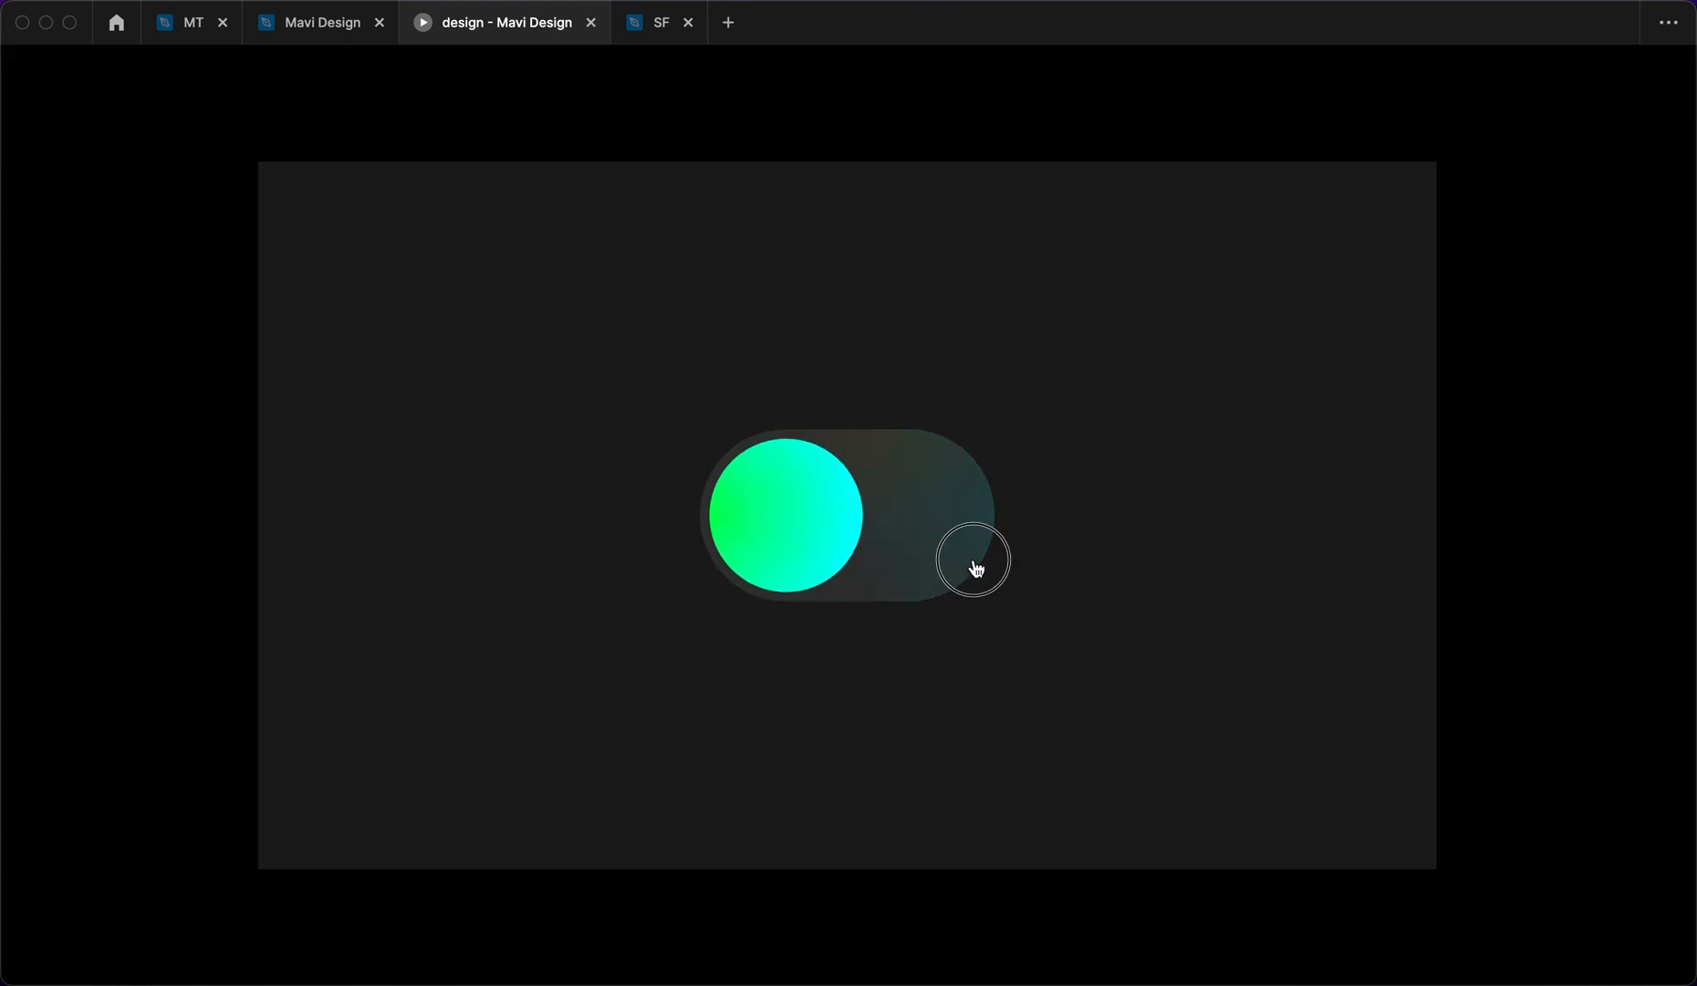
pyautogui.click(975, 568)
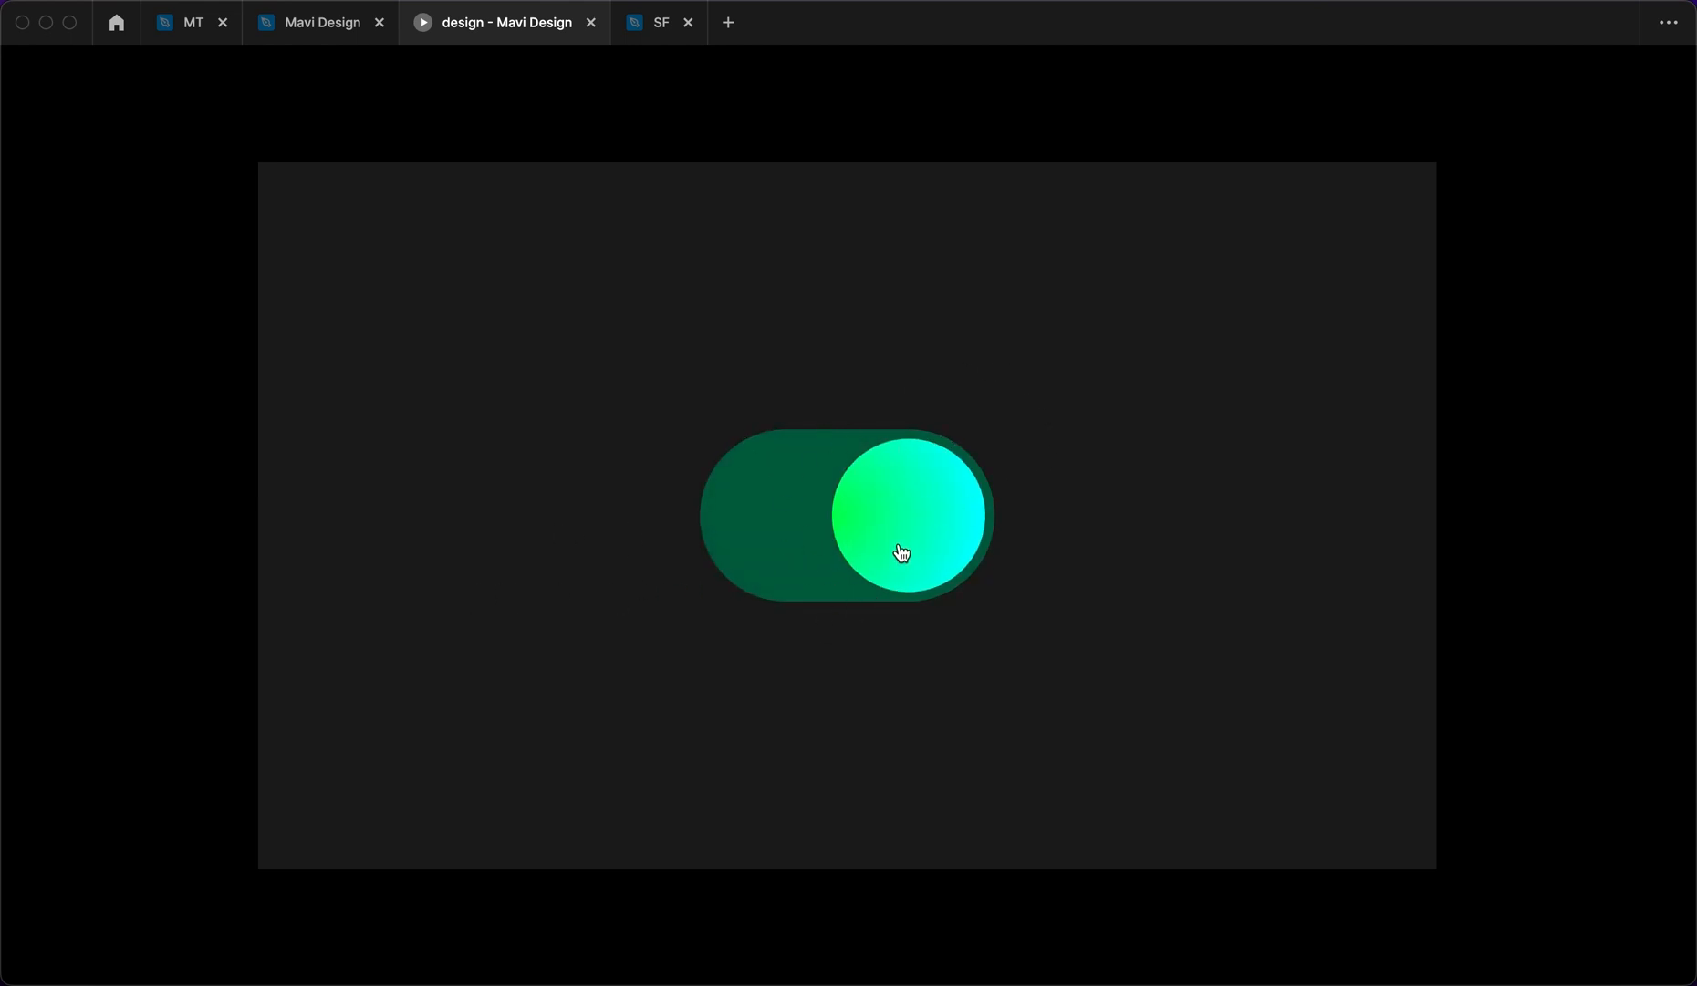
pyautogui.click(900, 553)
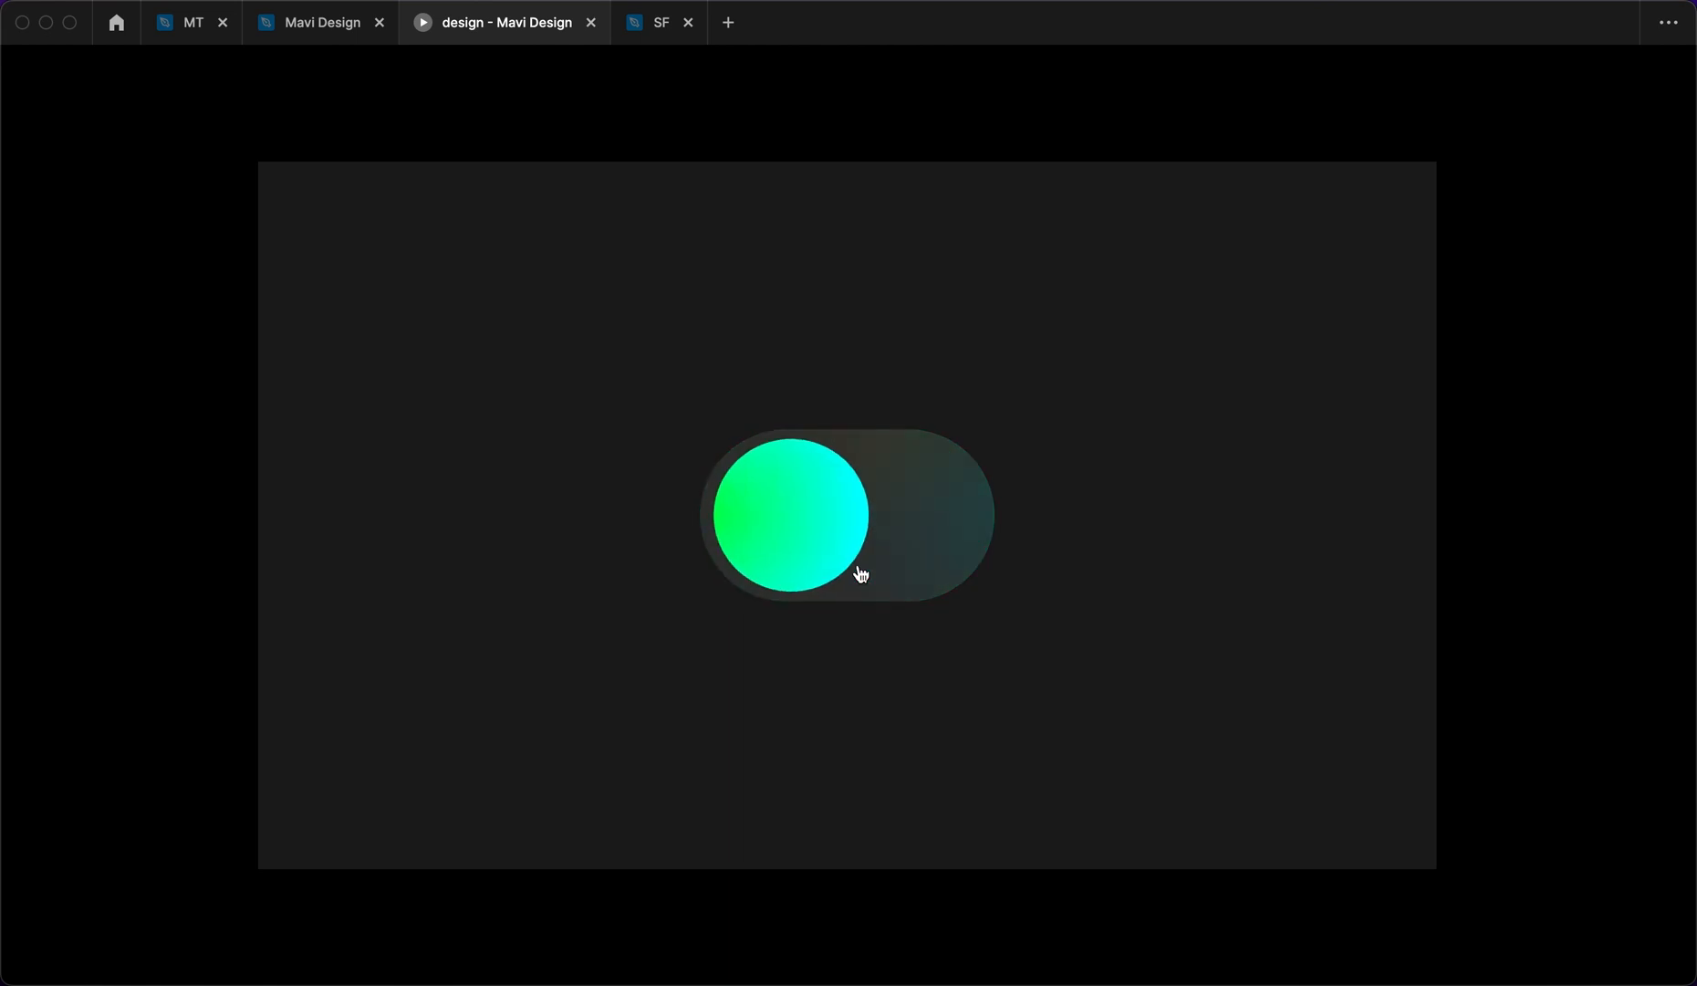
pyautogui.click(321, 22)
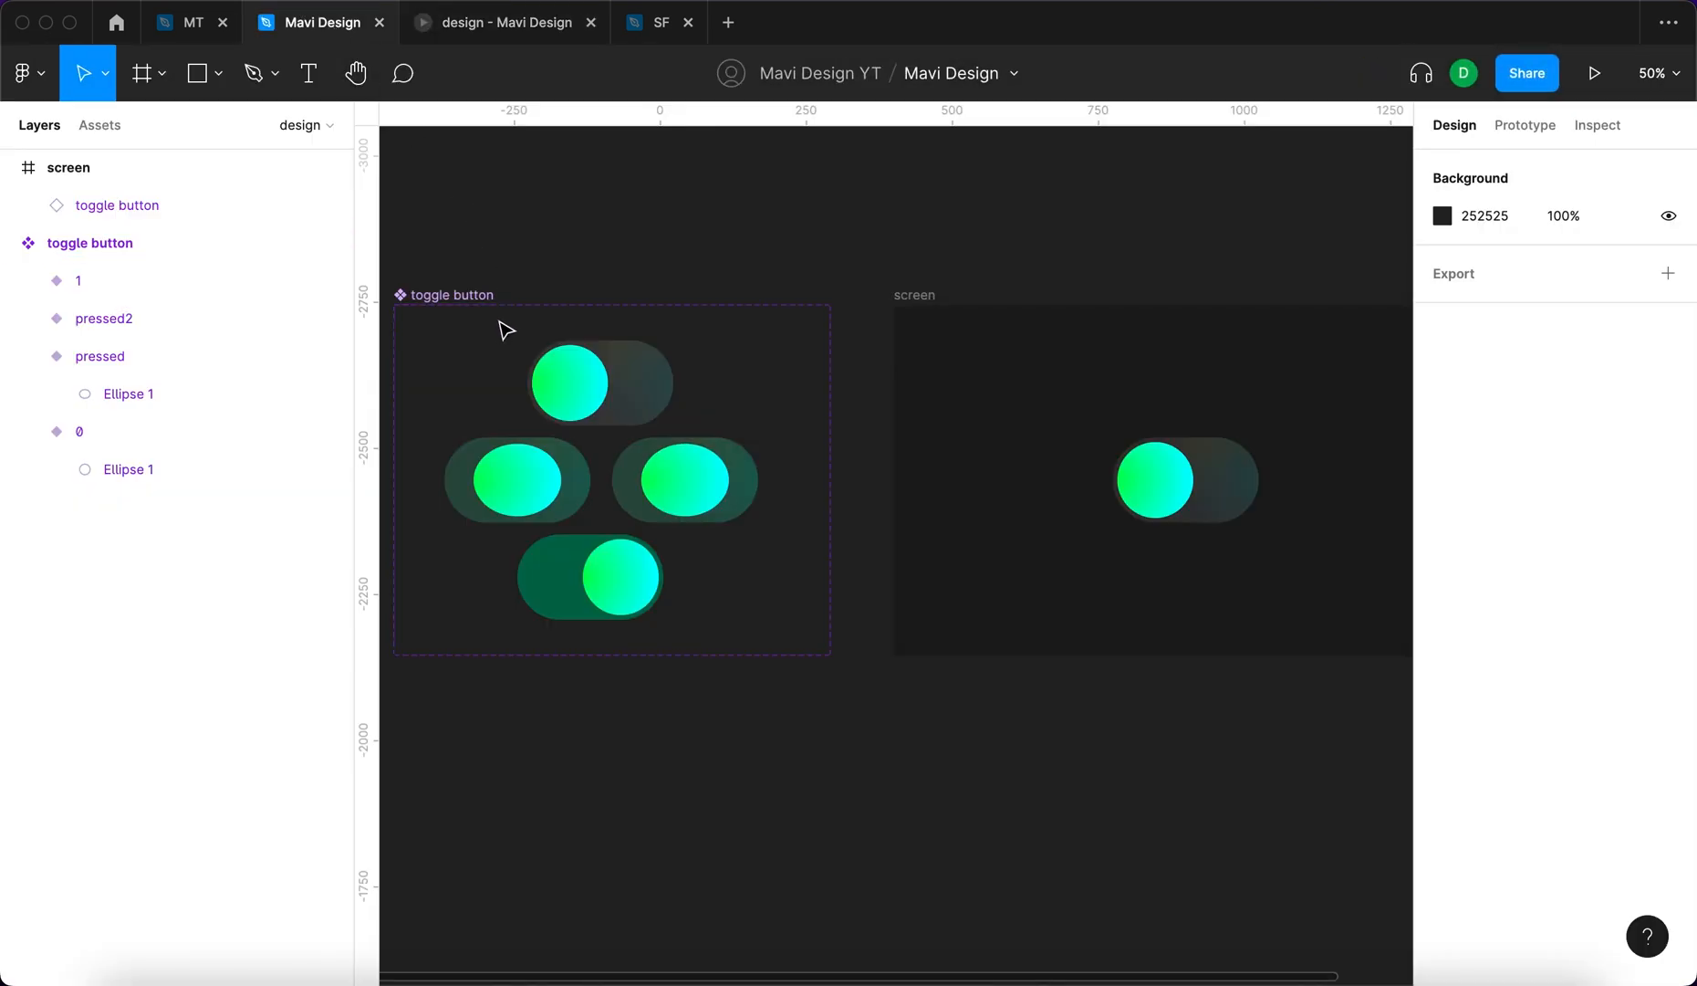
# Inspect the on-state variant's interaction, then bring the prototype preview back to the front
pyautogui.click(569, 383)
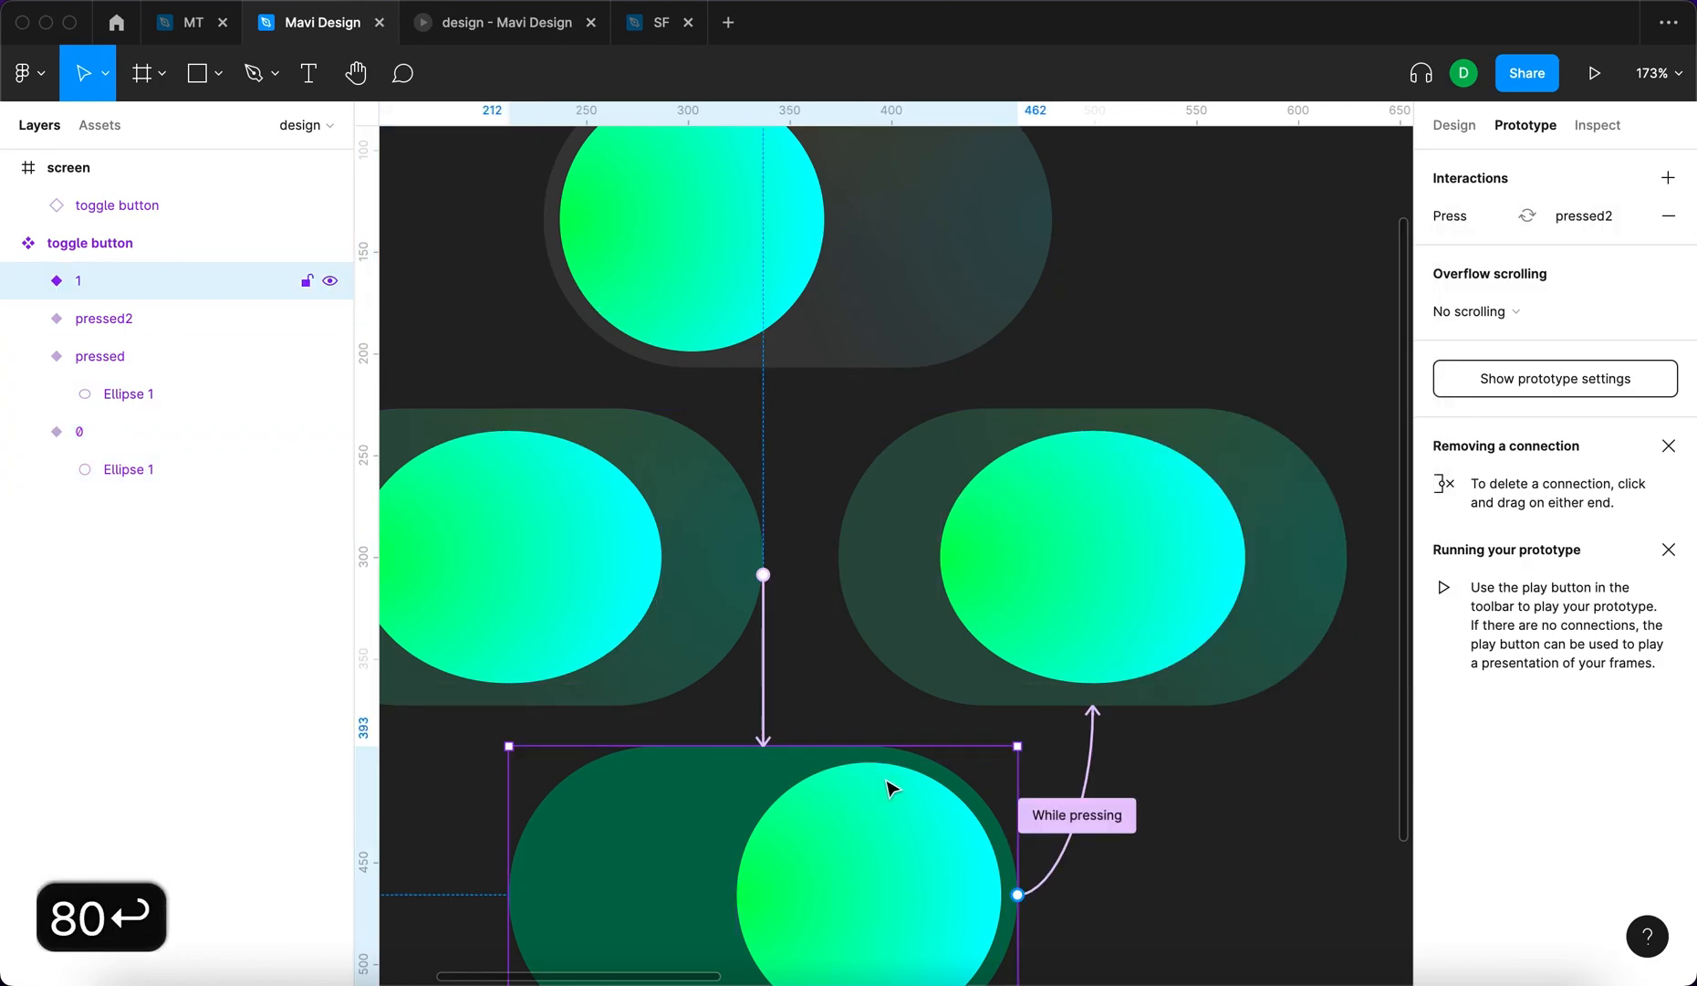
pyautogui.click(1595, 73)
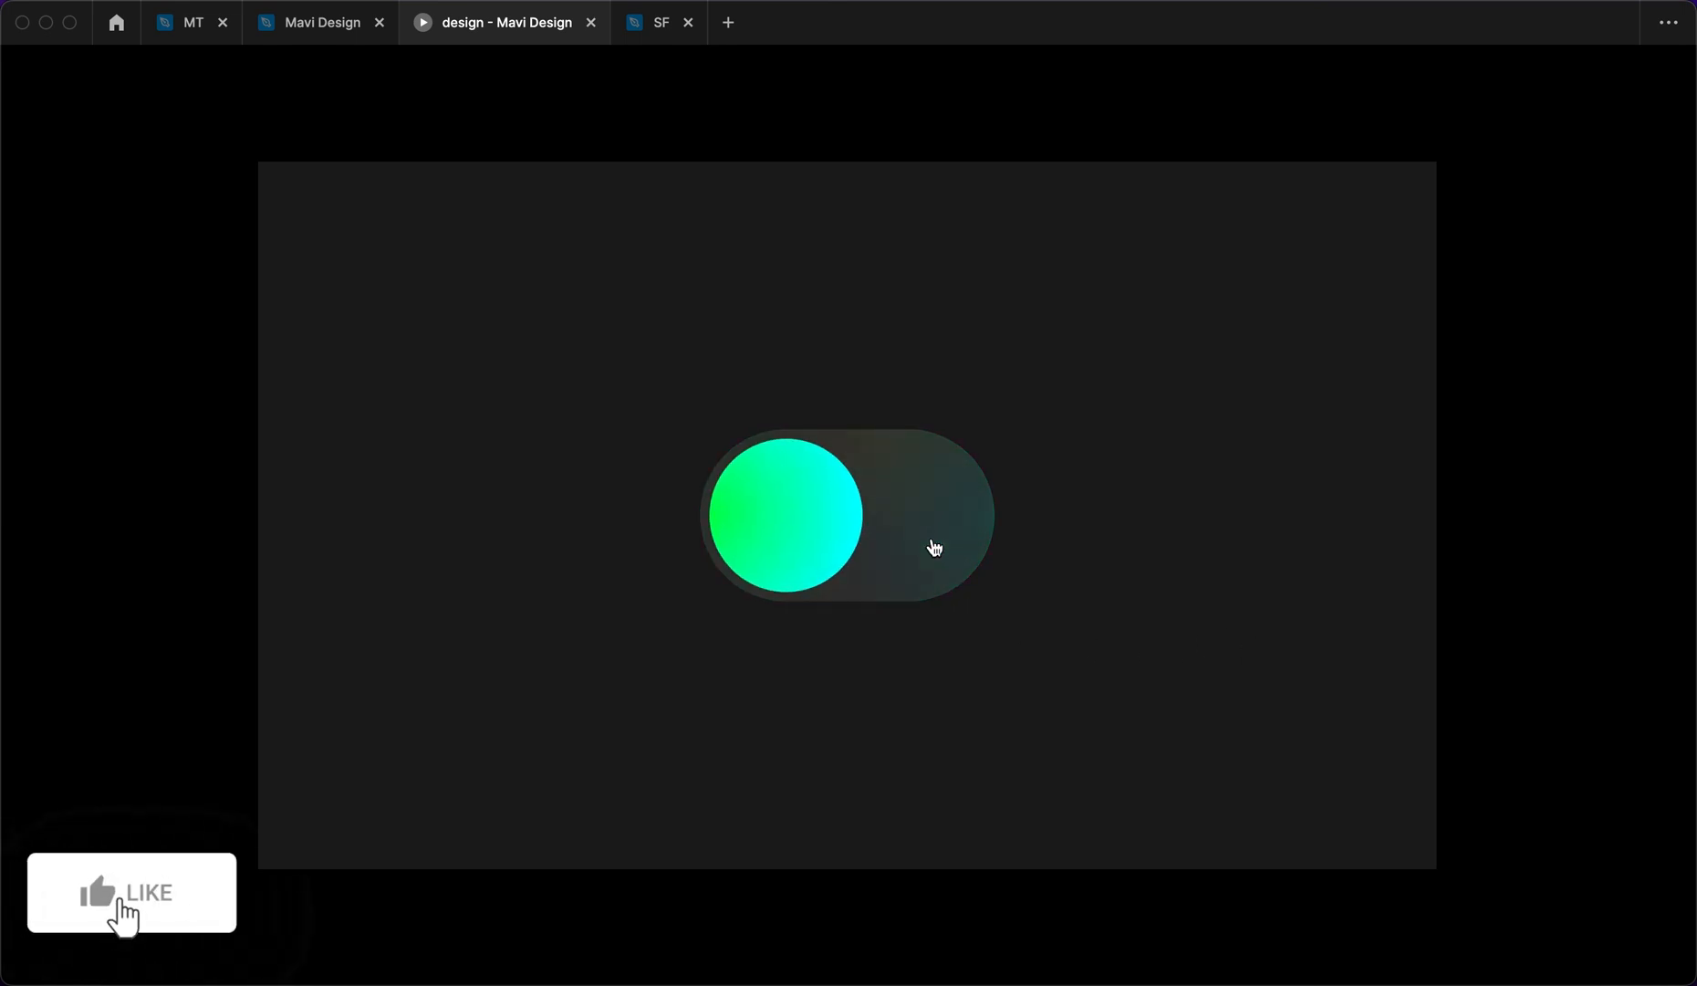
pyautogui.click(318, 24)
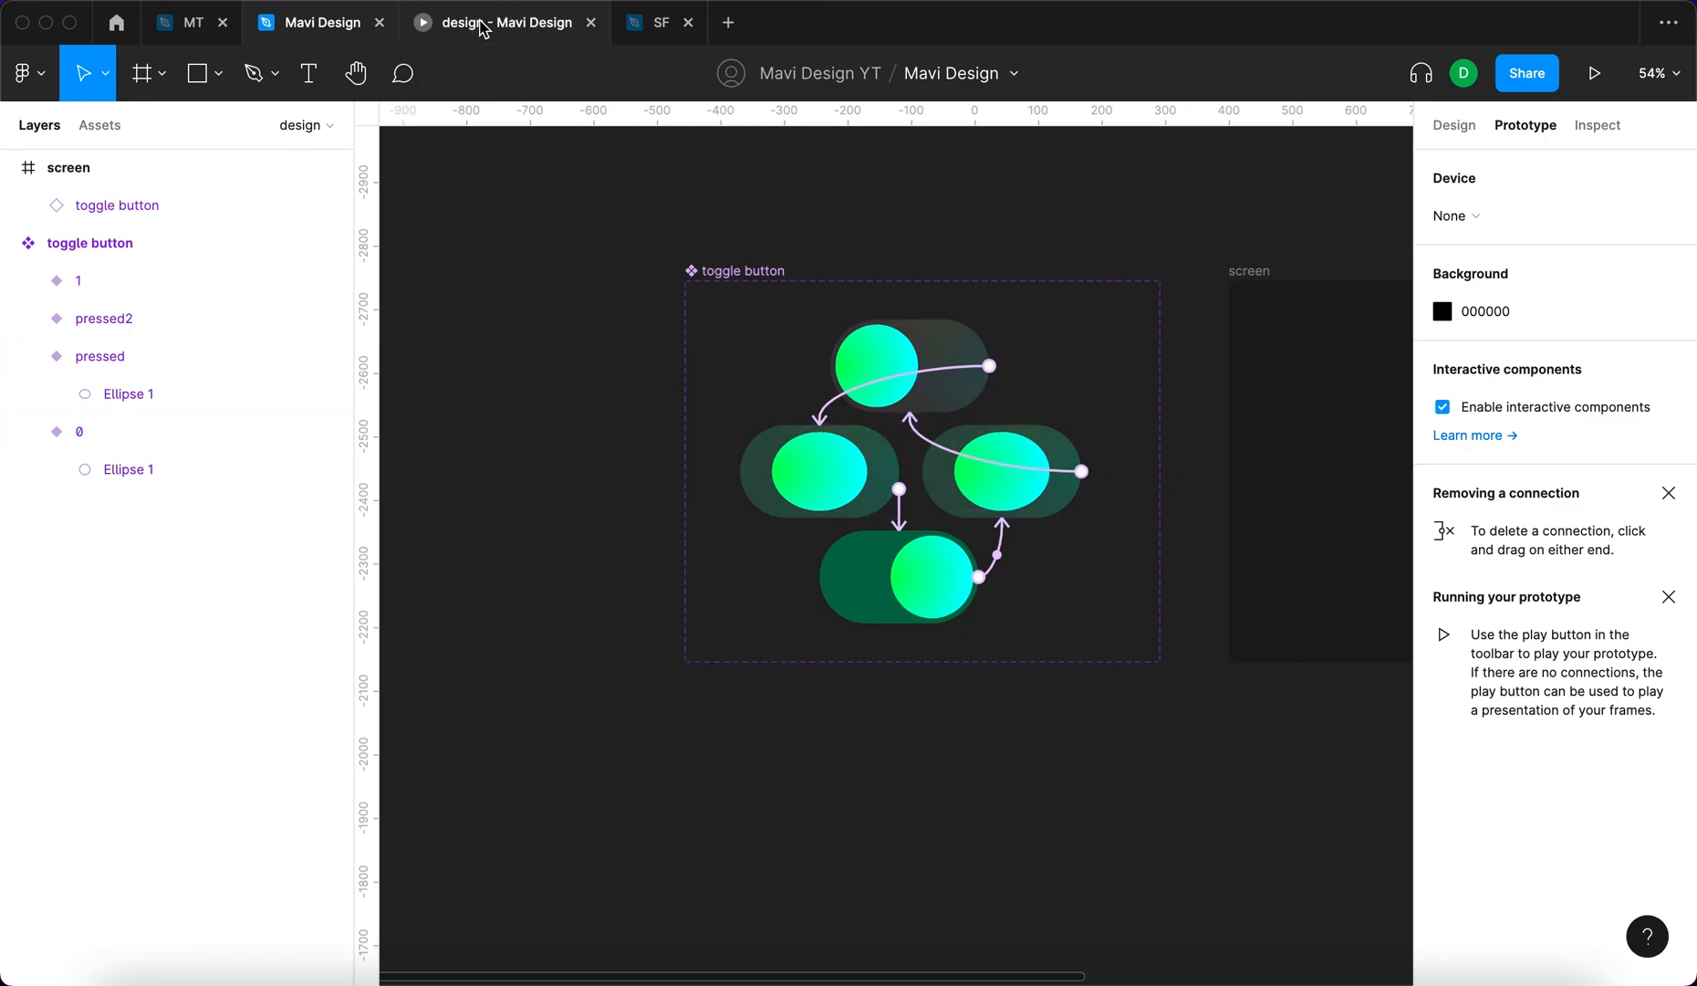
pyautogui.click(1596, 73)
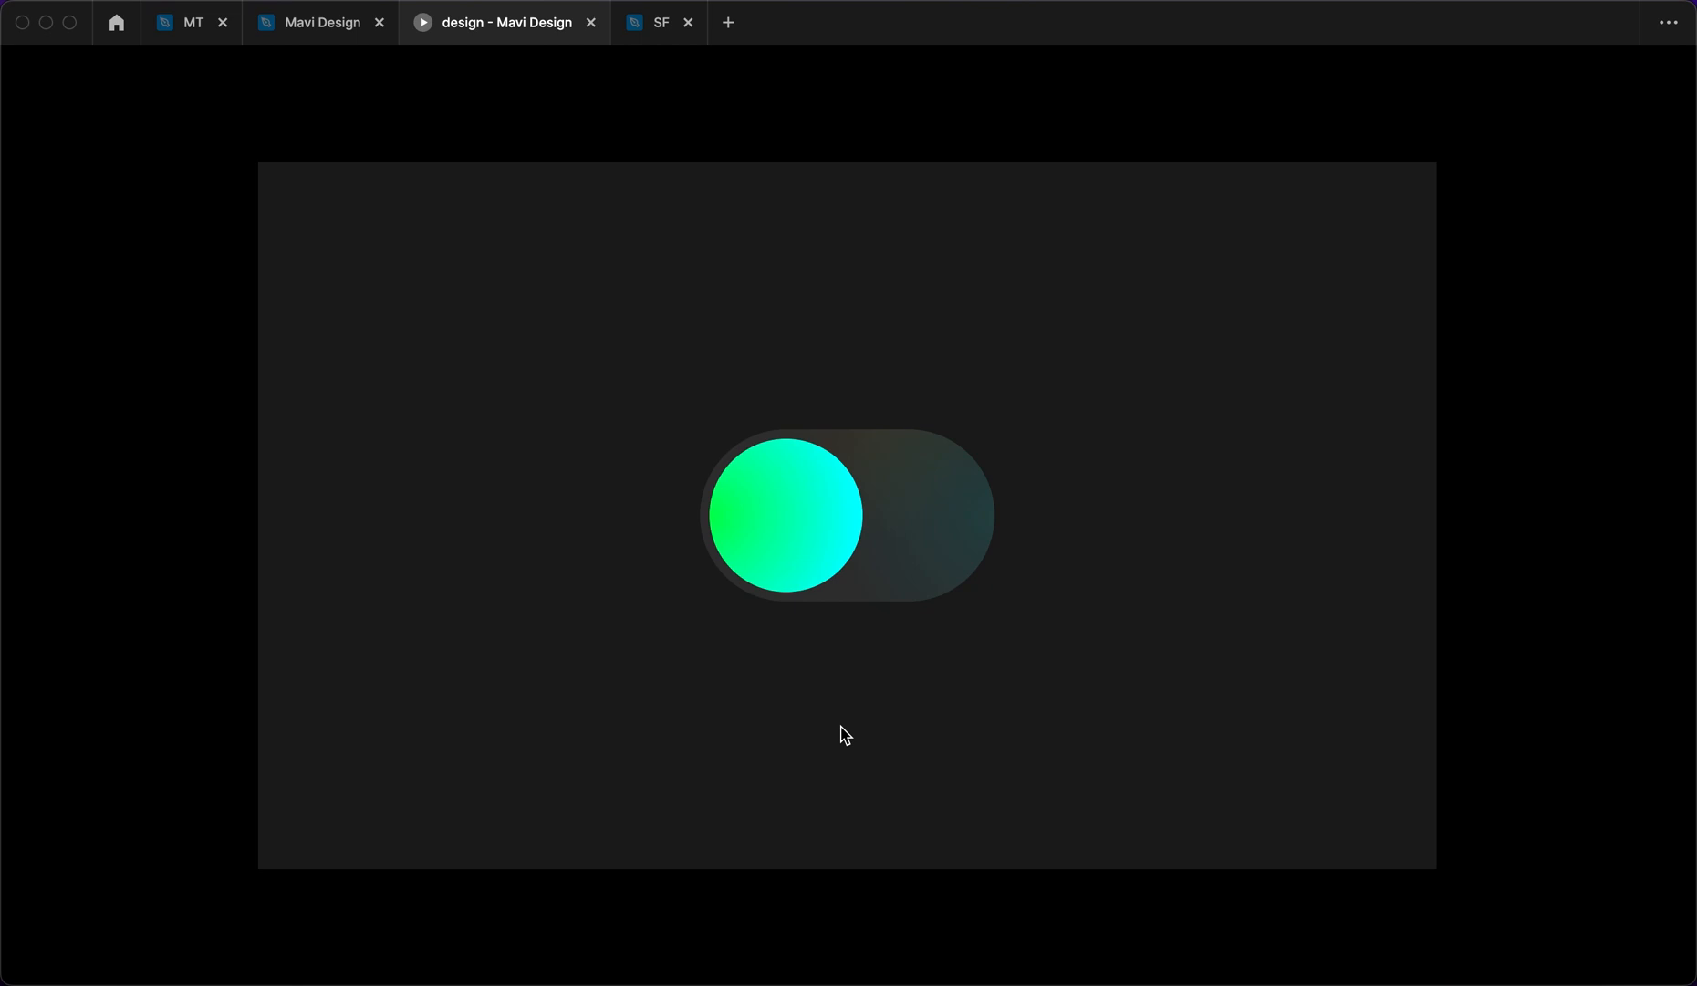
pyautogui.moveTo(940, 573)
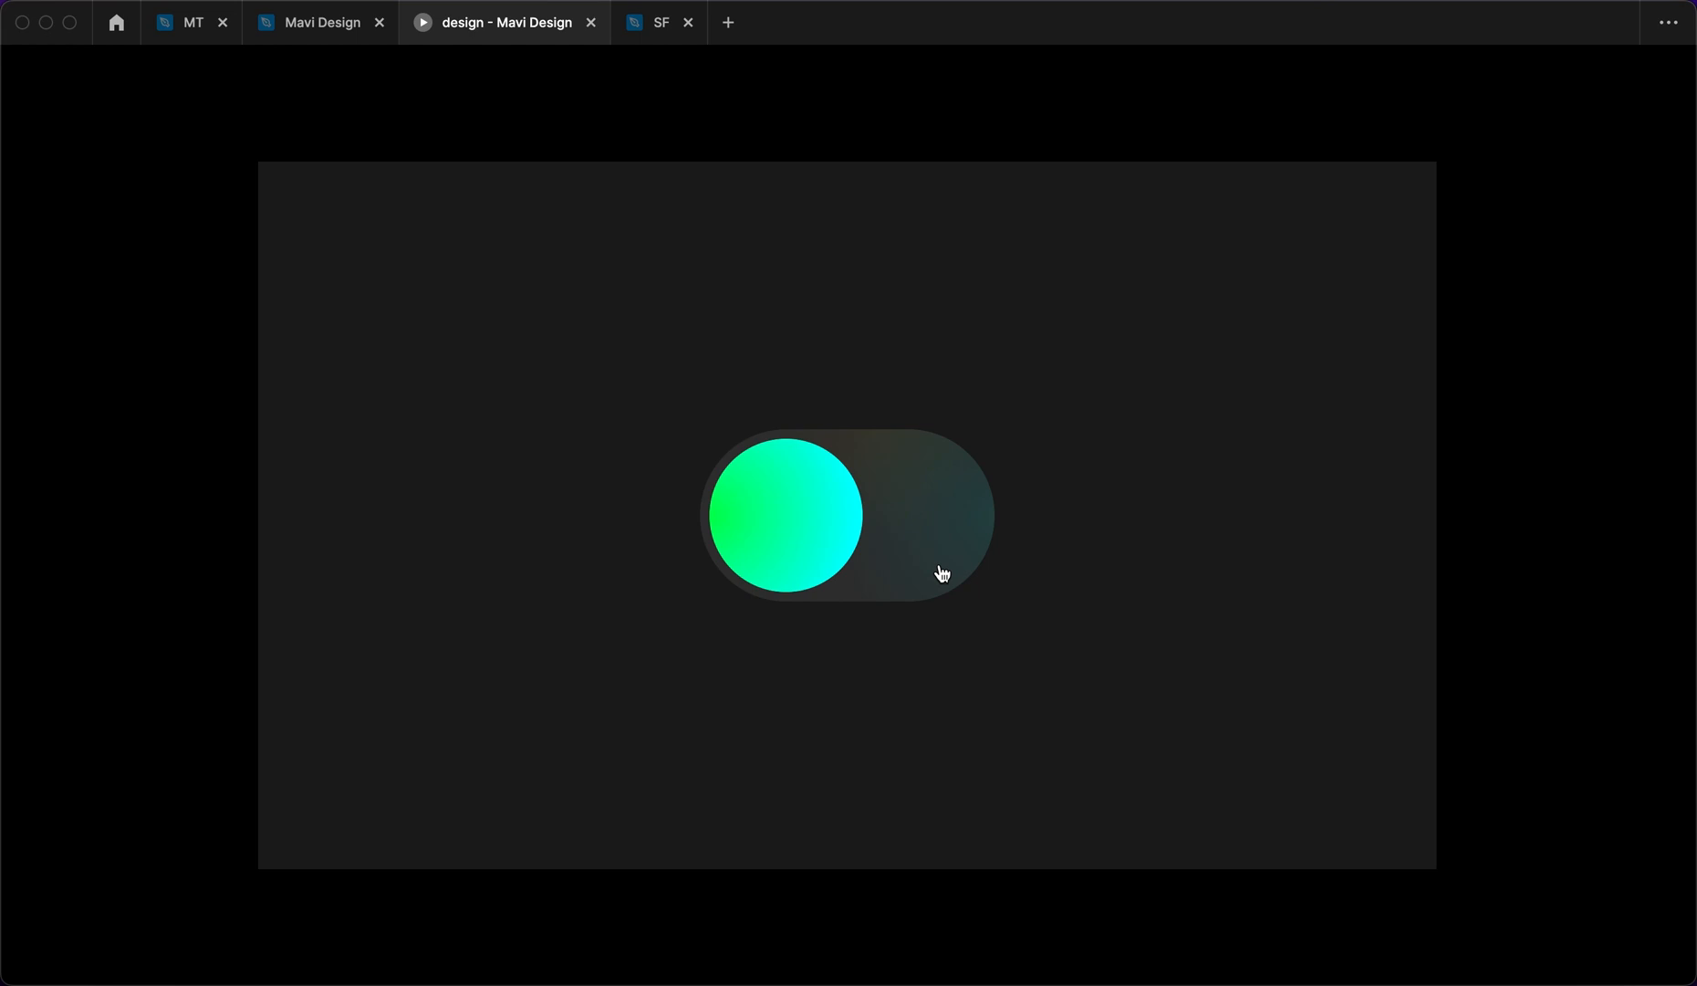